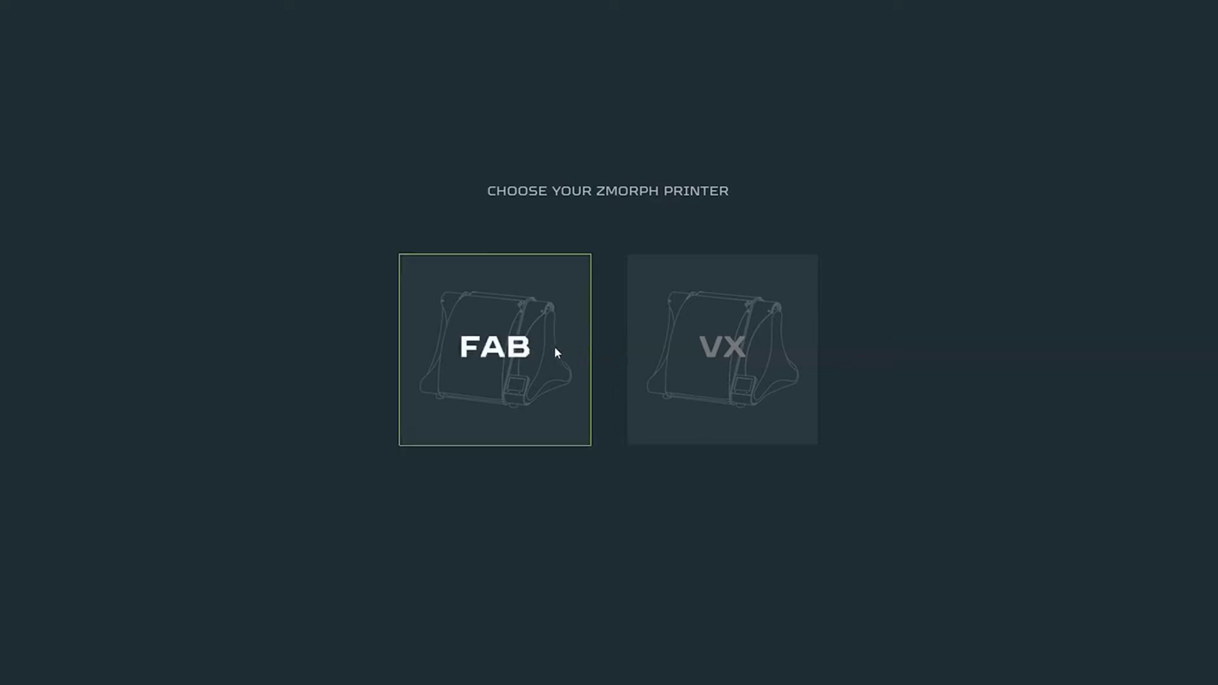
Choose the FAB printer with the laser toolhead
left_click(495, 348)
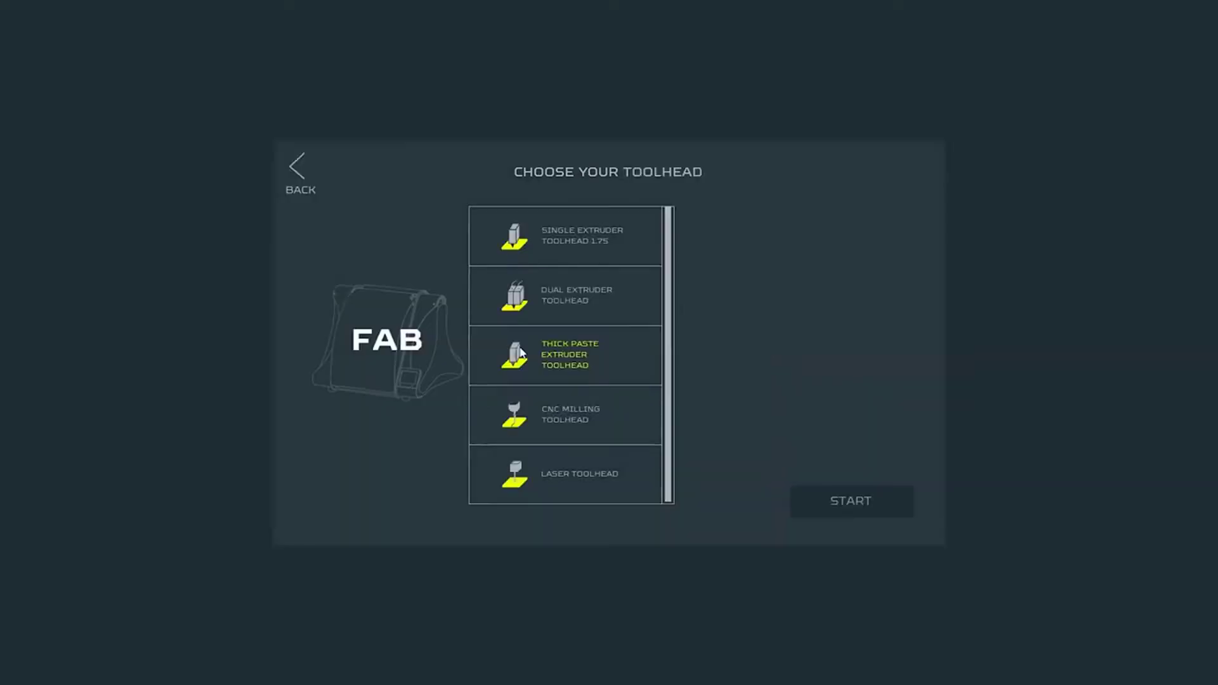
left_click(580, 473)
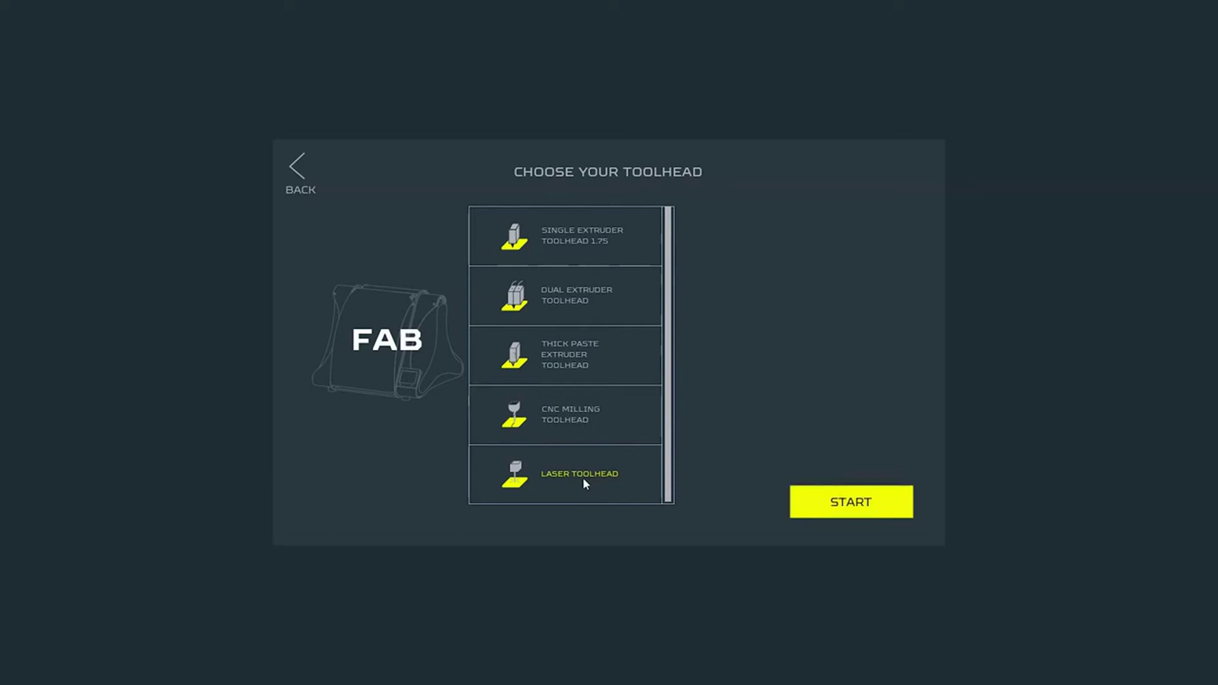
mouse_move(811, 492)
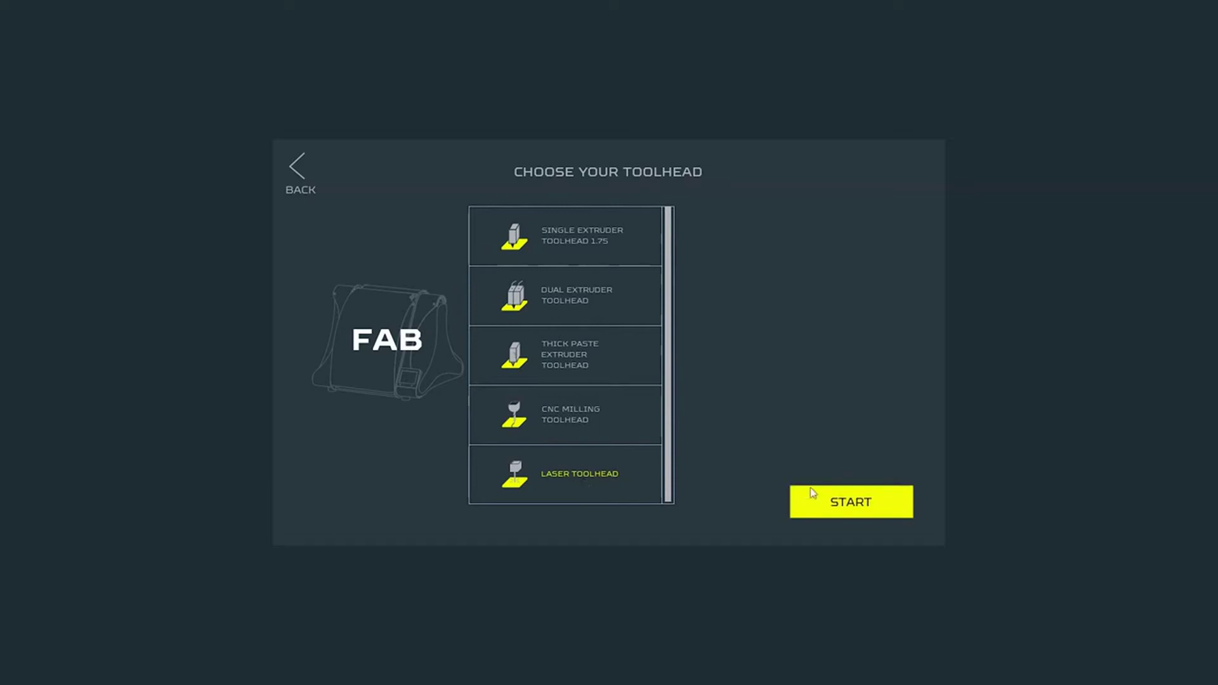
mouse_move(870, 504)
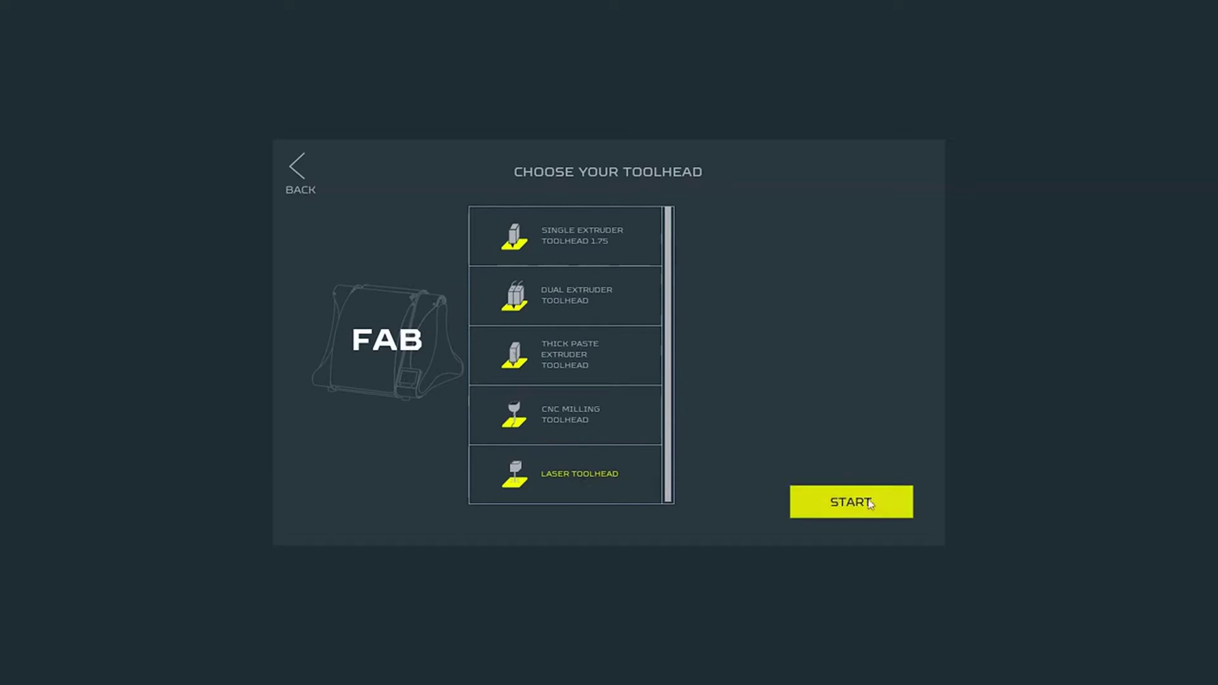
Start the laser session and import the logo DXF, landing as a ~32 × 32 mm model on the bed
left_click(850, 503)
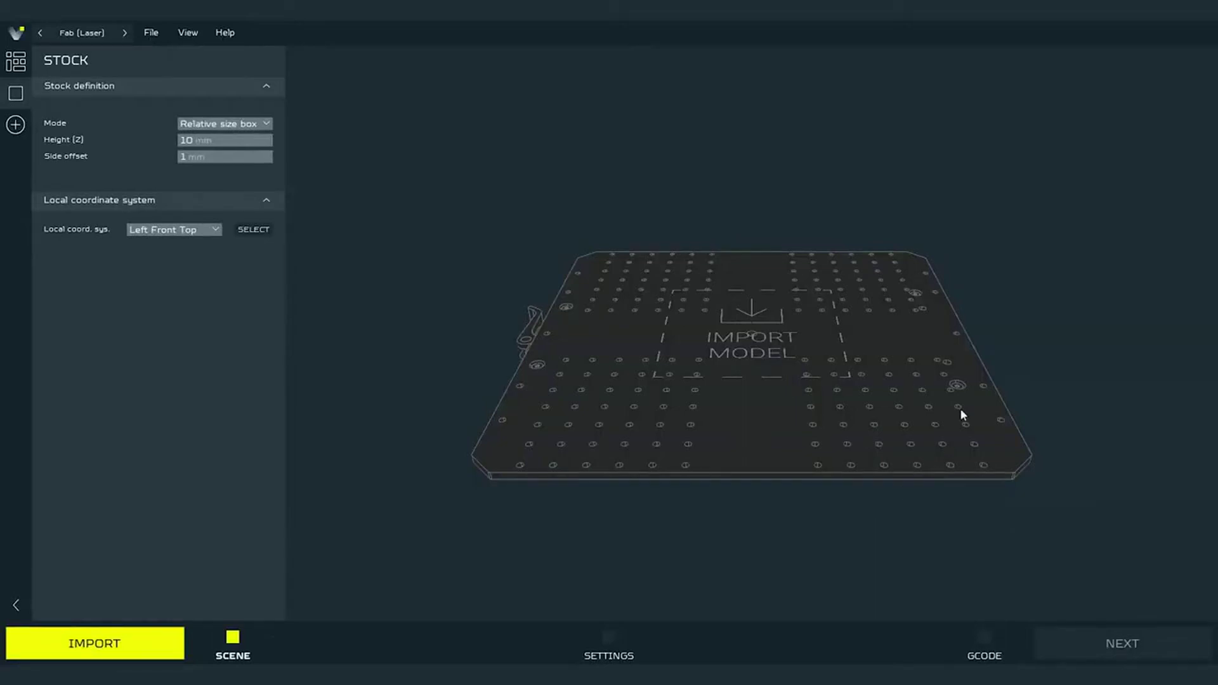
mouse_move(911, 388)
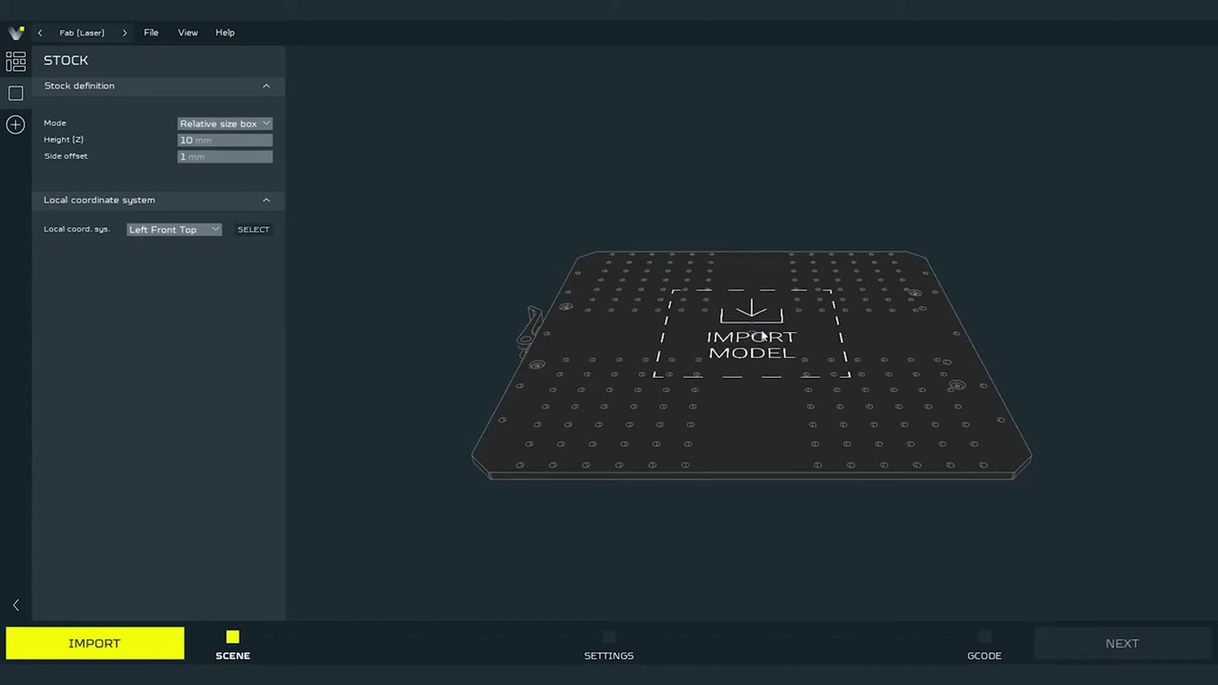
left_click(94, 643)
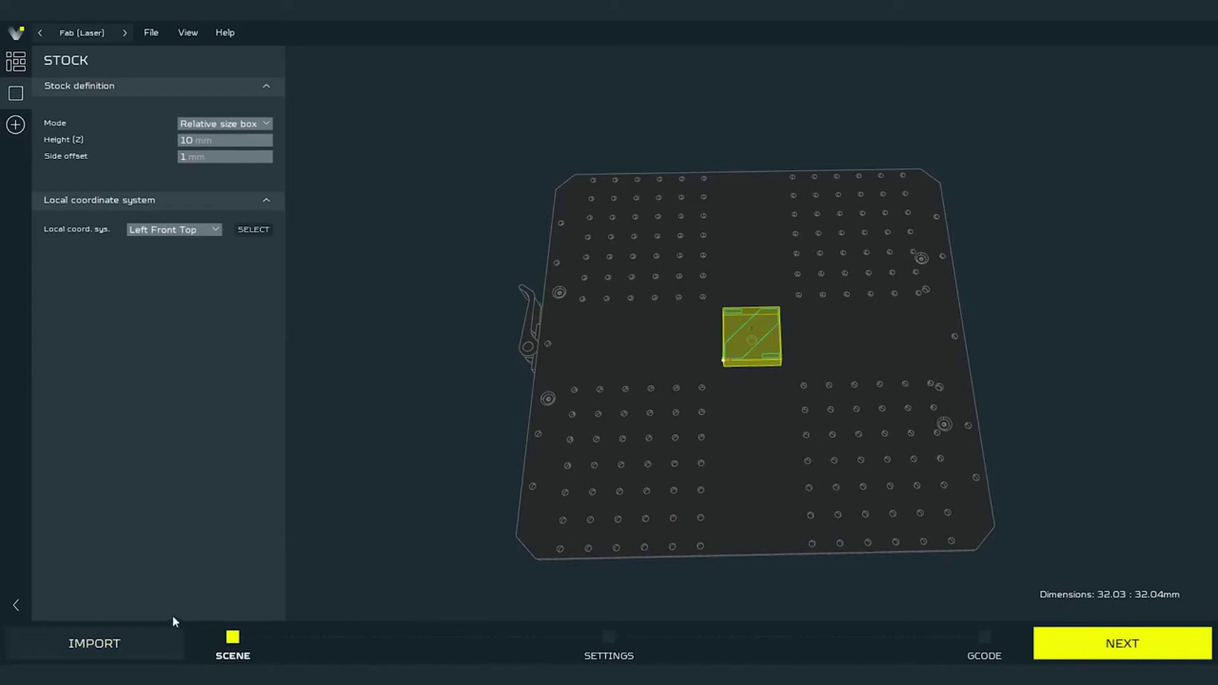
mouse_move(691, 351)
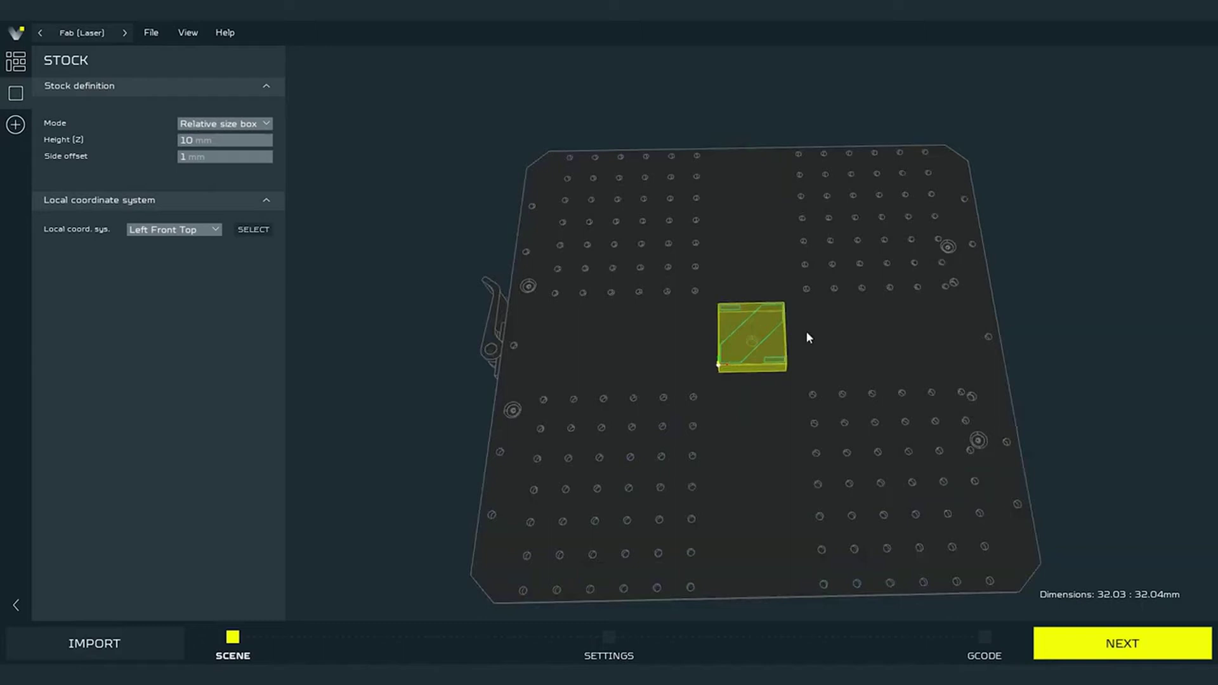
mouse_move(809, 332)
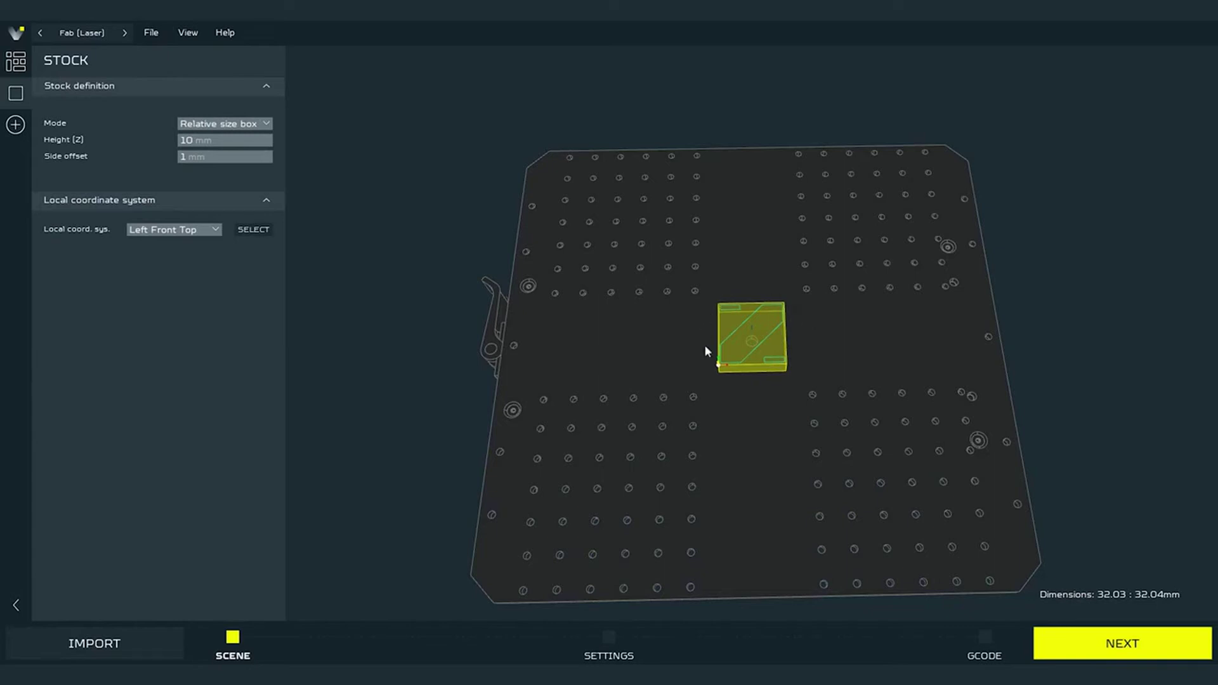
mouse_move(795, 377)
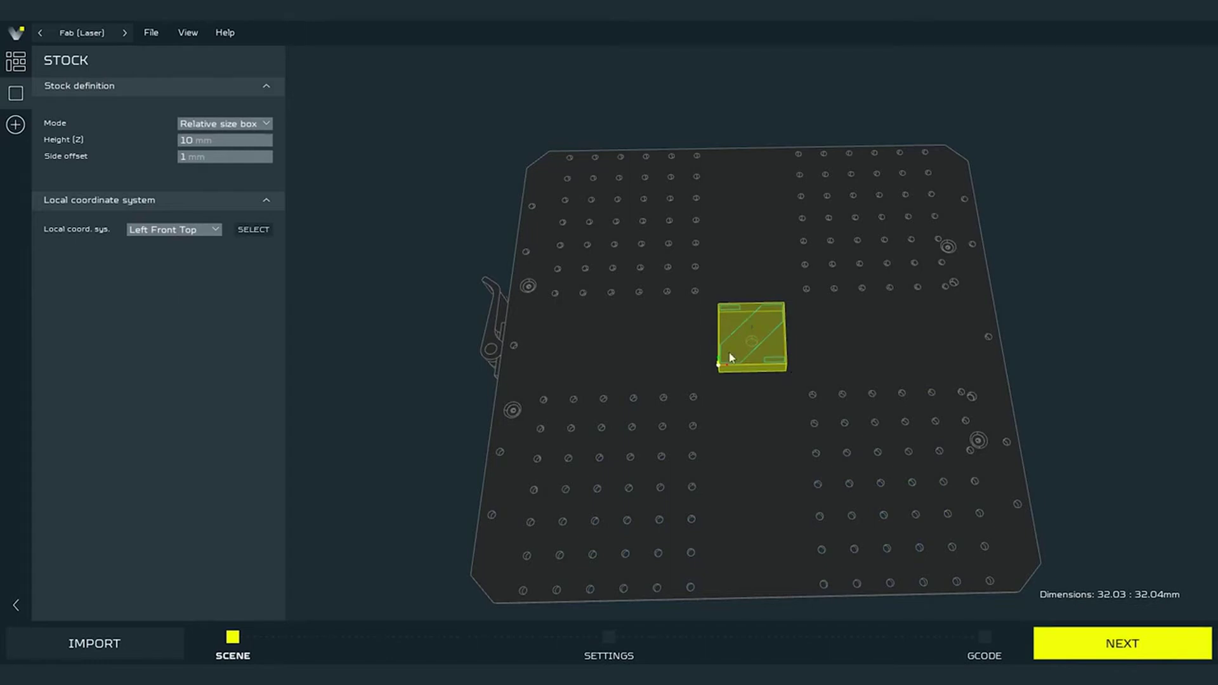
mouse_move(386, 187)
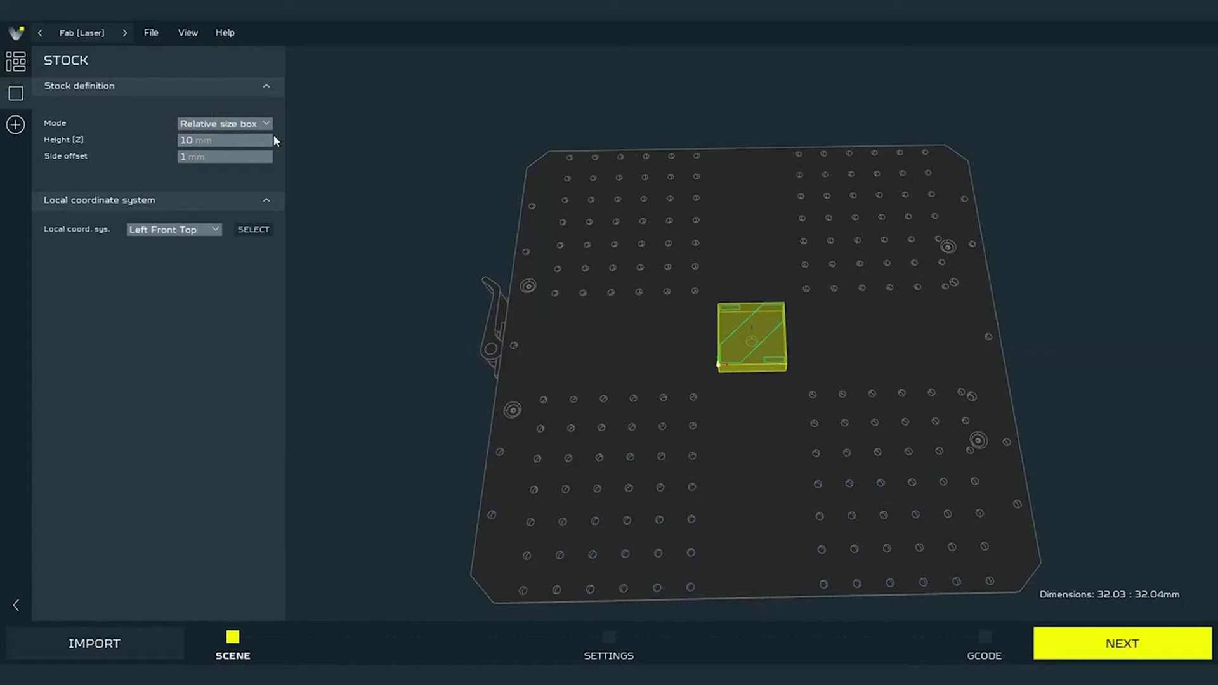
mouse_move(283, 133)
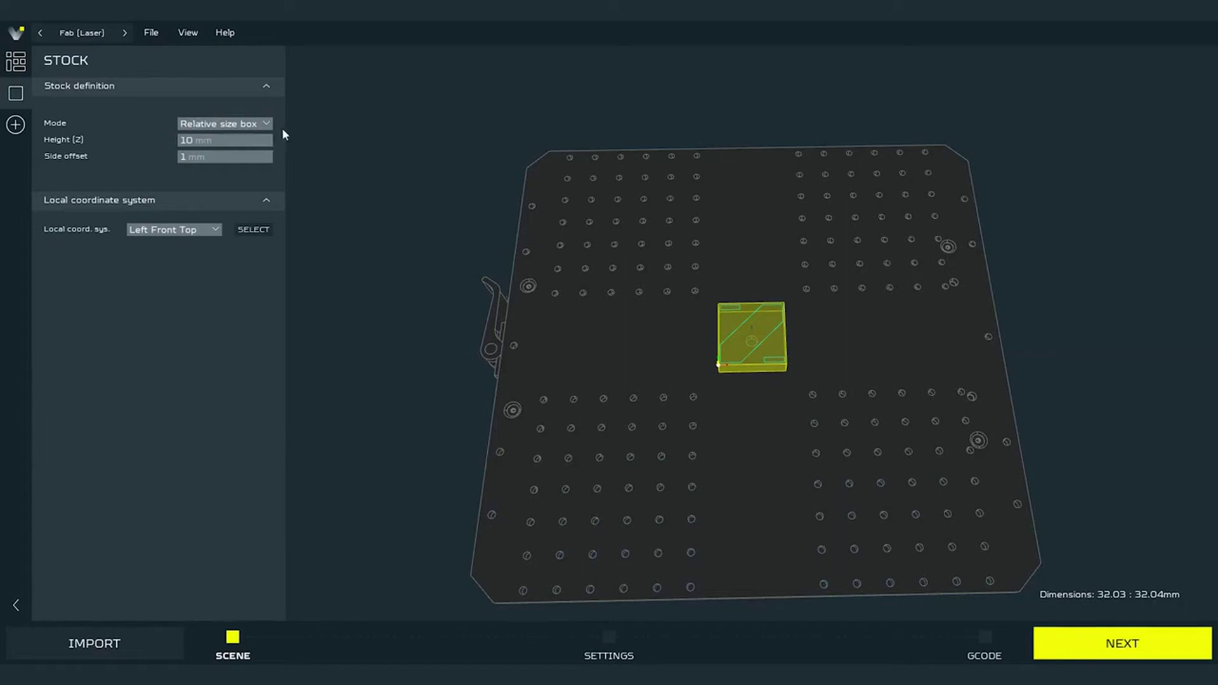
mouse_move(175, 130)
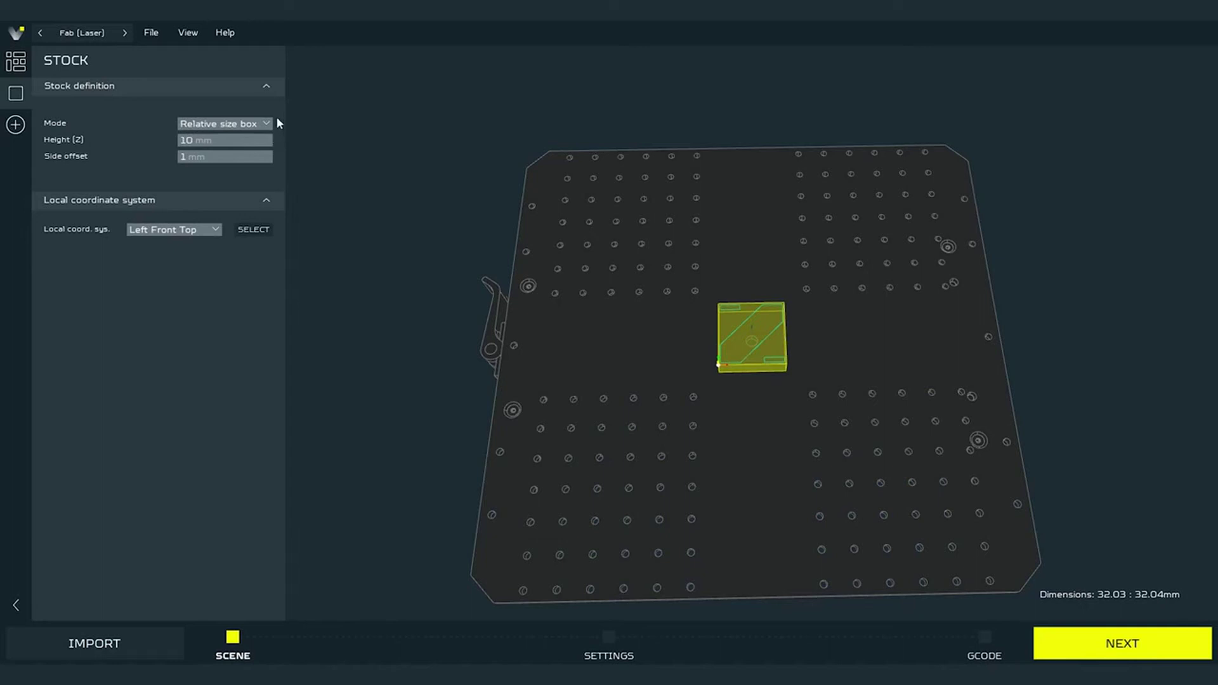
mouse_move(132, 119)
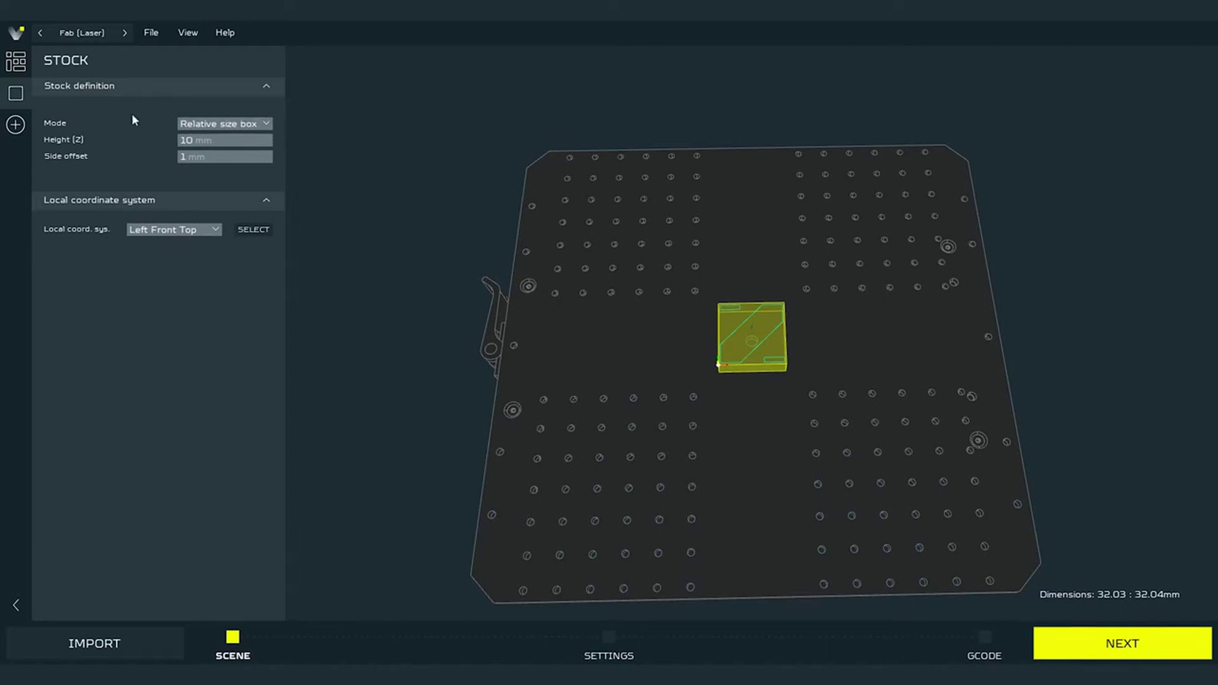
In DXF Arrangement scale Layer 0 to 1.41 (about 45 × 45 mm), then return to stock settings
left_click(16, 61)
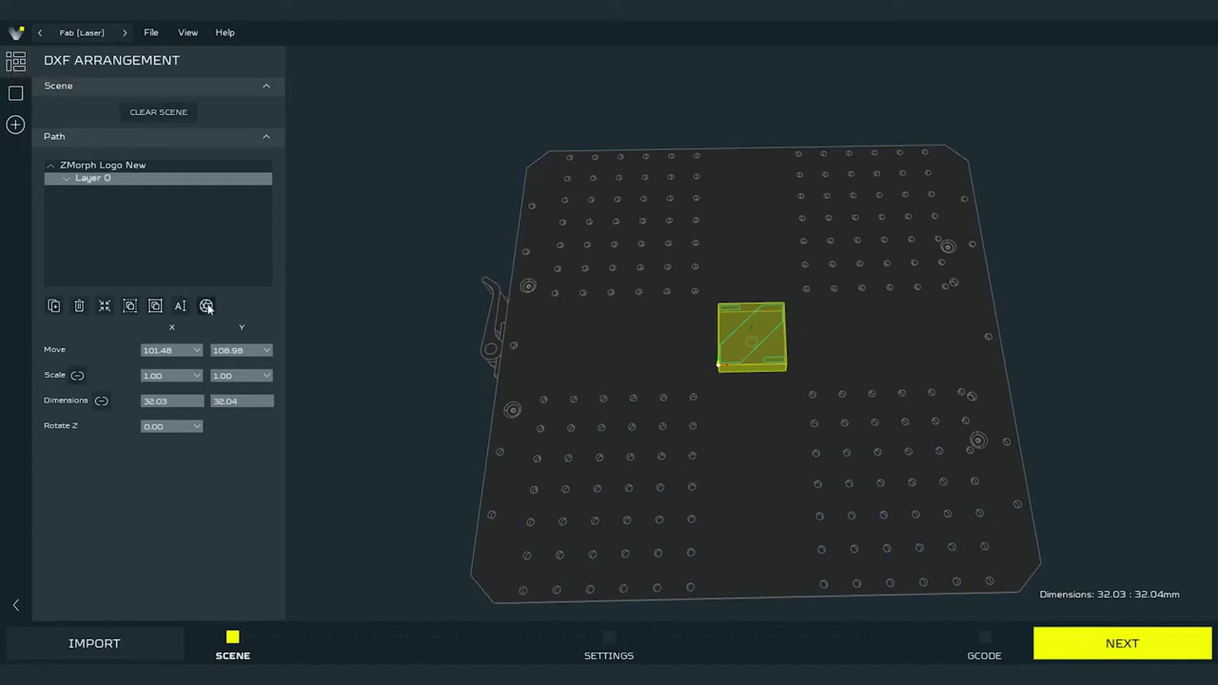
mouse_move(237, 185)
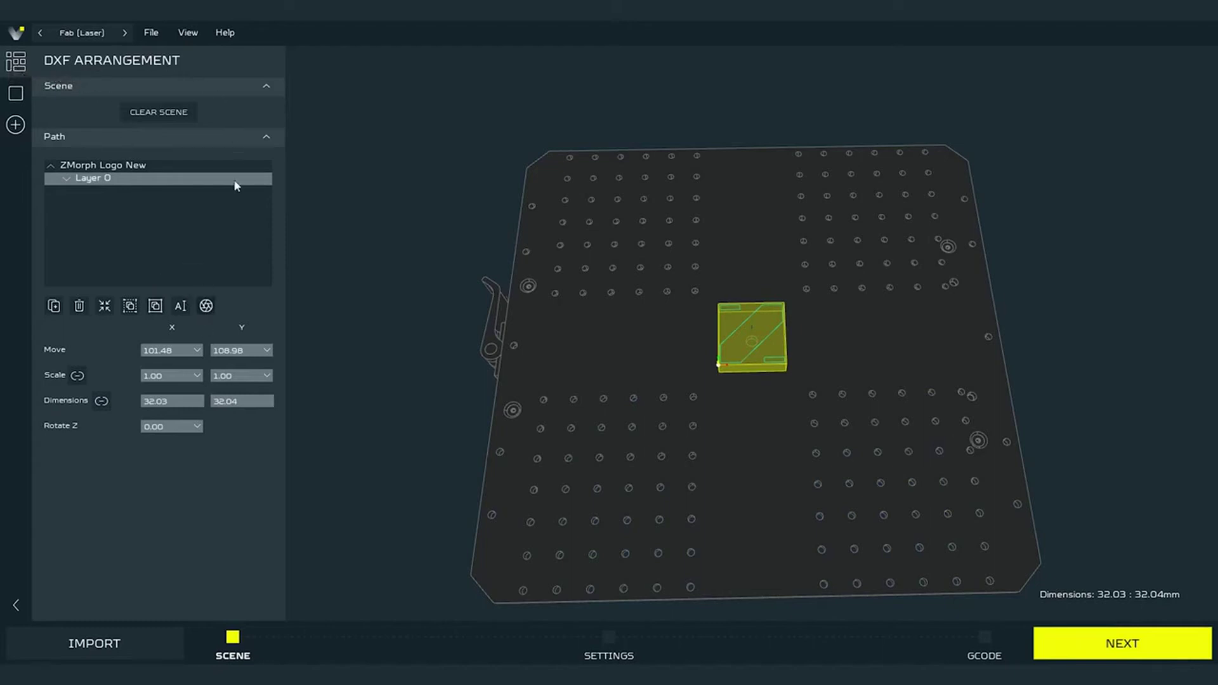
left_click(197, 376)
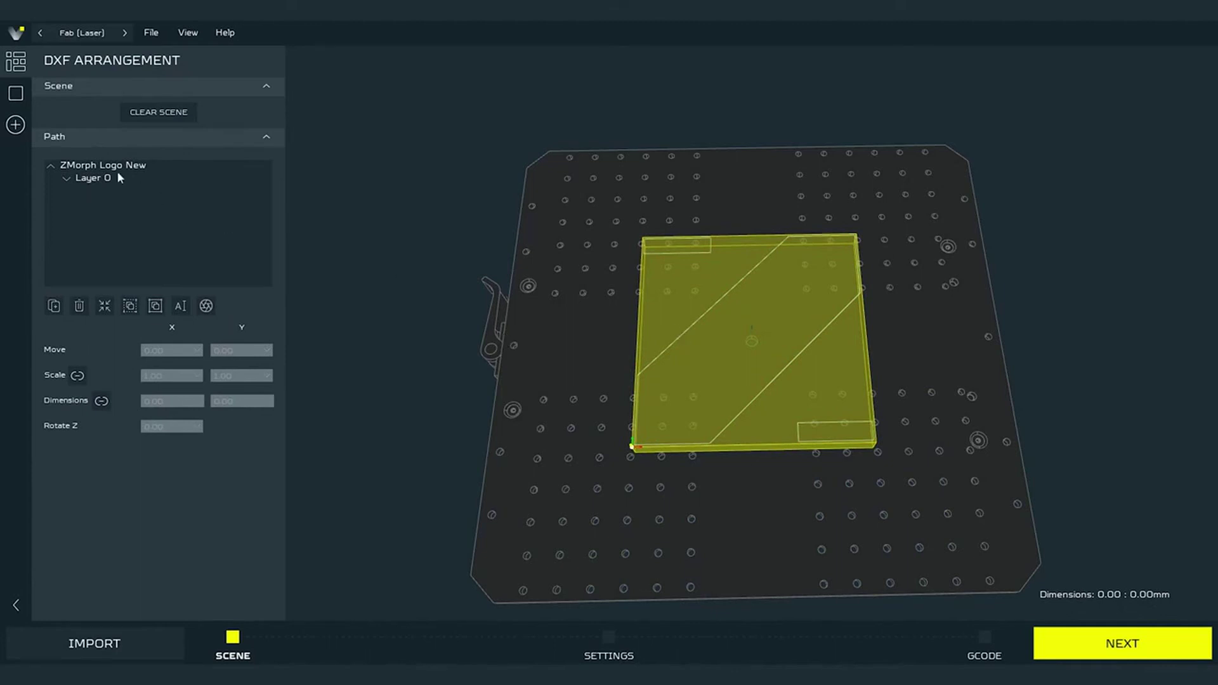
left_click(92, 178)
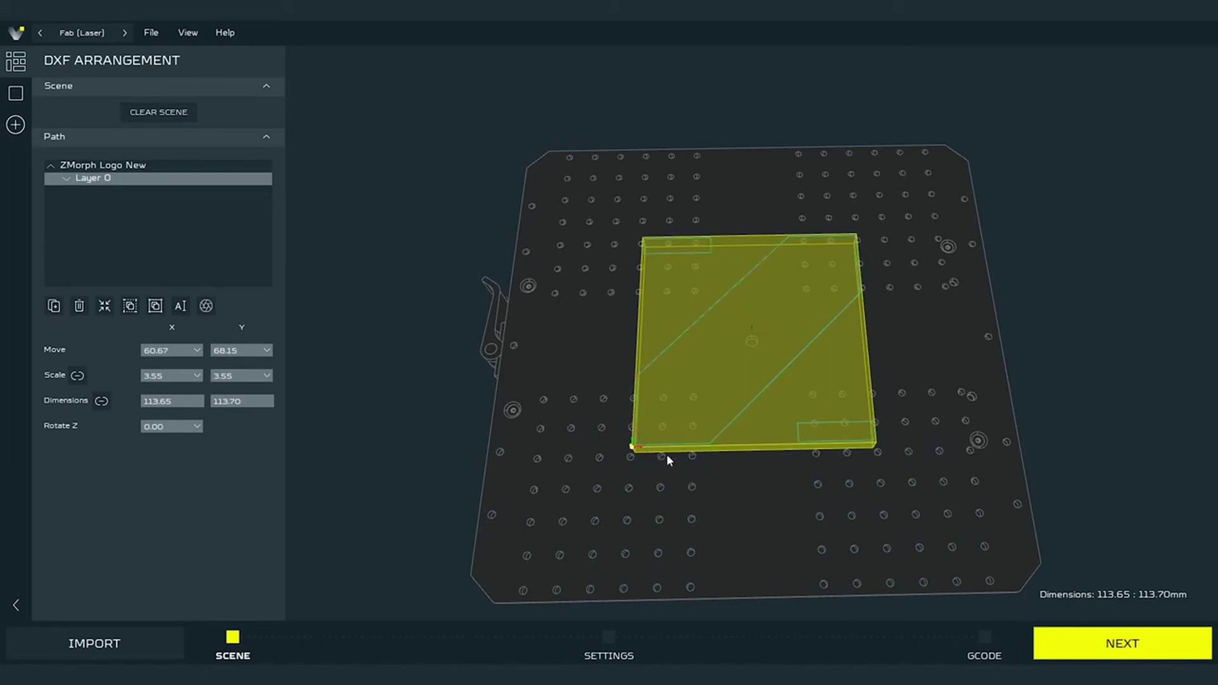
mouse_move(663, 215)
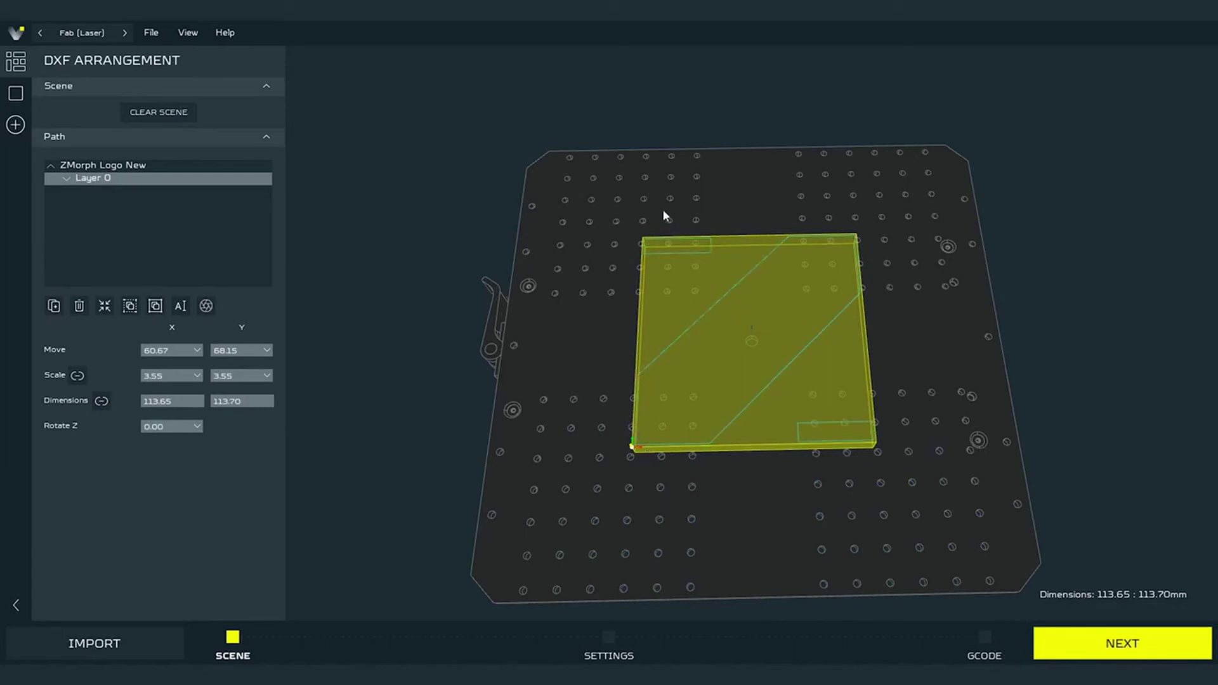
mouse_move(424, 213)
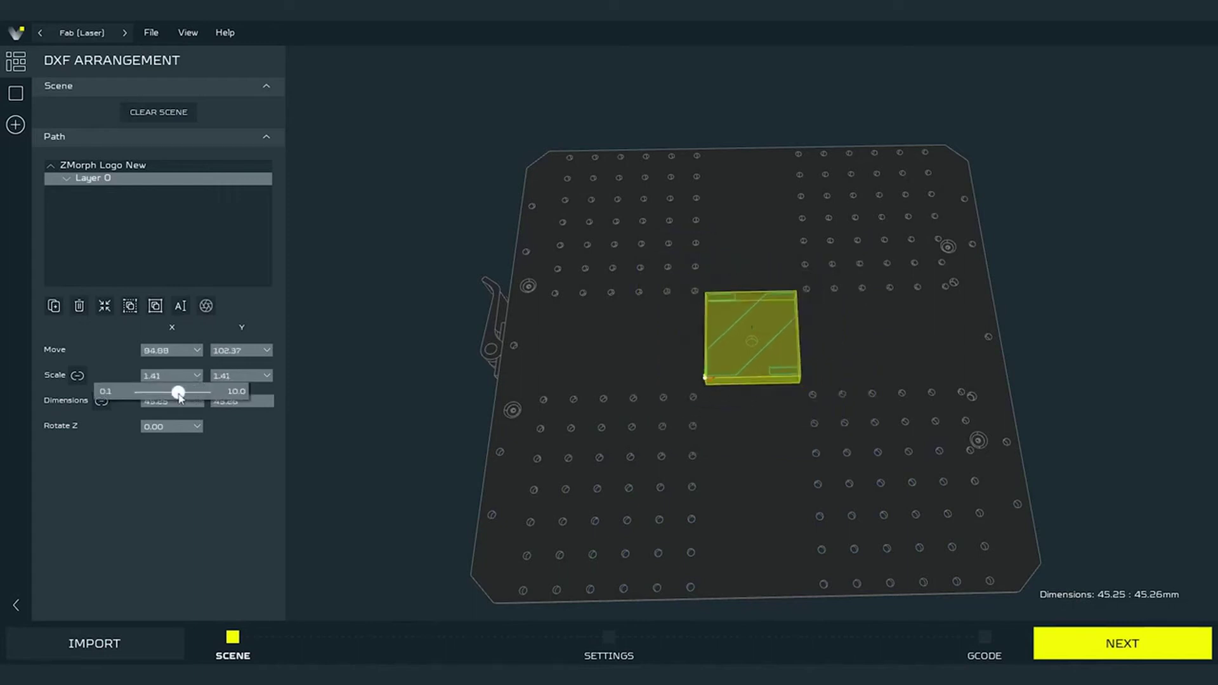
left_click(15, 92)
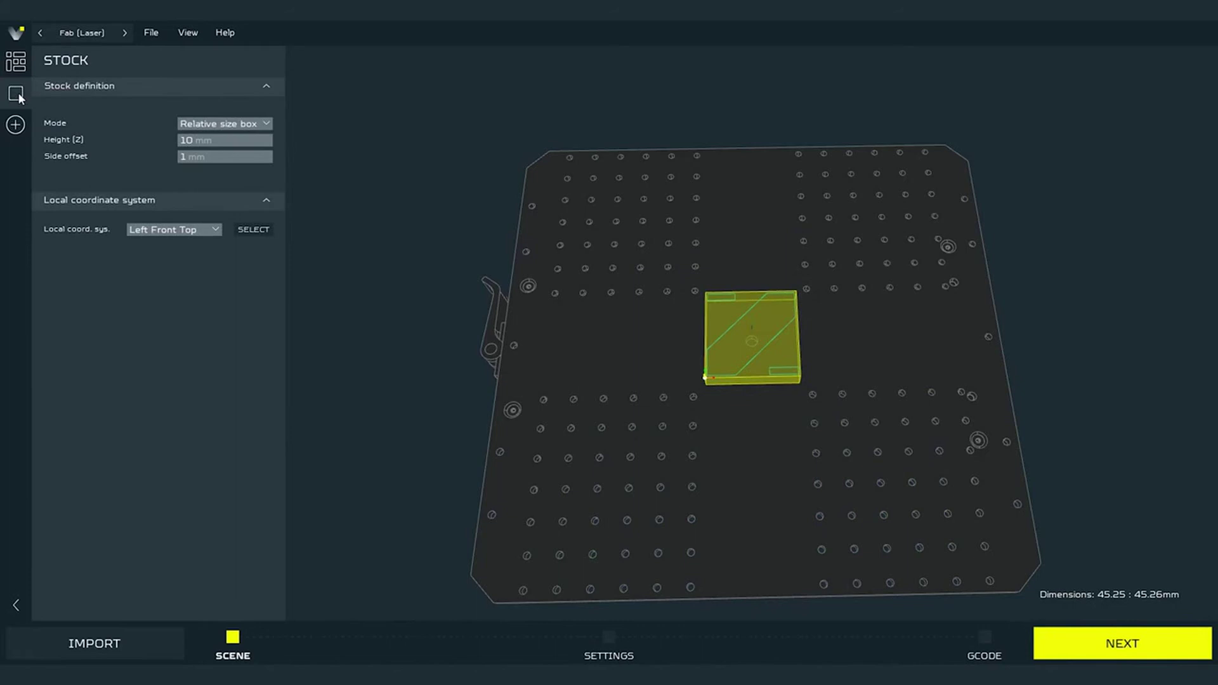
Make the stock a fixed-size box of width 100, depth 200 and height 6 mm
left_click(223, 123)
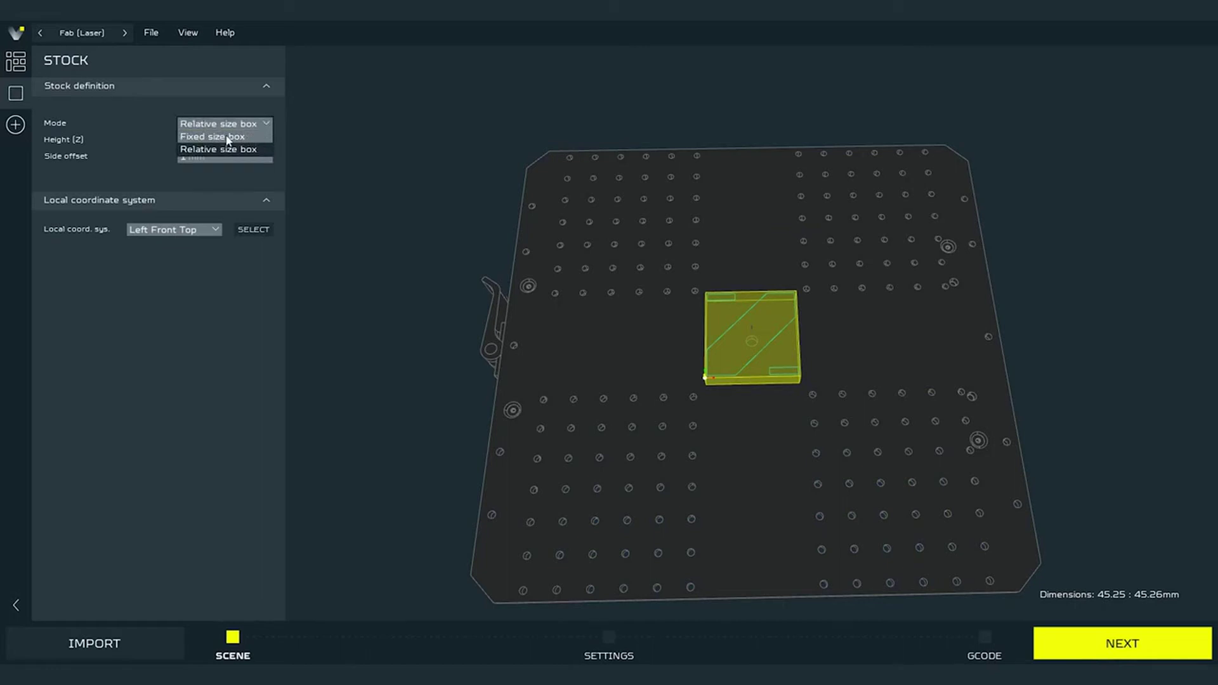
left_click(212, 136)
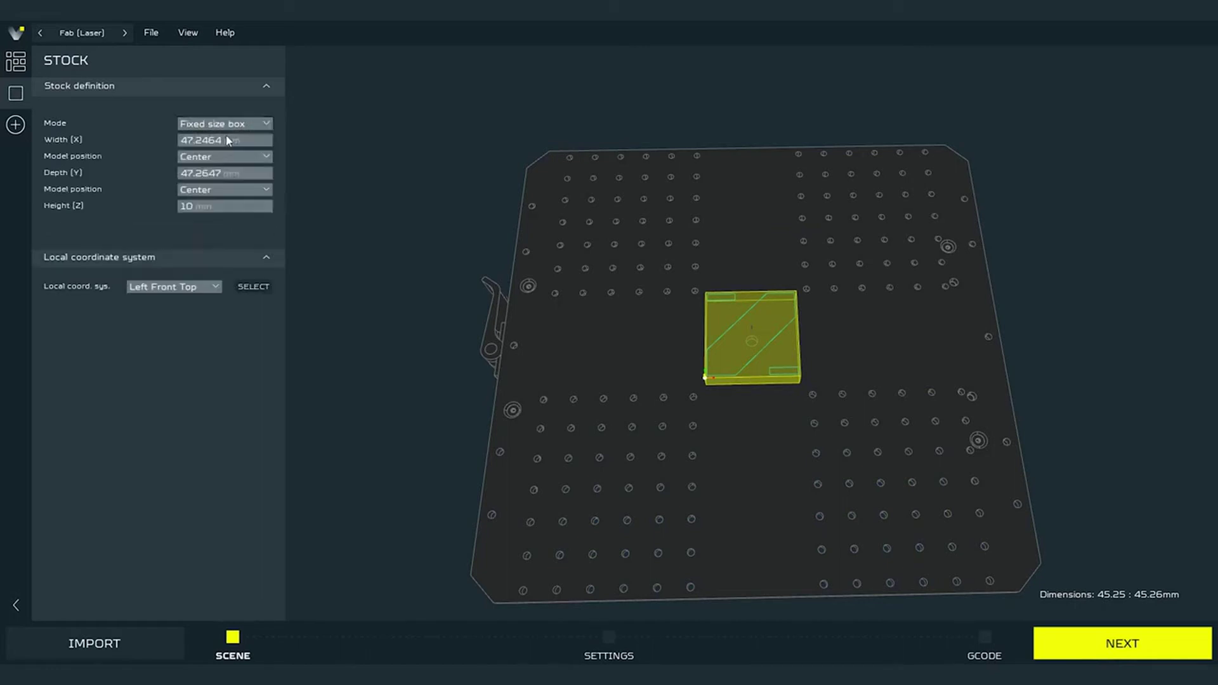
mouse_move(269, 154)
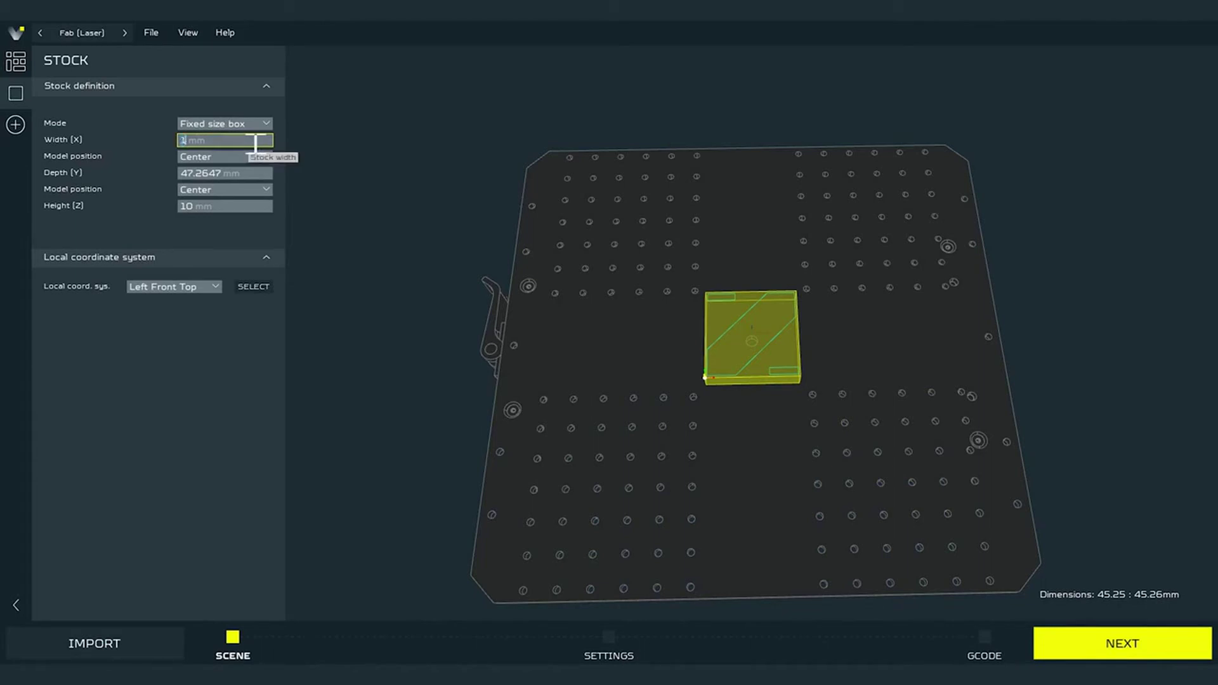
type("100")
left_click(225, 172)
type("200")
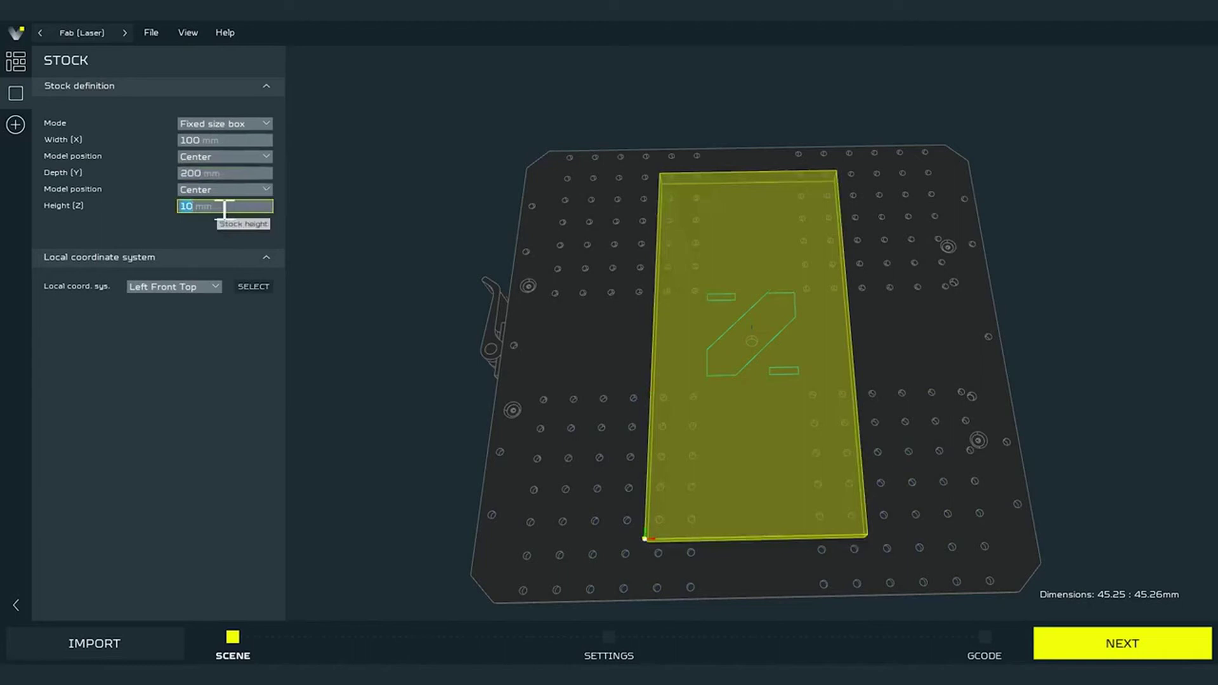
type("6")
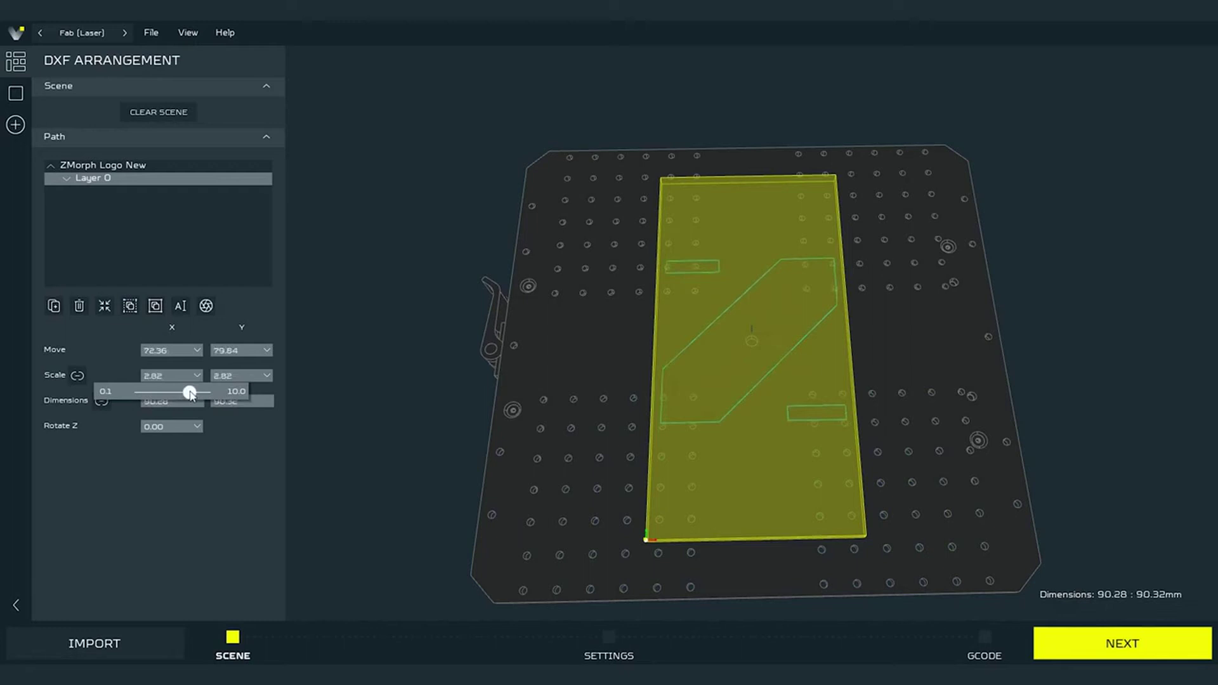
left_click(377, 370)
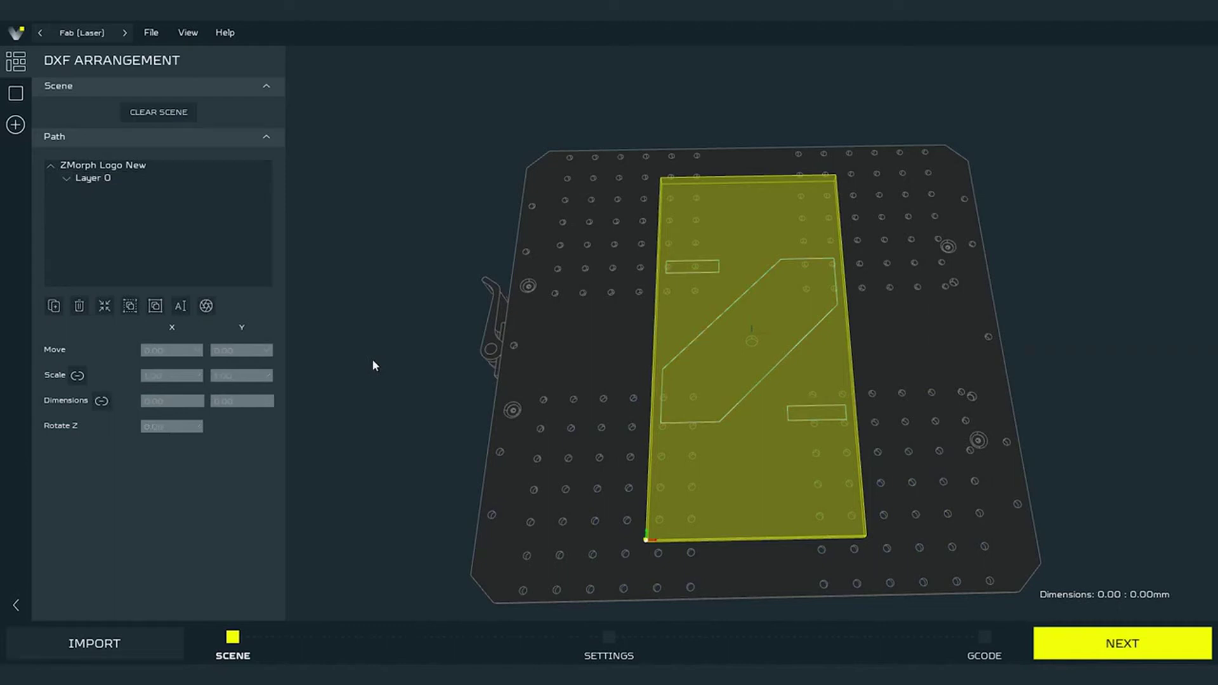
left_click(15, 93)
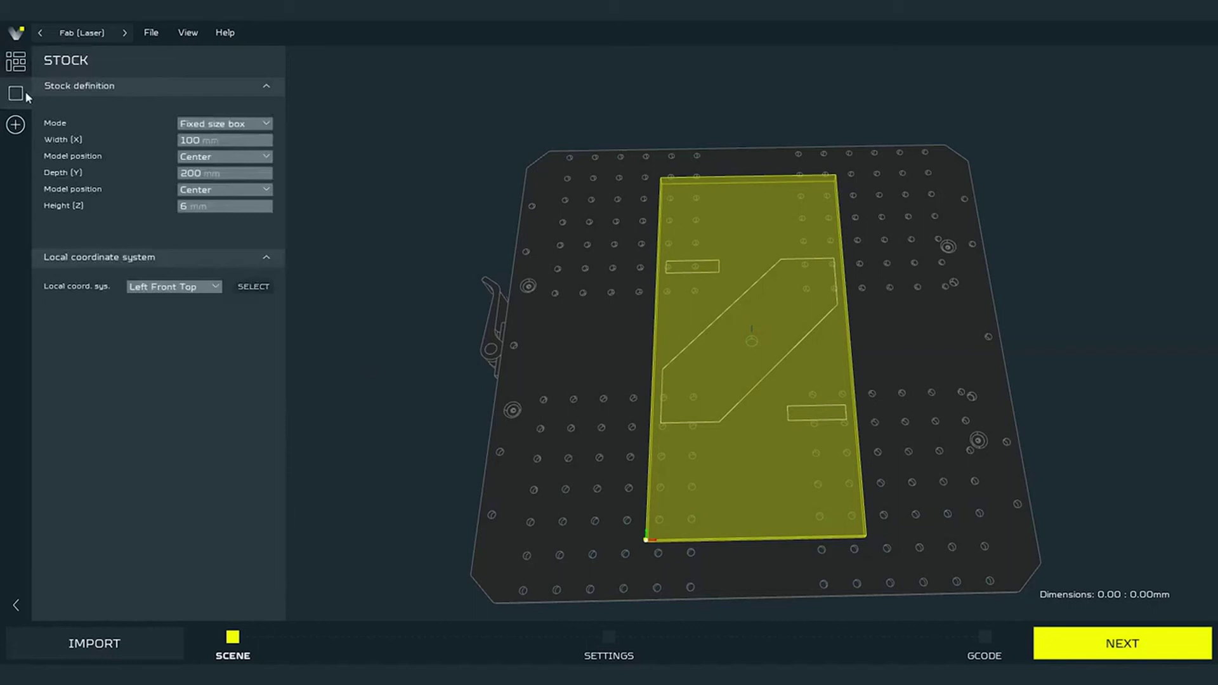
mouse_move(109, 275)
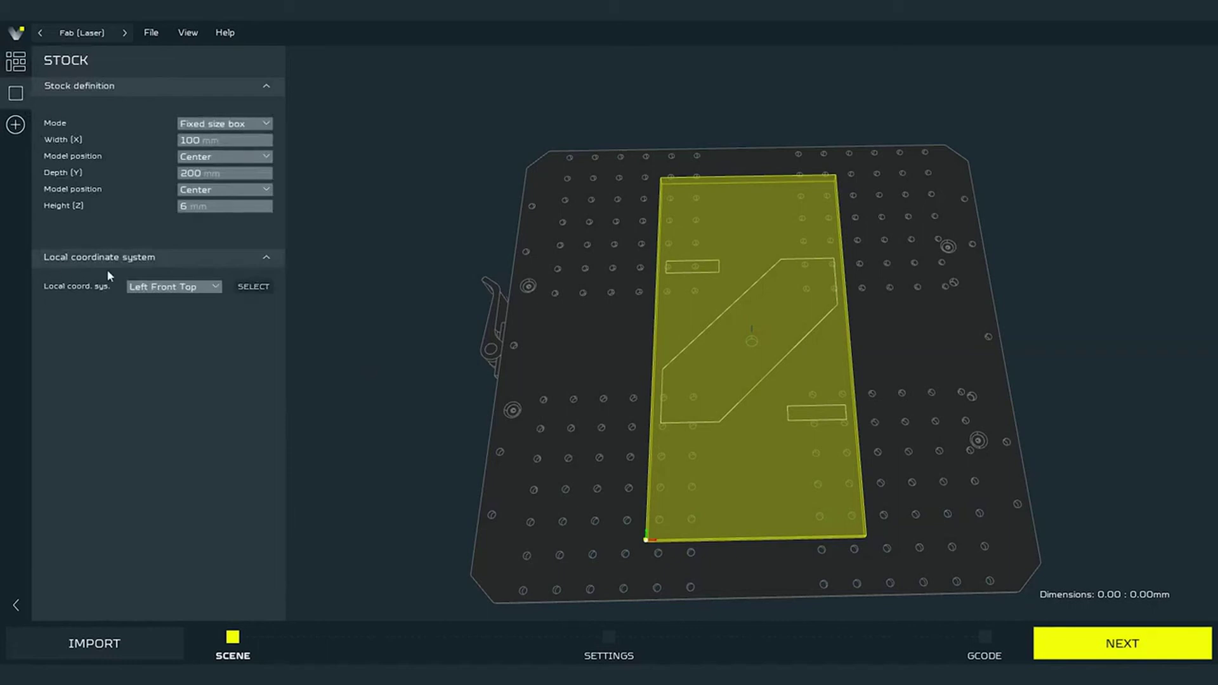
mouse_move(49, 303)
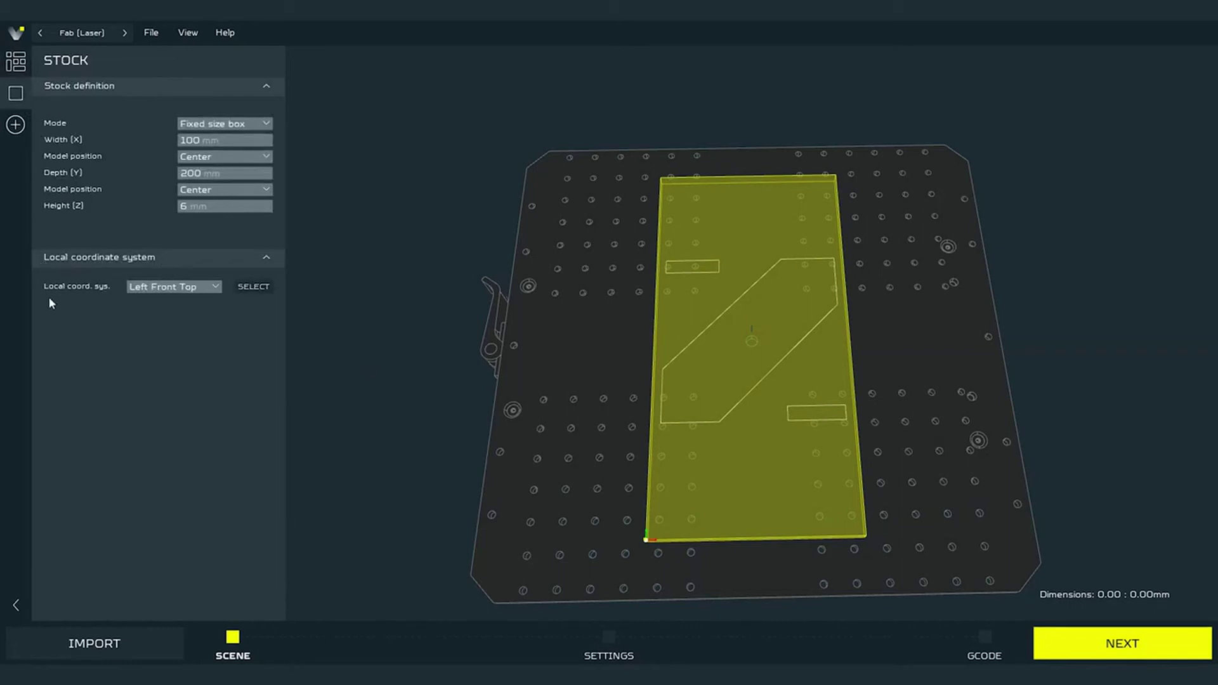
mouse_move(236, 303)
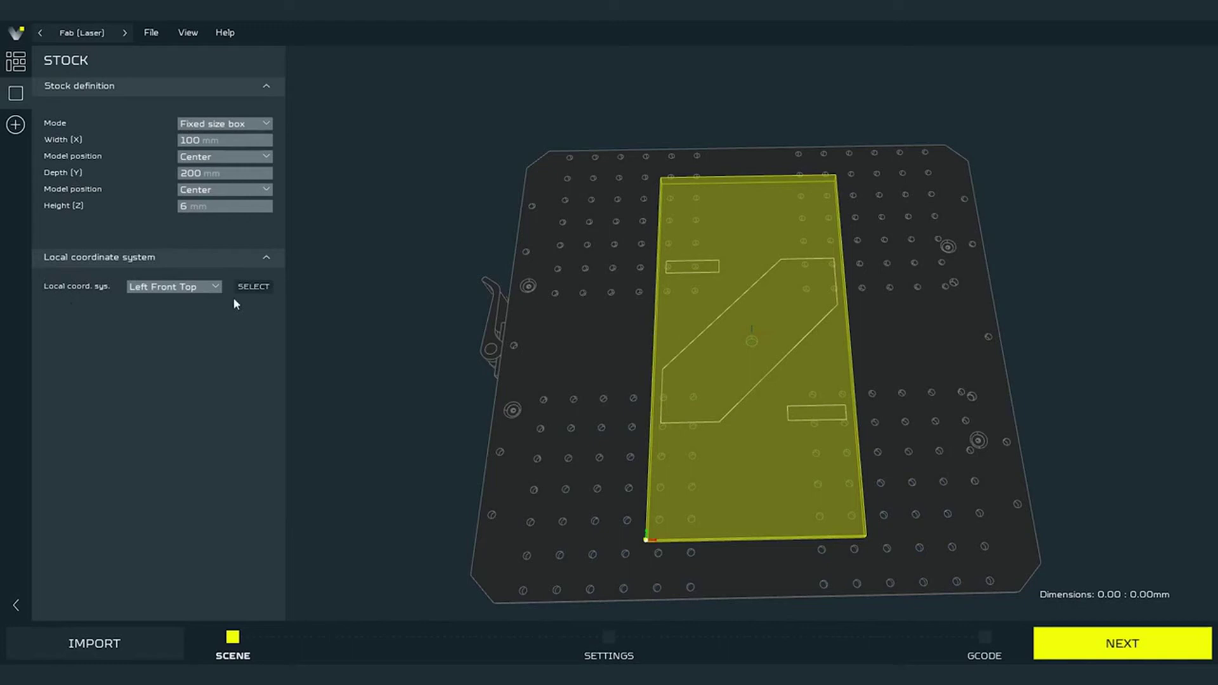
left_click(172, 287)
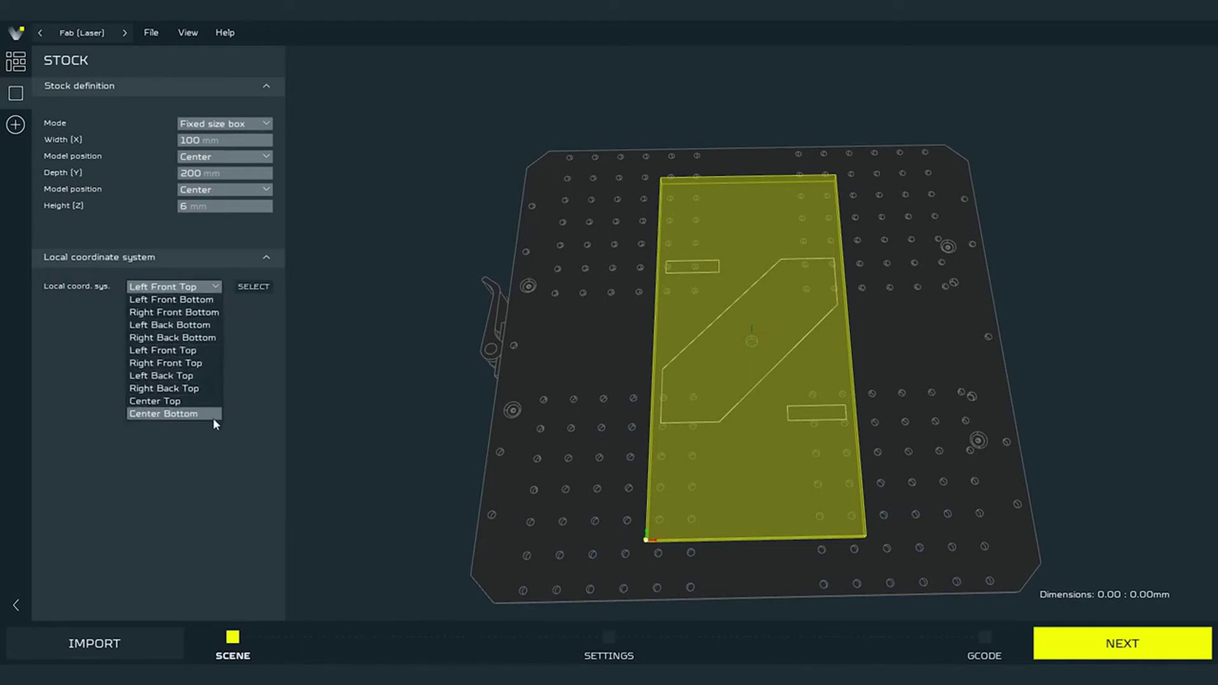
mouse_move(168, 325)
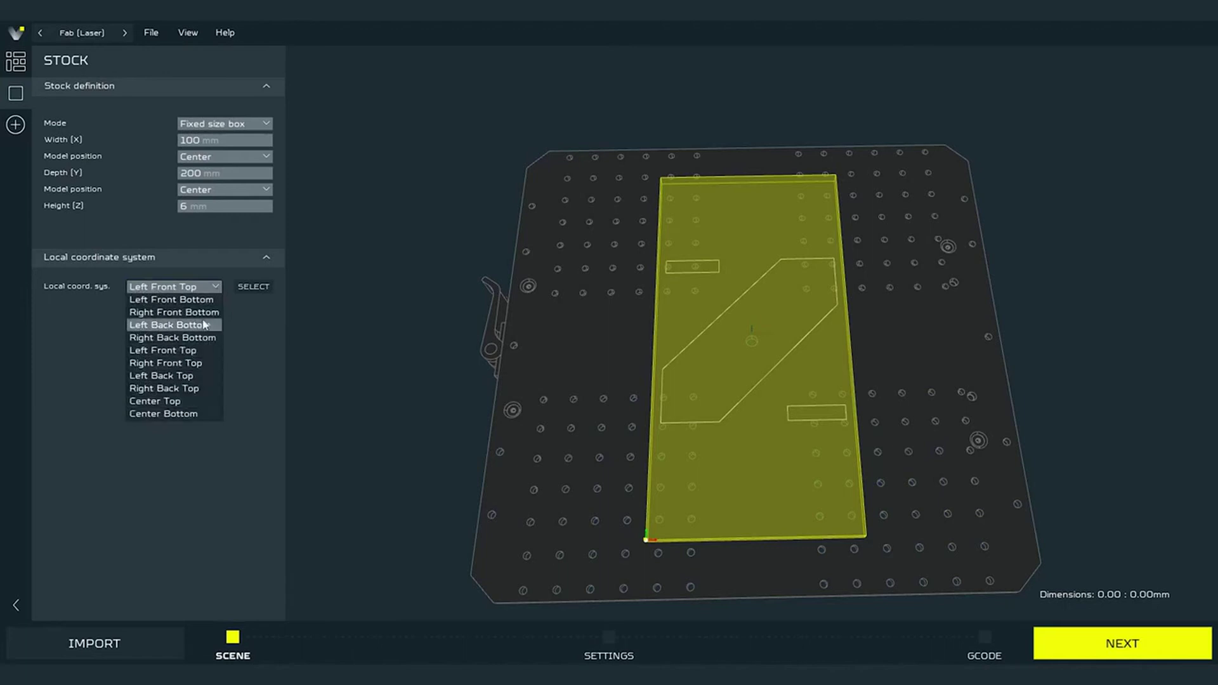
mouse_move(172, 299)
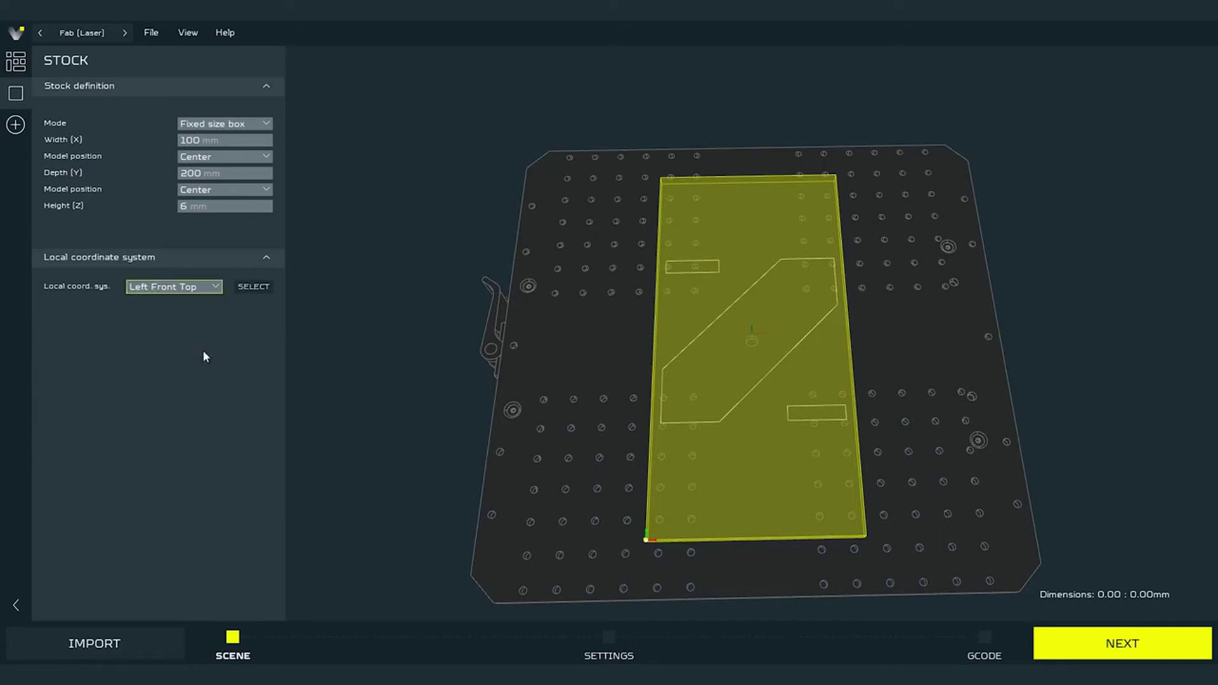
mouse_move(406, 379)
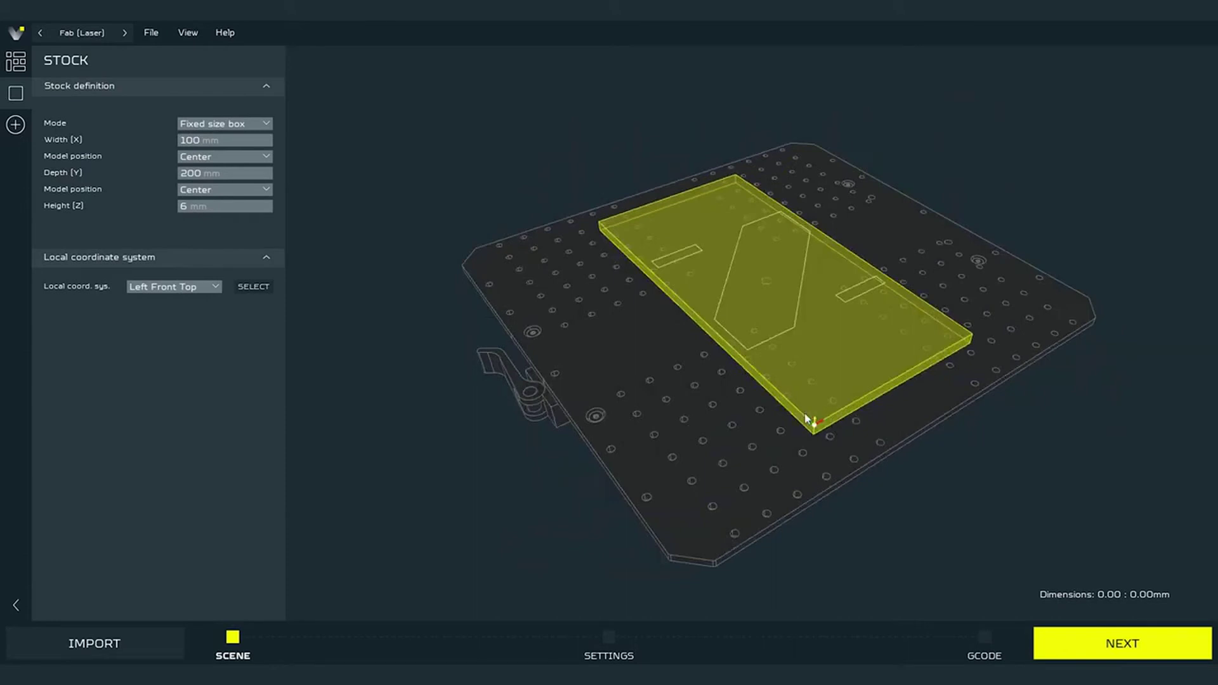
mouse_move(907, 444)
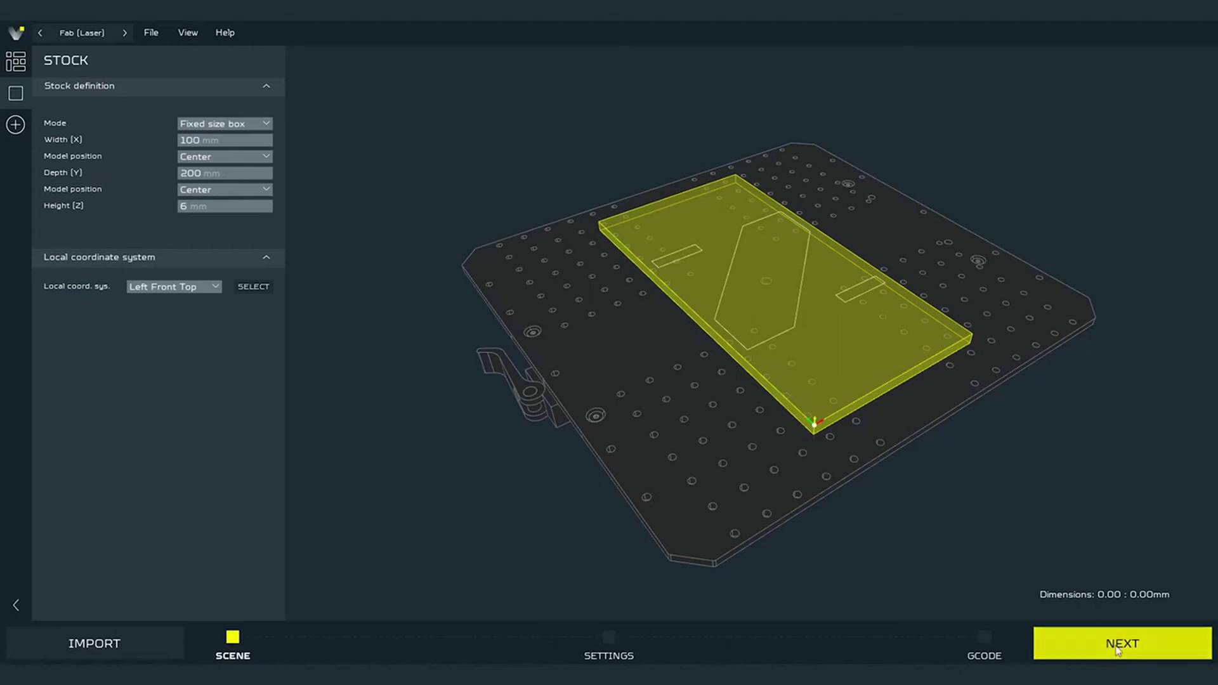
Move to the laser settings stage and bring up the full material preset manager
left_click(1122, 643)
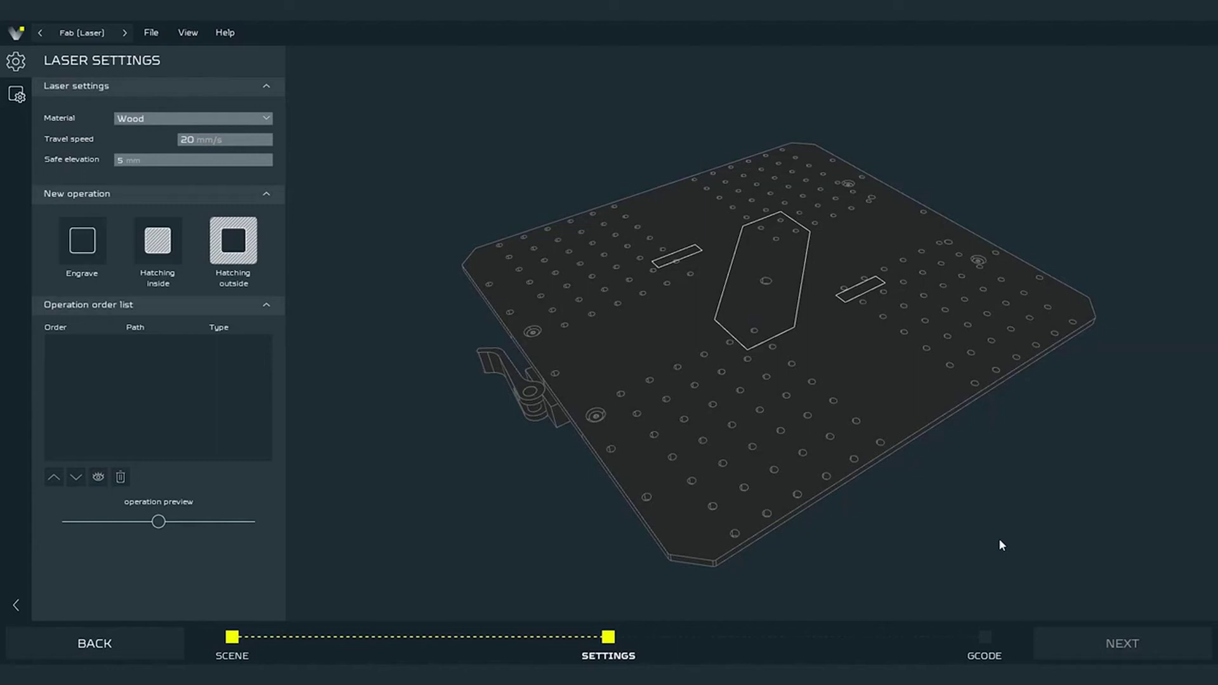
mouse_move(533, 207)
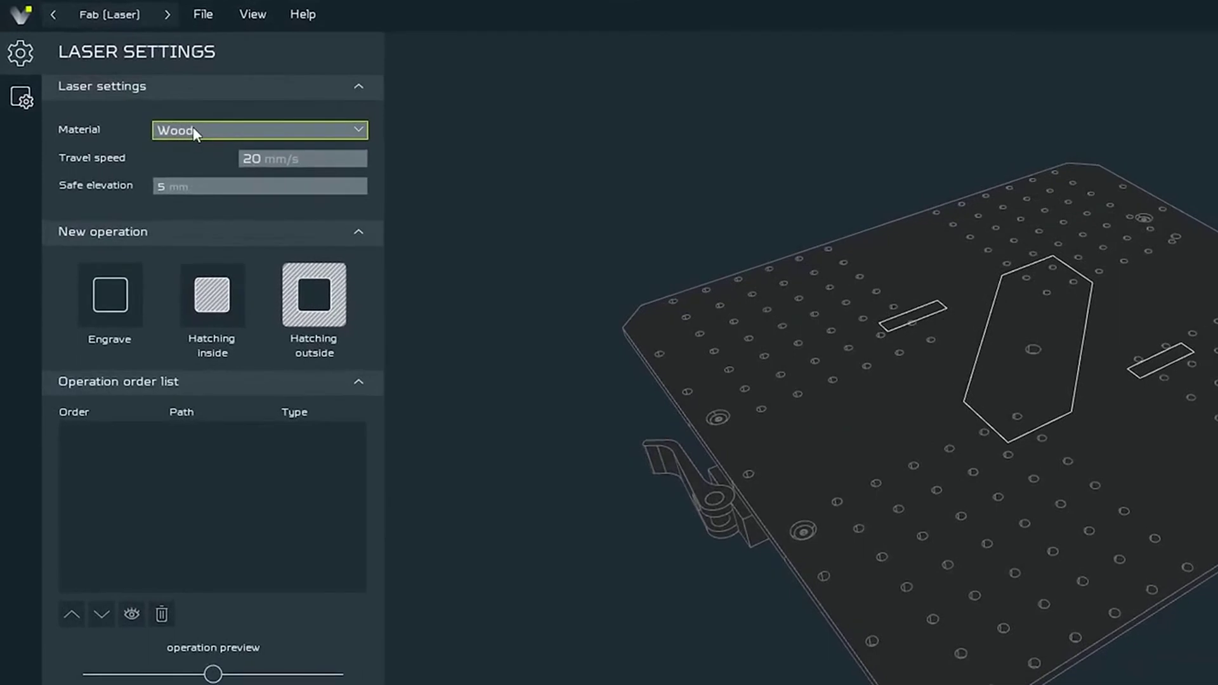
left_click(259, 130)
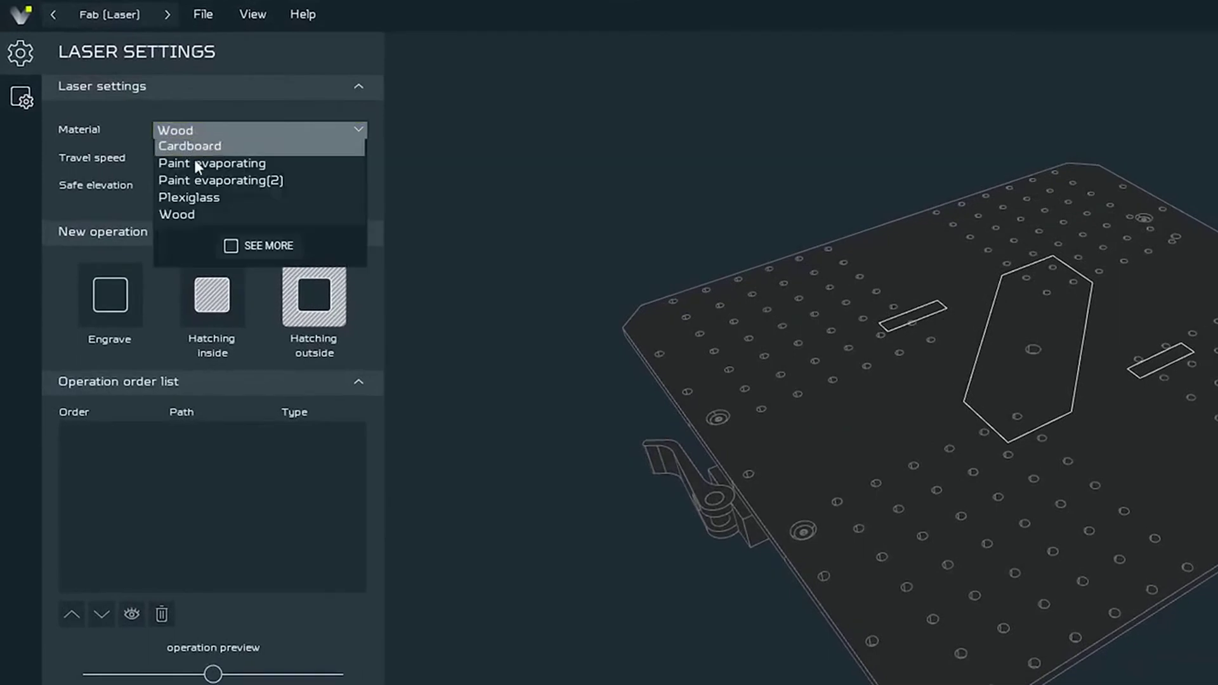
mouse_move(207, 180)
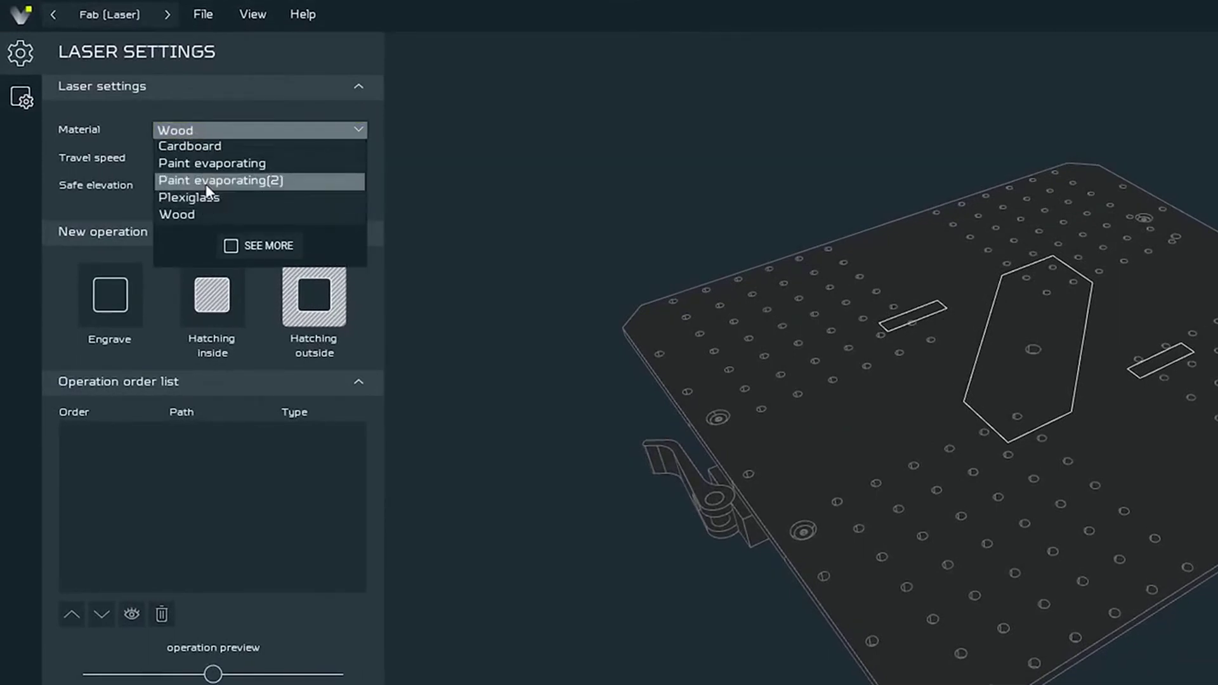
mouse_move(229, 140)
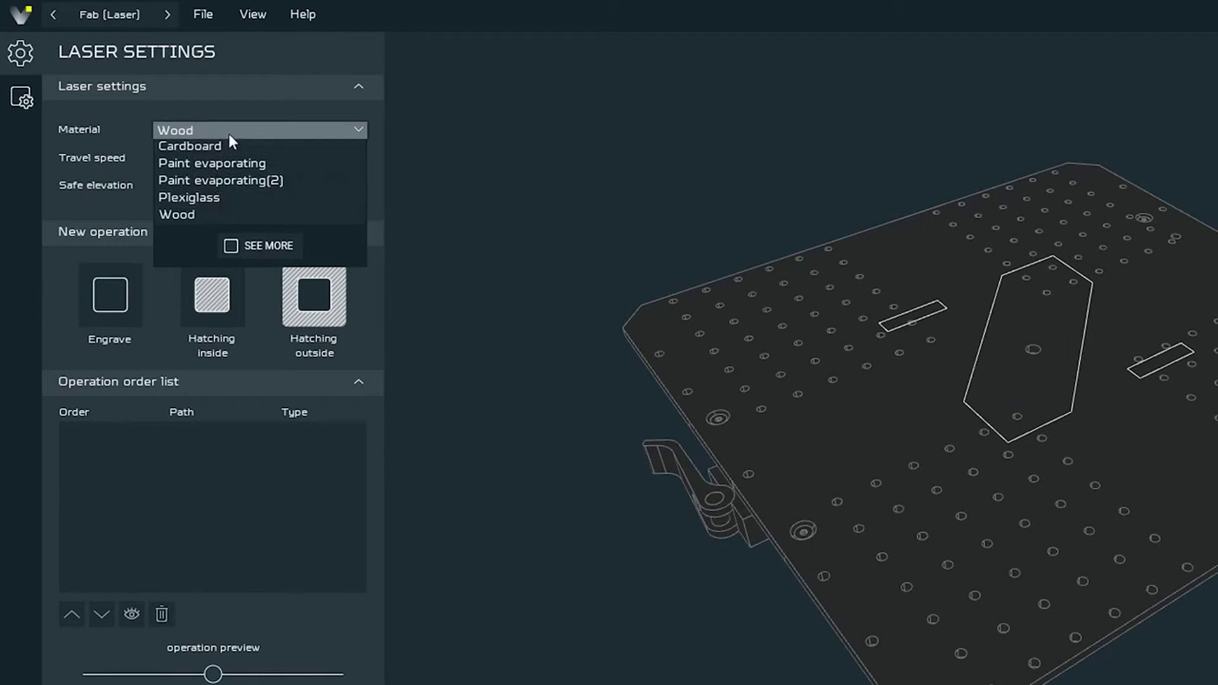
left_click(268, 245)
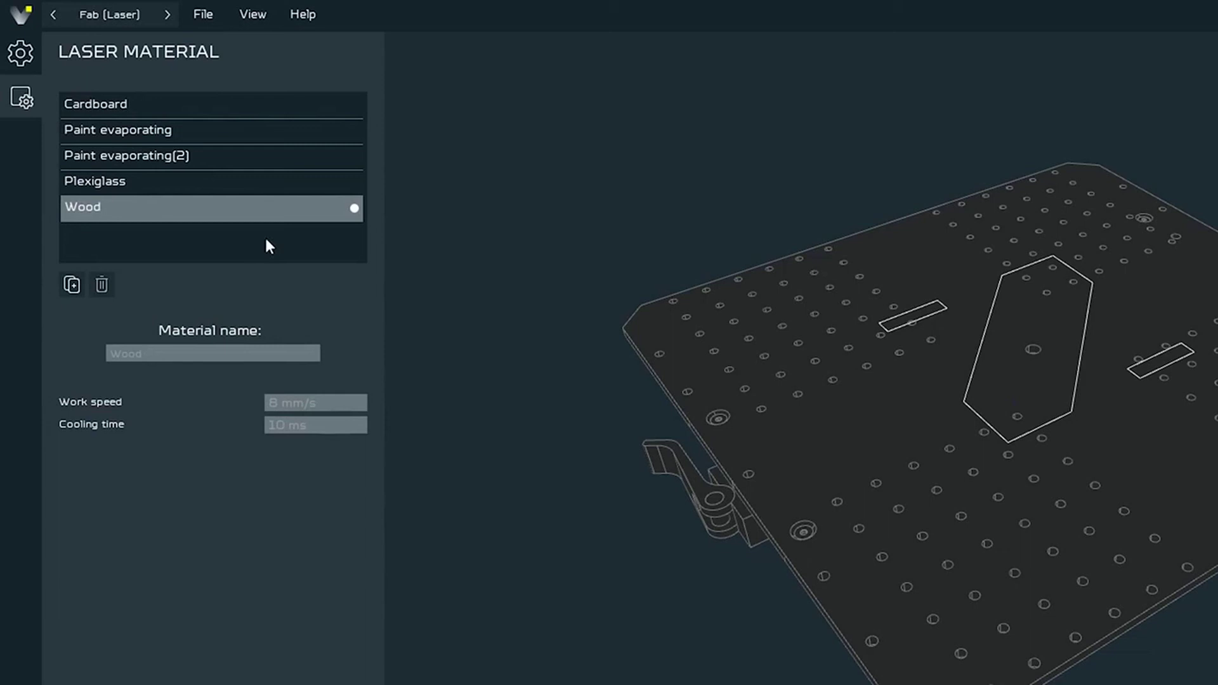
mouse_move(217, 249)
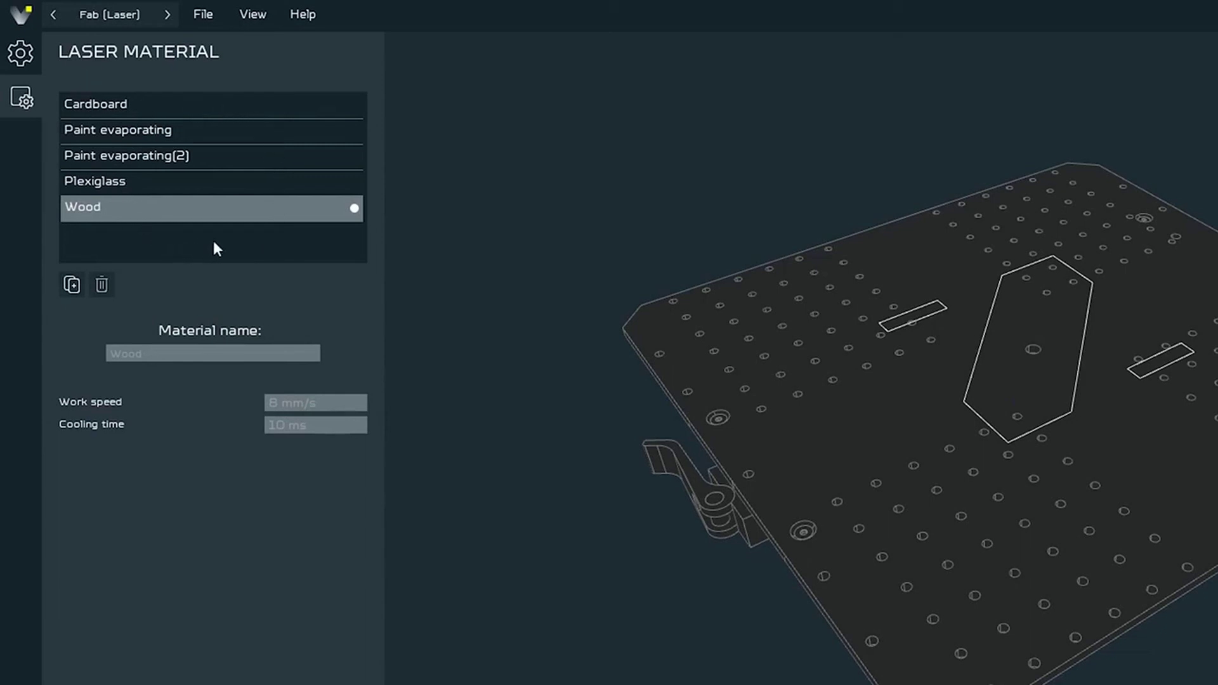
mouse_move(245, 236)
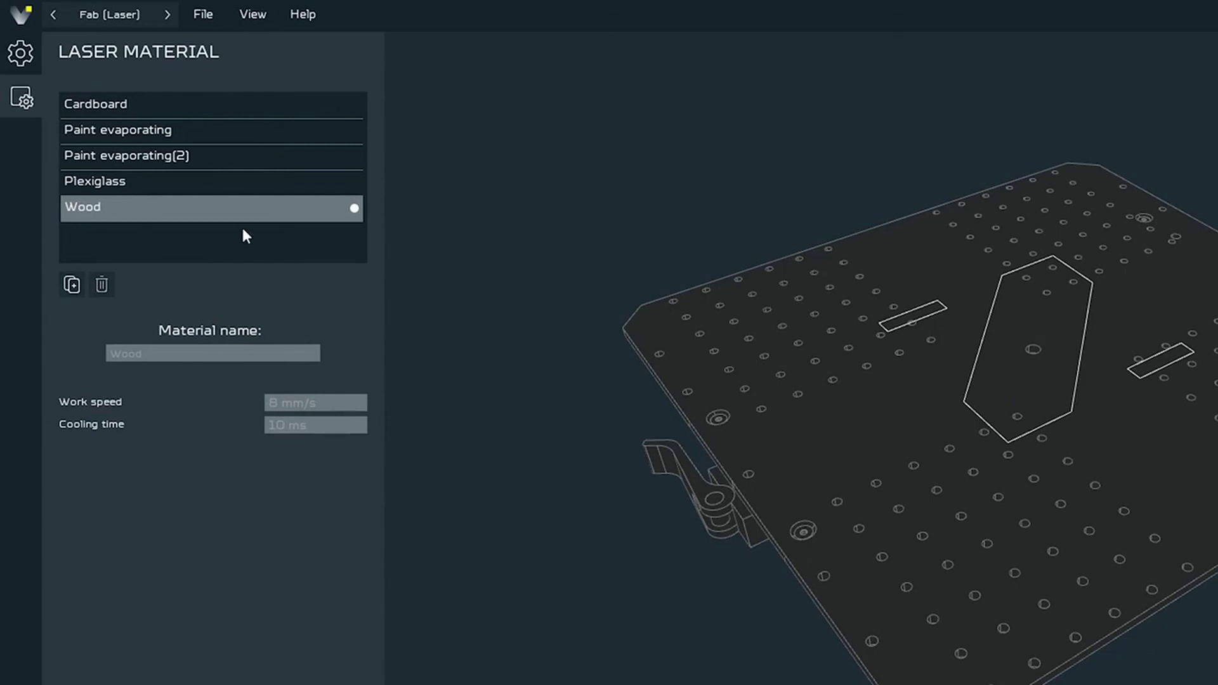
mouse_move(72, 284)
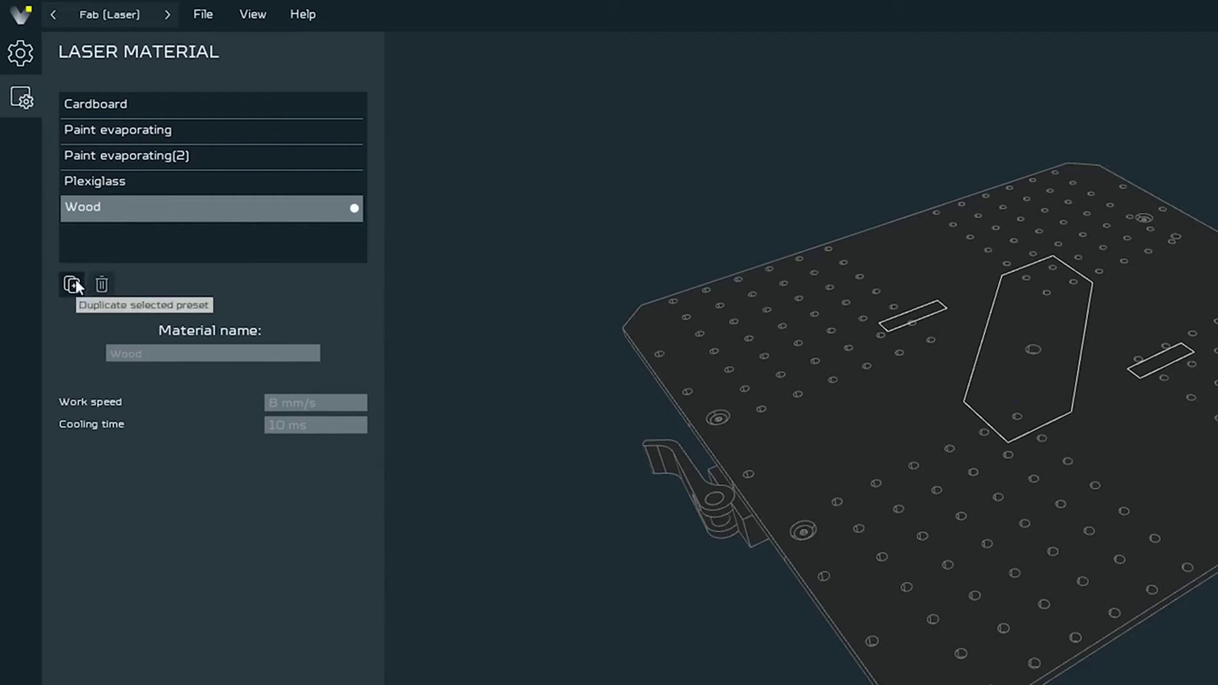
Duplicate the Wood preset, rename the copy 'Example', and return to laser settings
left_click(71, 284)
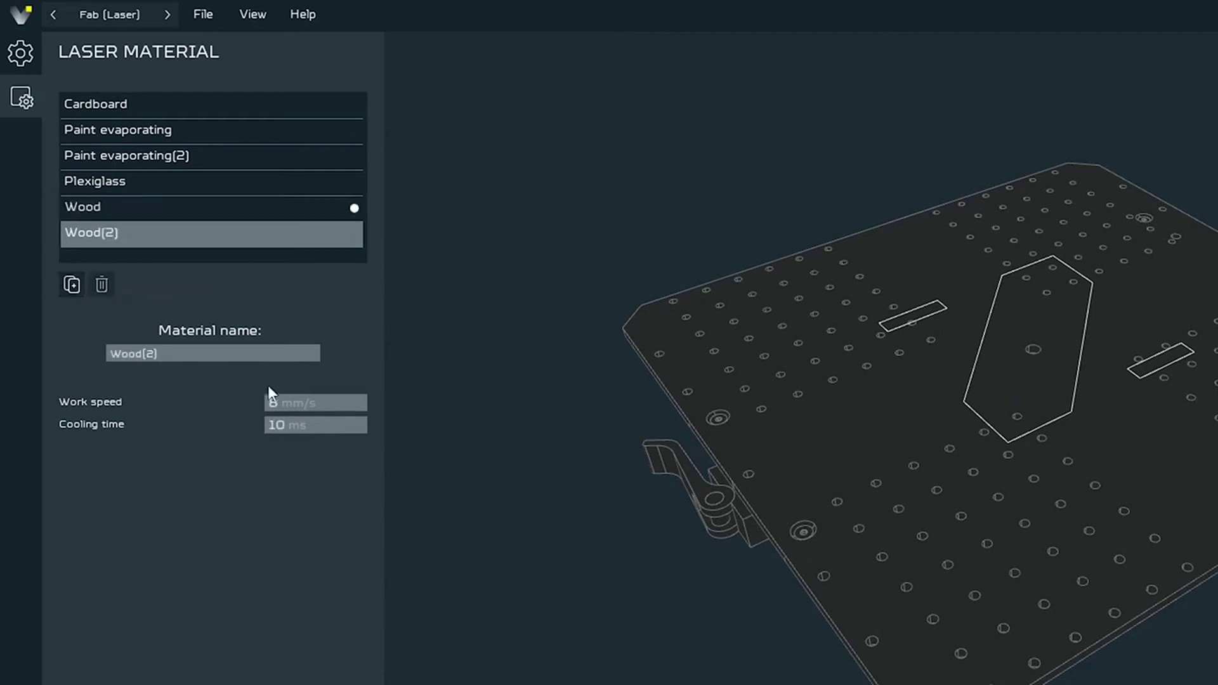
left_click(315, 425)
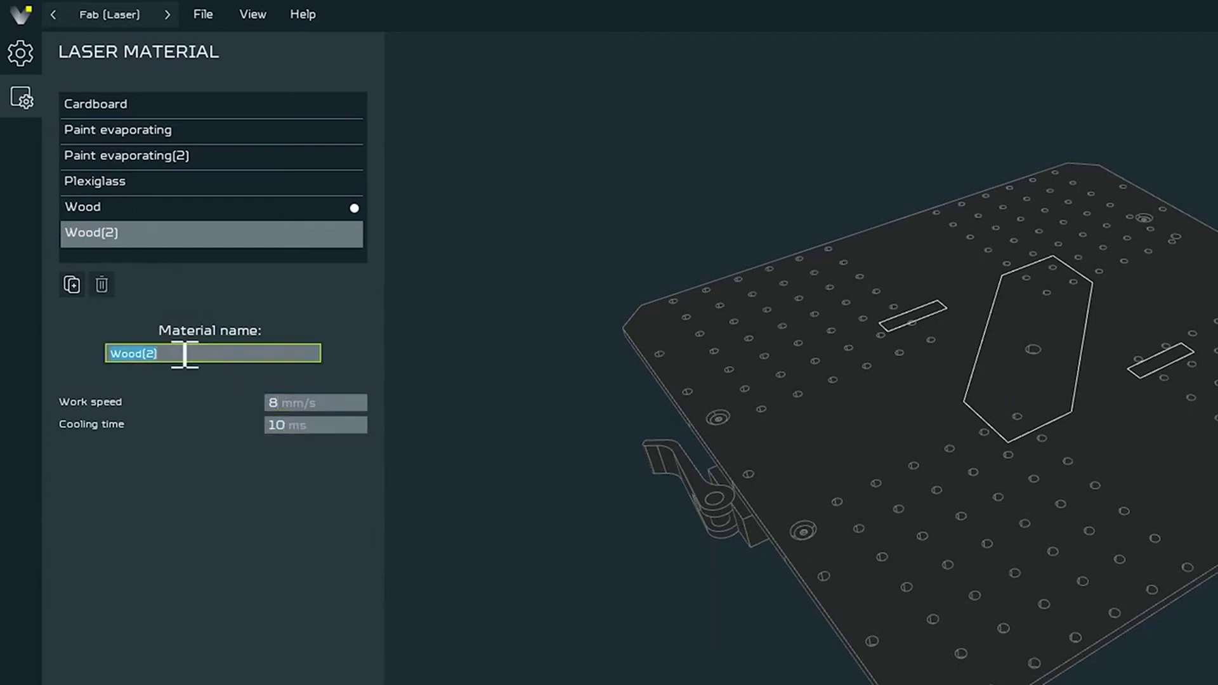
type("Example")
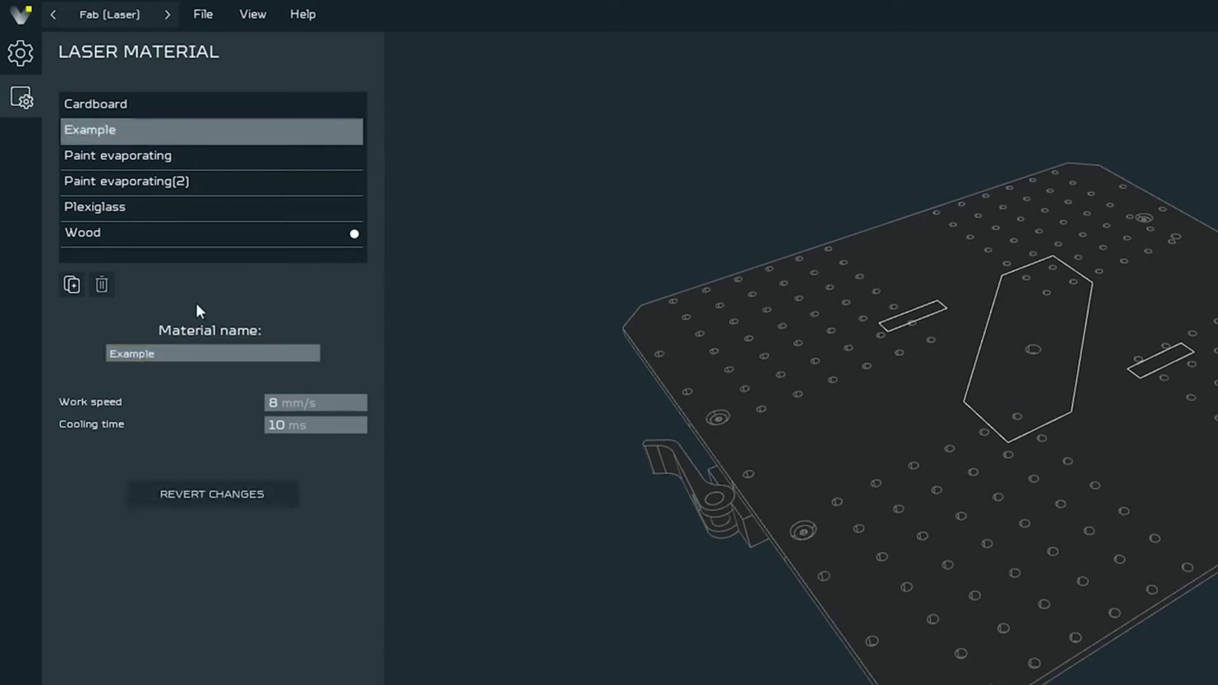
left_click(21, 97)
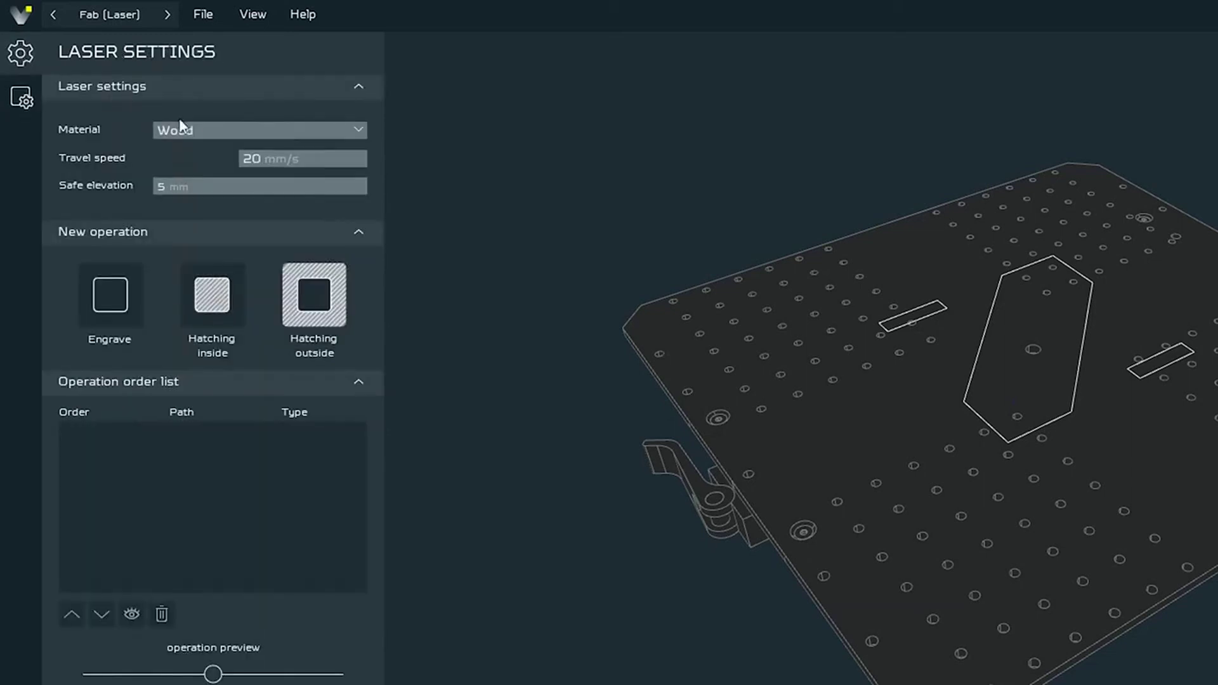
Keep Wood as the laser material with 0 mm safe elevation and start an engrave operation
left_click(259, 129)
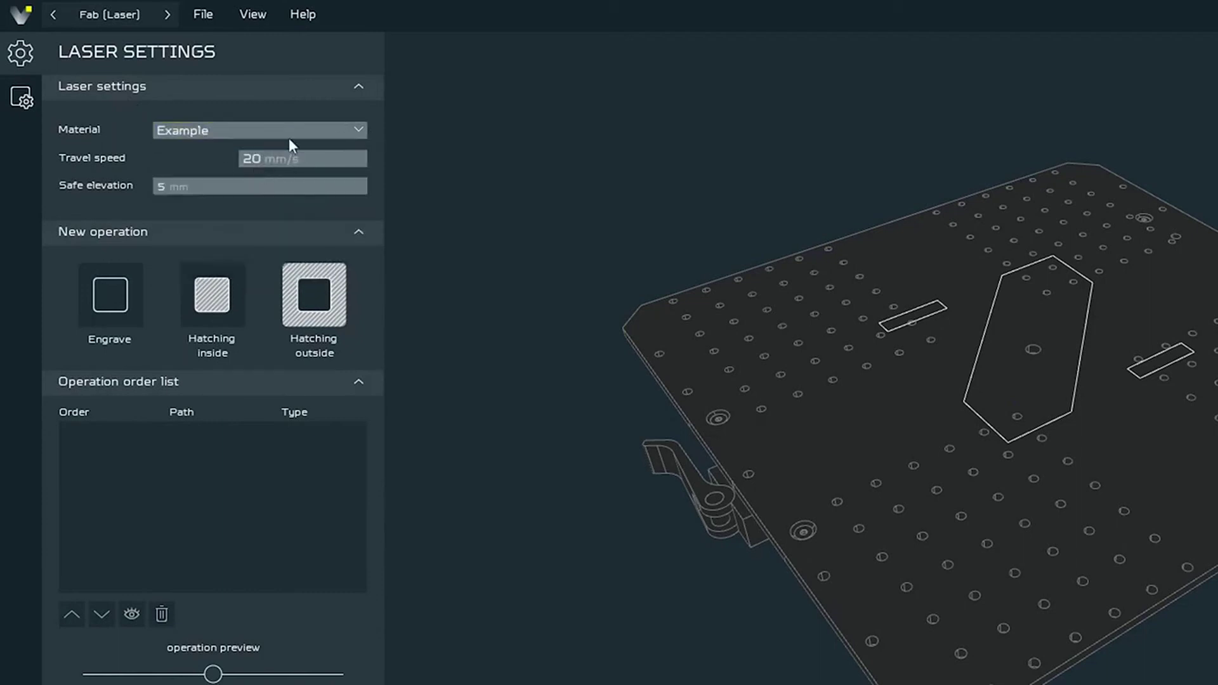
left_click(259, 129)
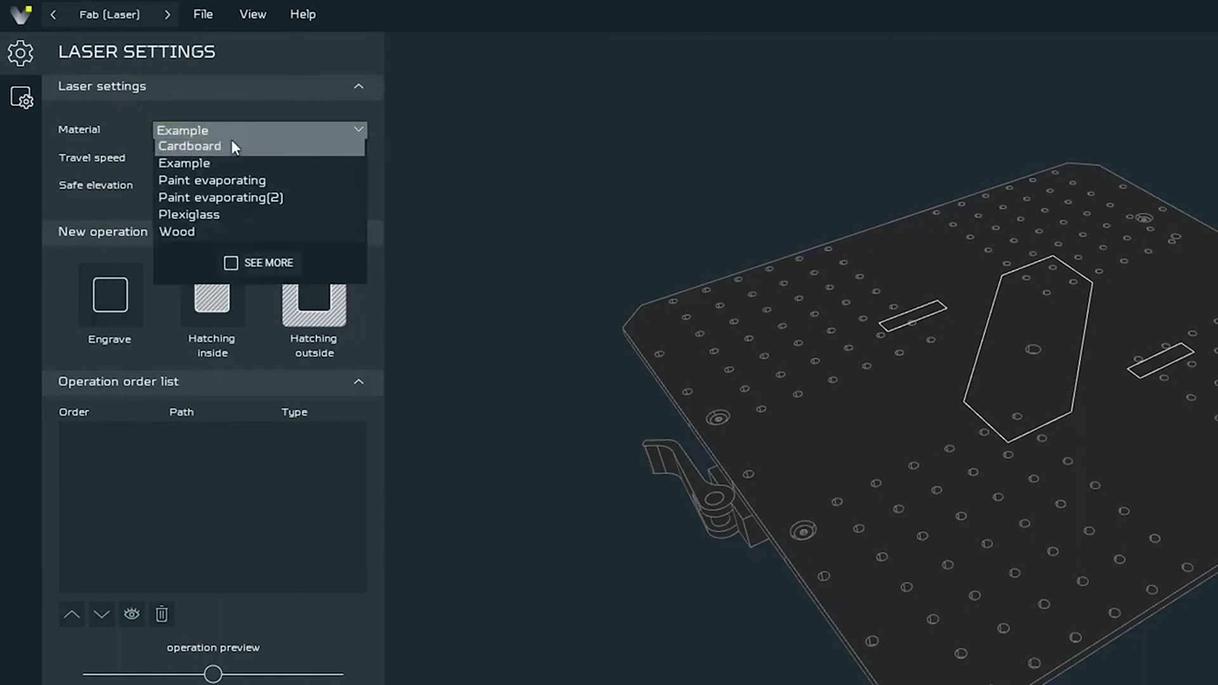
left_click(177, 231)
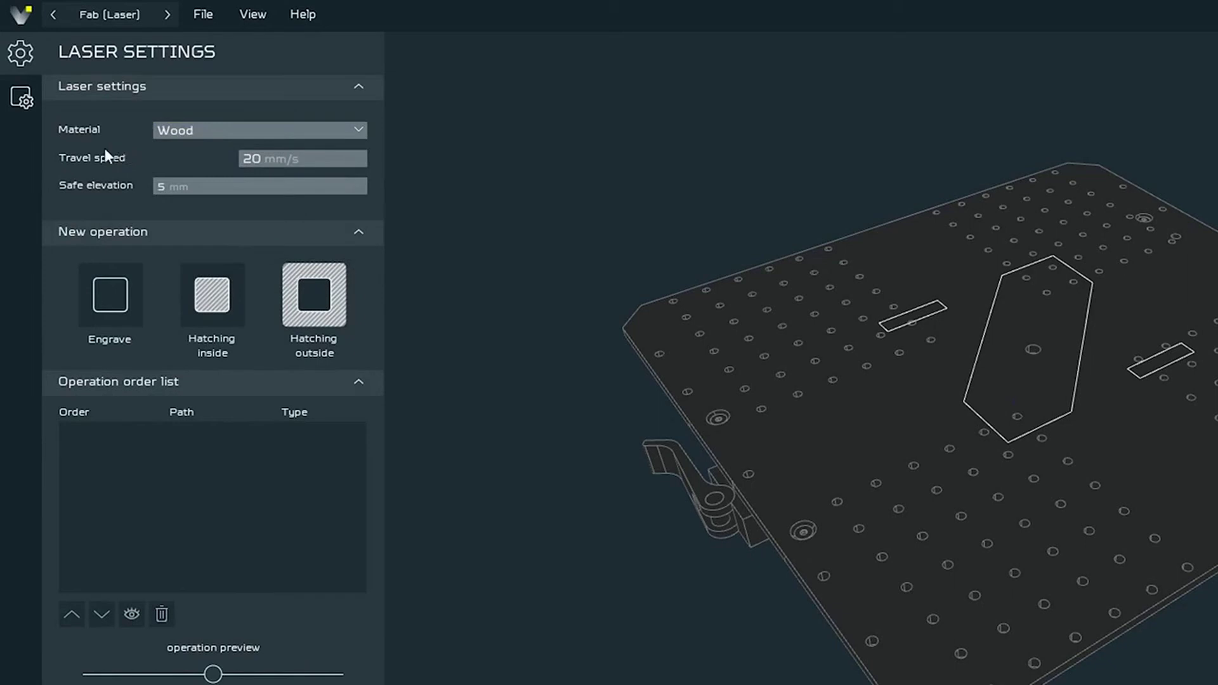
mouse_move(101, 160)
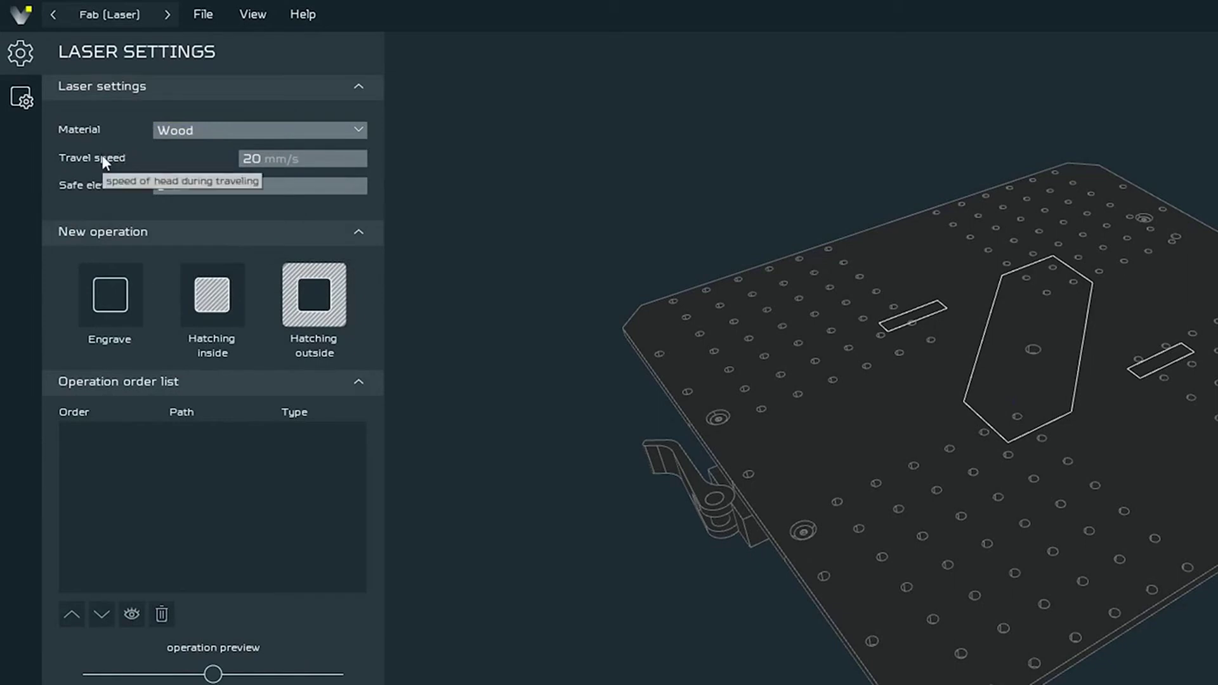
mouse_move(302, 164)
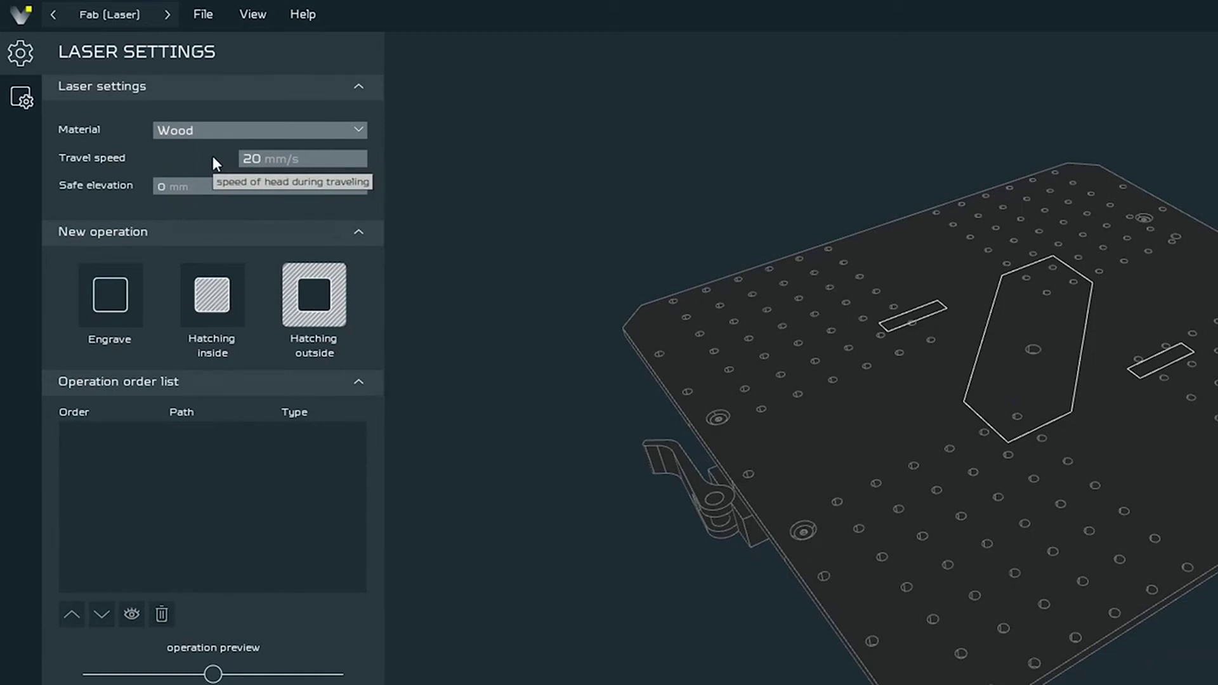
mouse_move(173, 196)
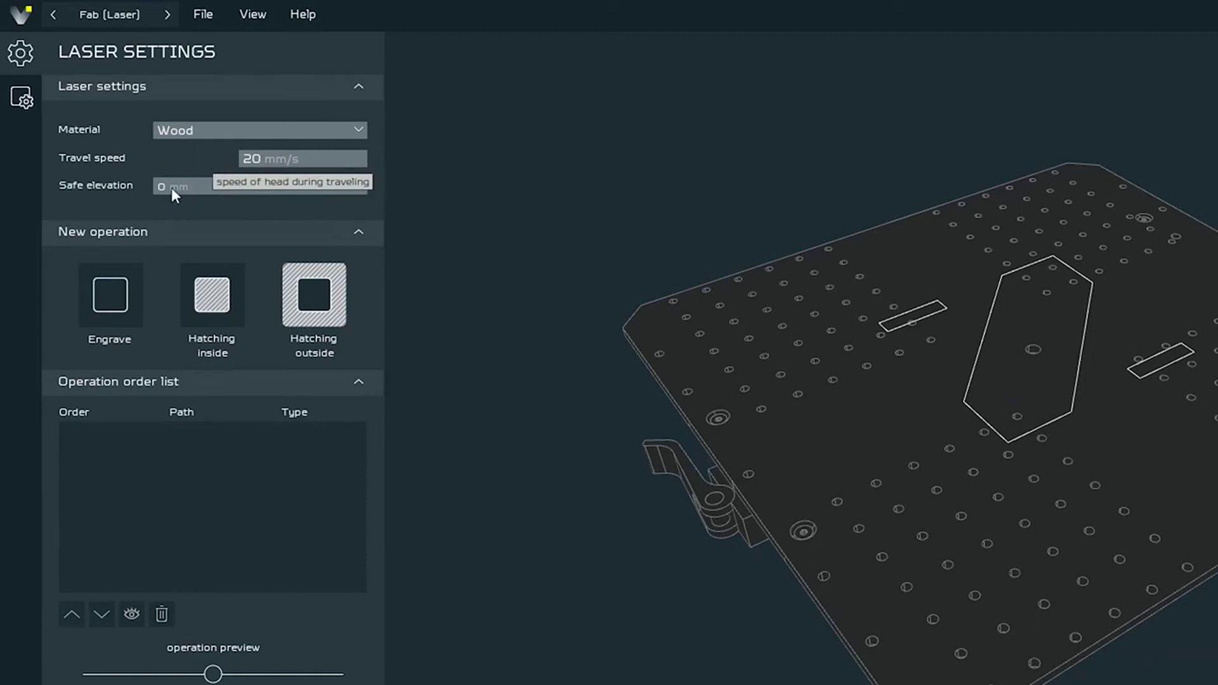
left_click(110, 293)
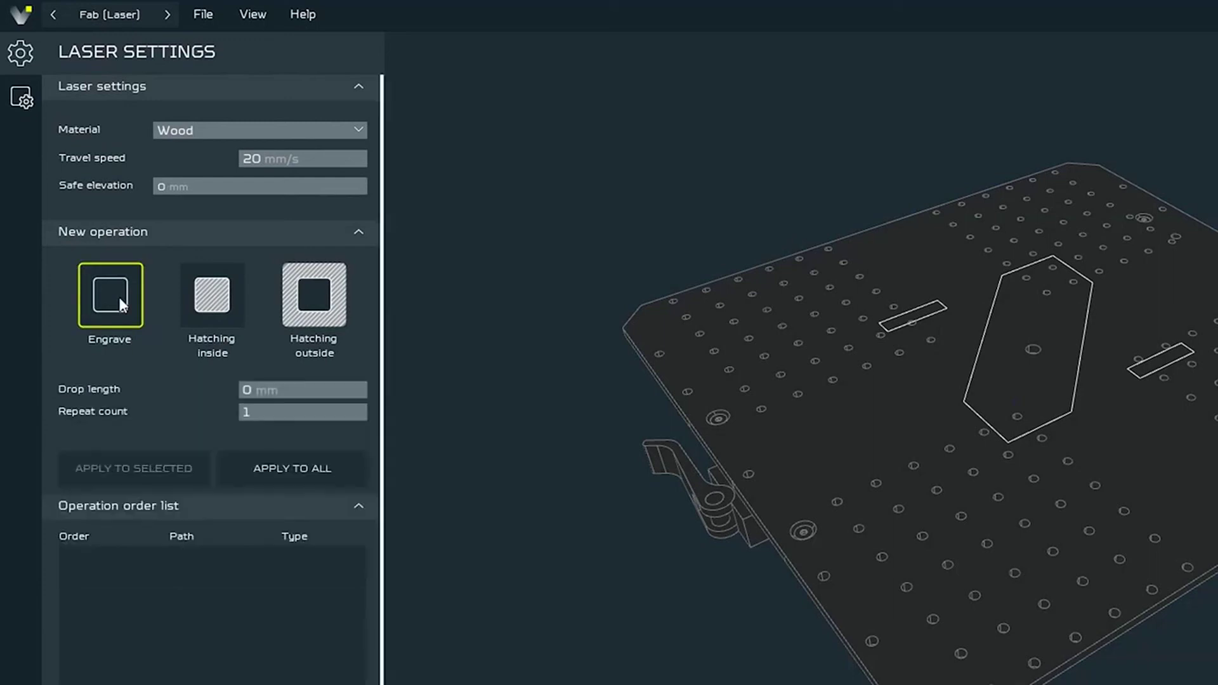
mouse_move(125, 302)
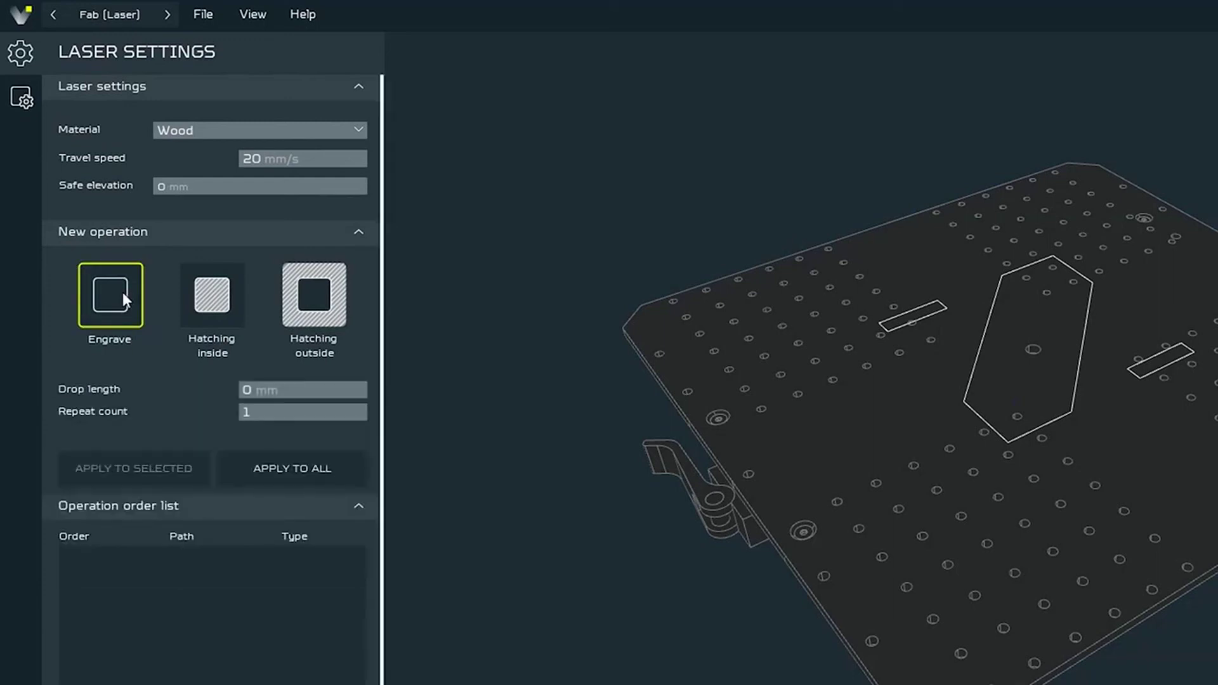
mouse_move(258, 408)
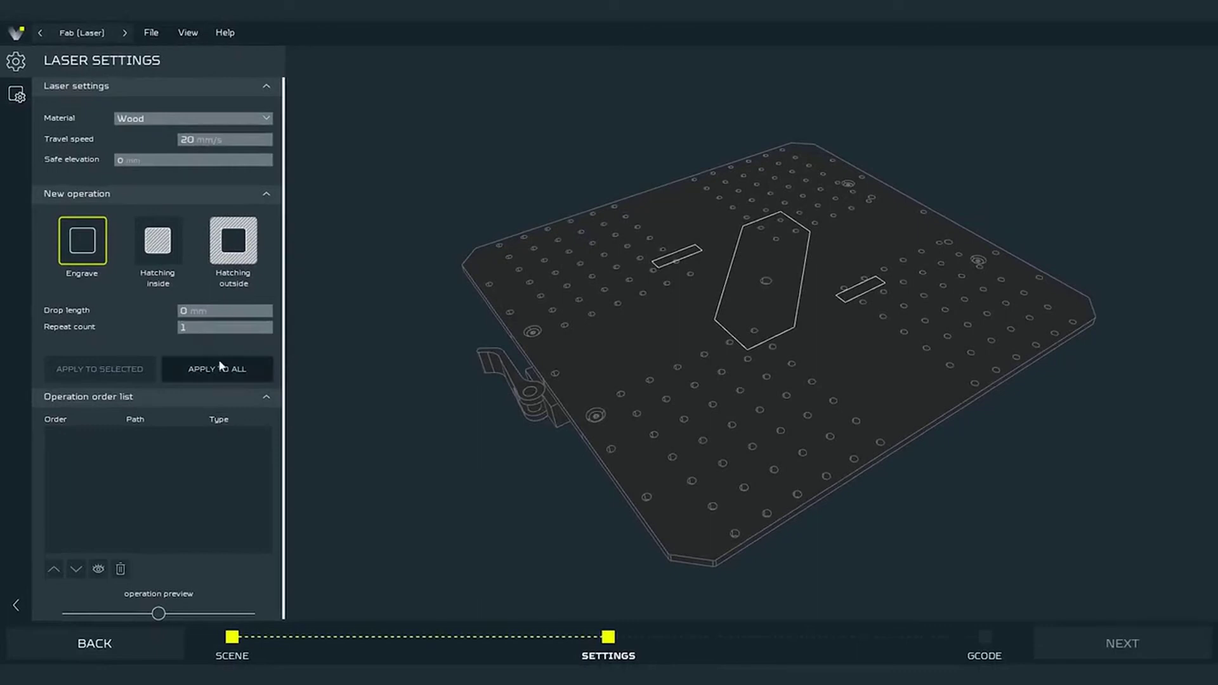
left_click(217, 369)
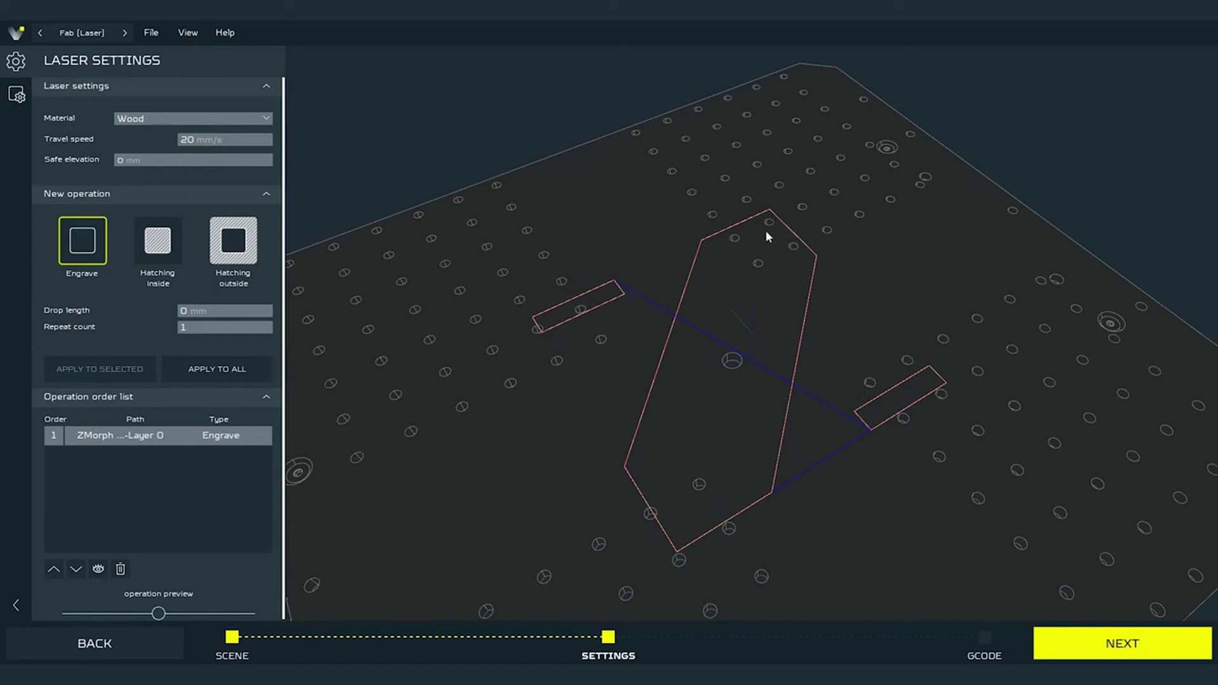
mouse_move(695, 485)
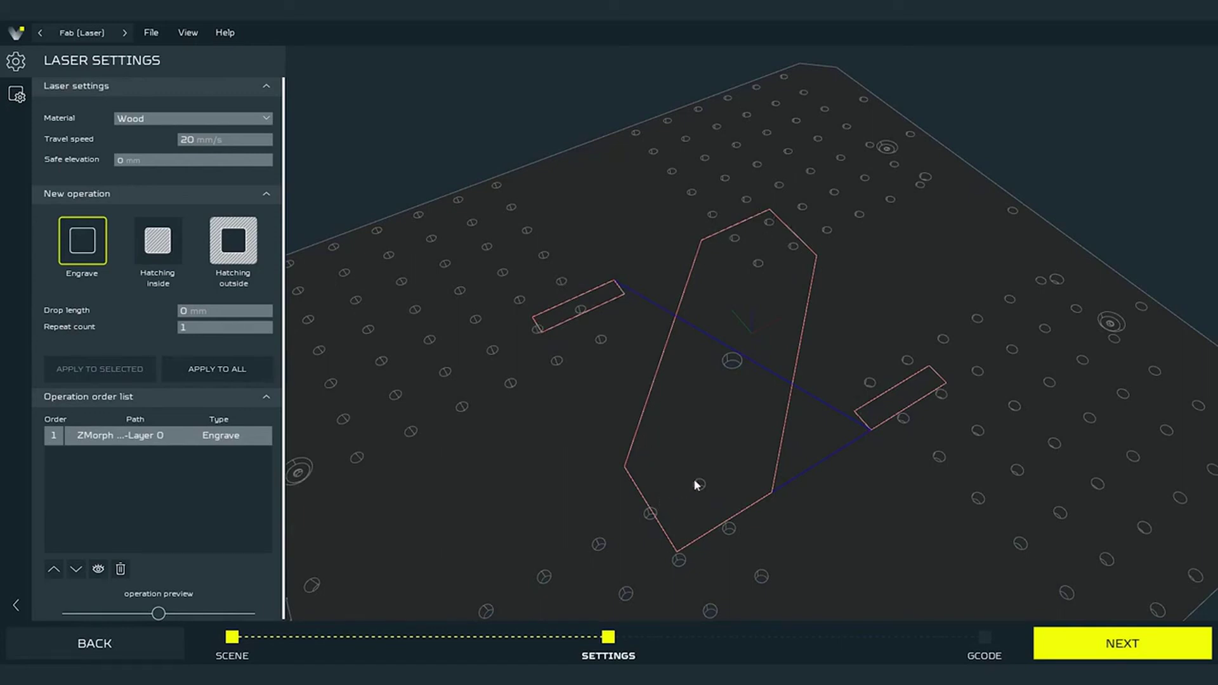
mouse_move(663, 360)
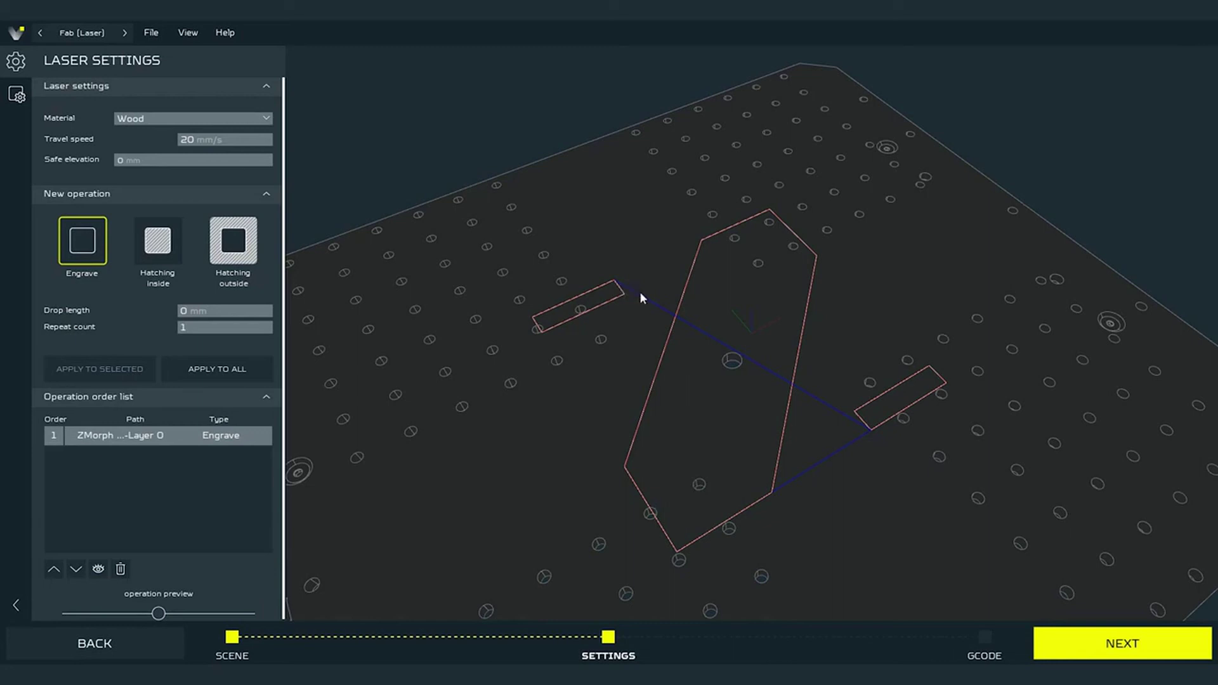
mouse_move(866, 432)
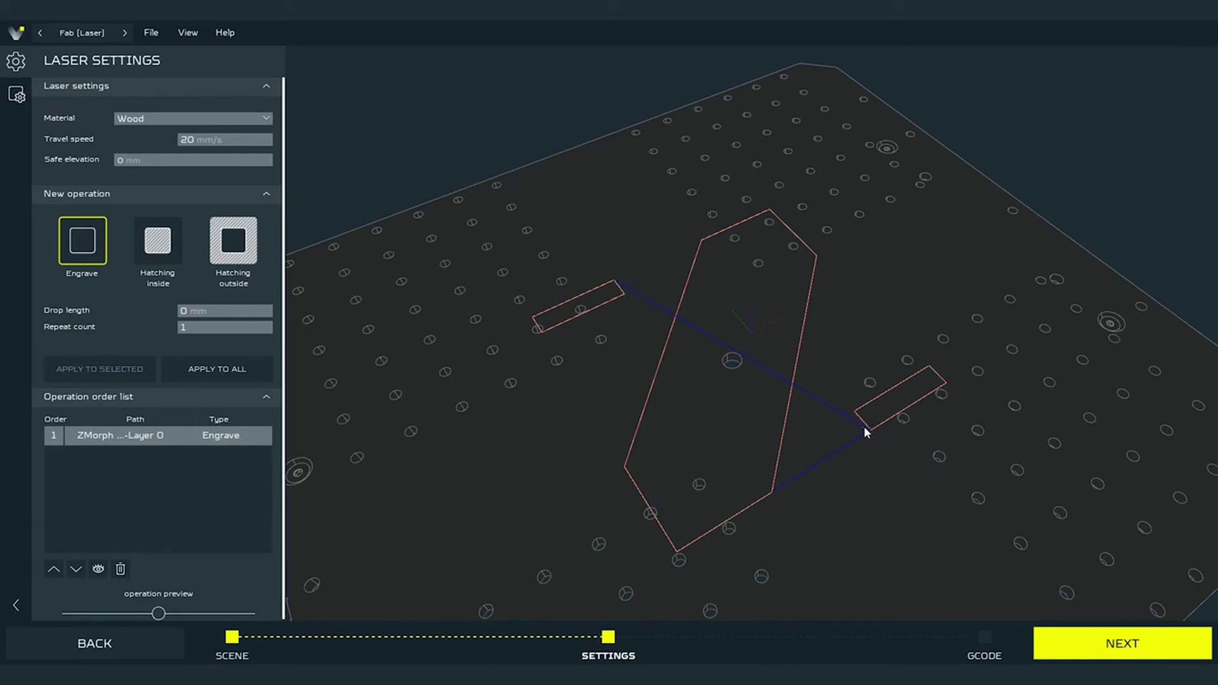
mouse_move(770, 500)
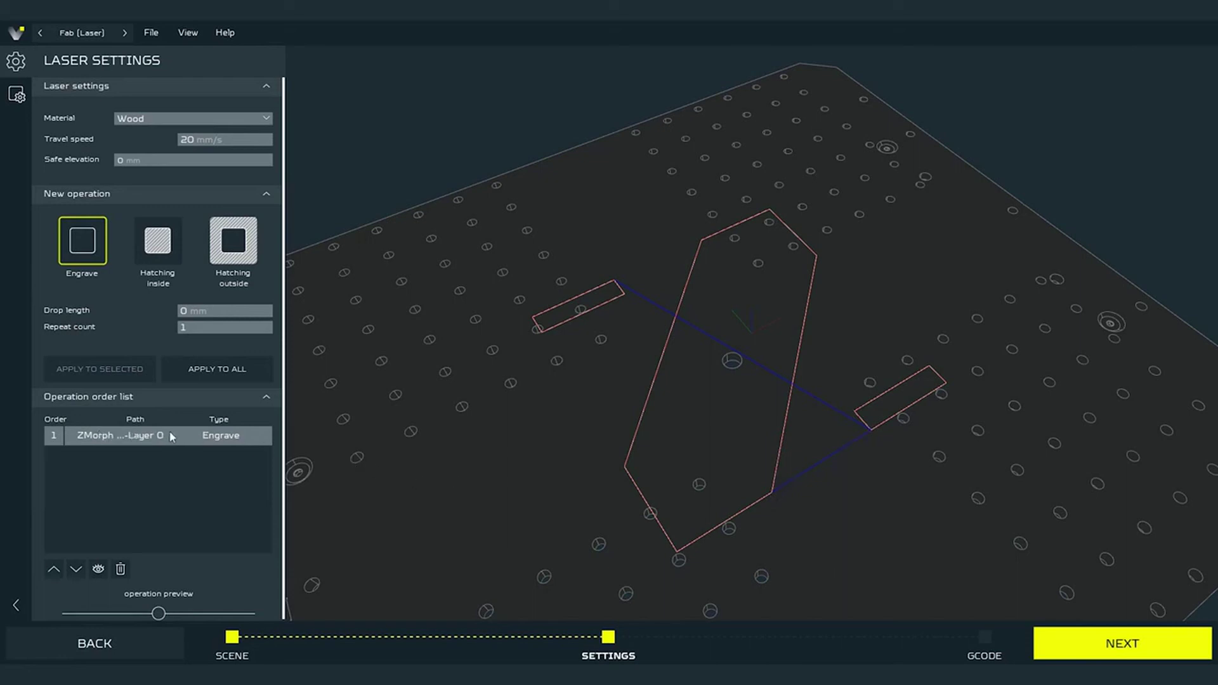
mouse_move(120, 301)
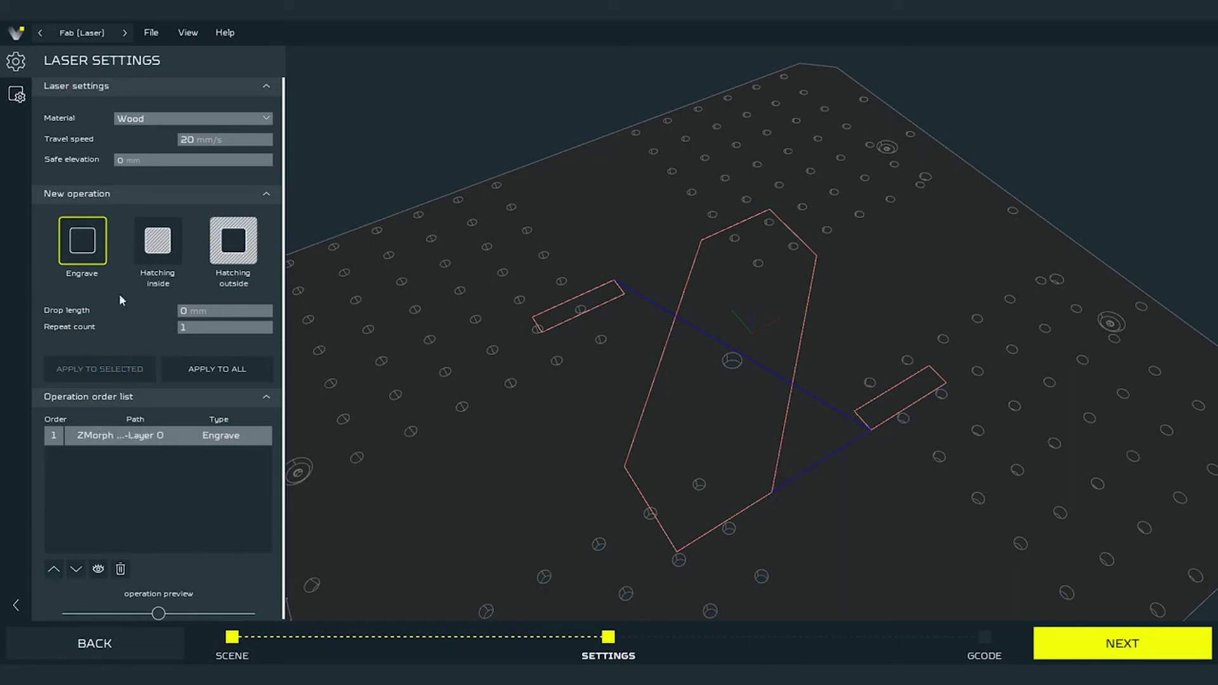
Add an inside-hatching operation and apply it to all logo shapes
left_click(157, 241)
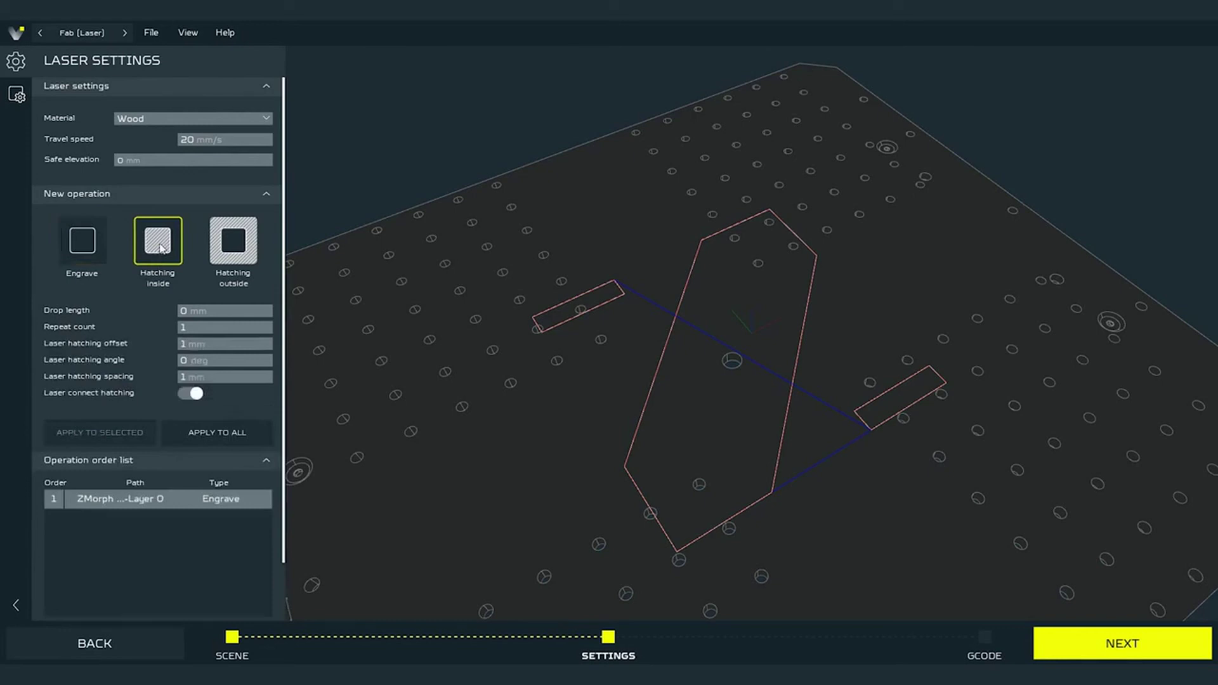
left_click(224, 344)
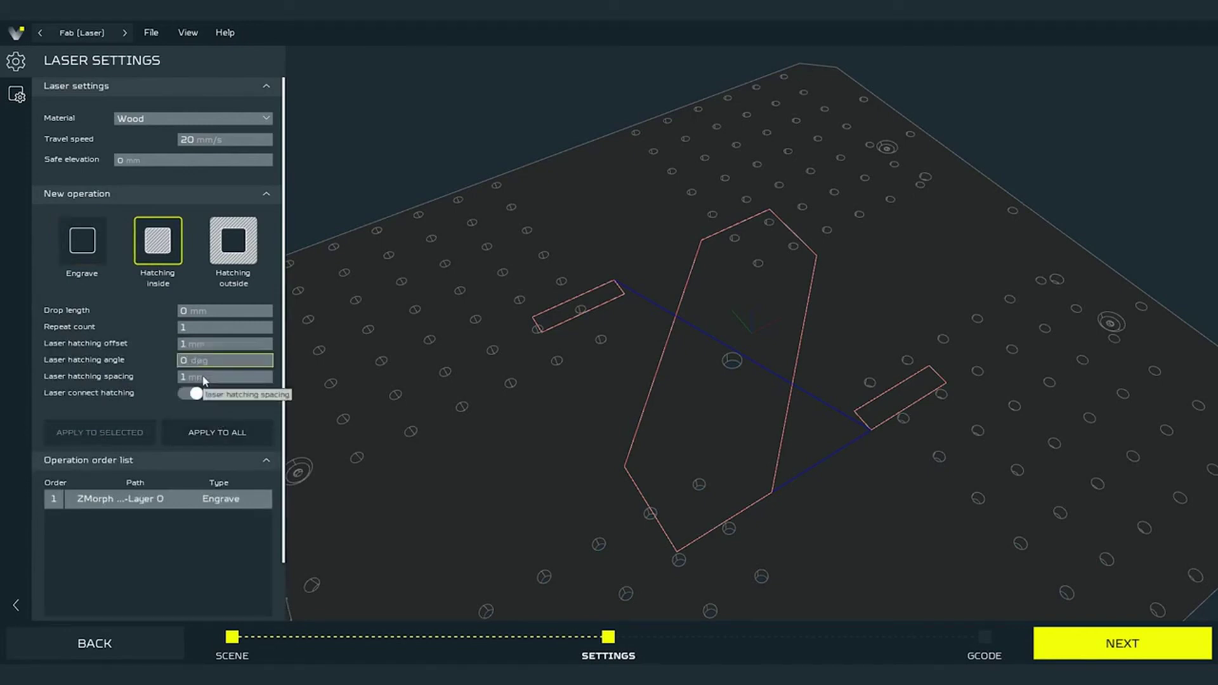
mouse_move(214, 396)
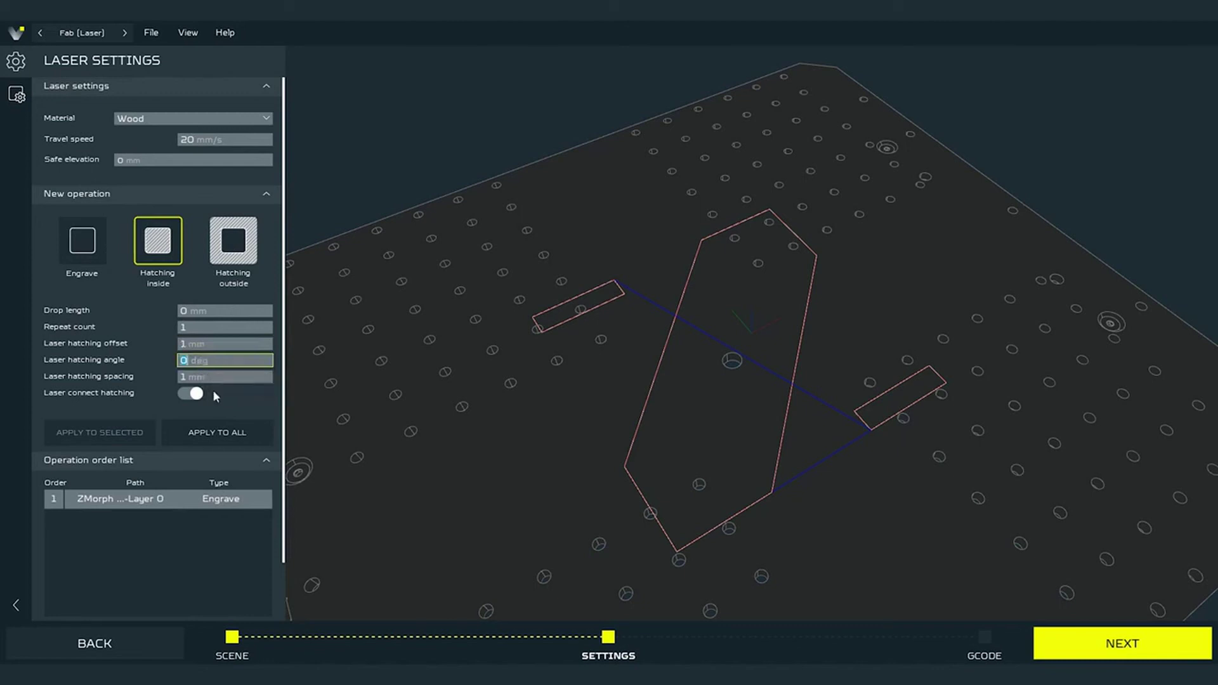
mouse_move(218, 406)
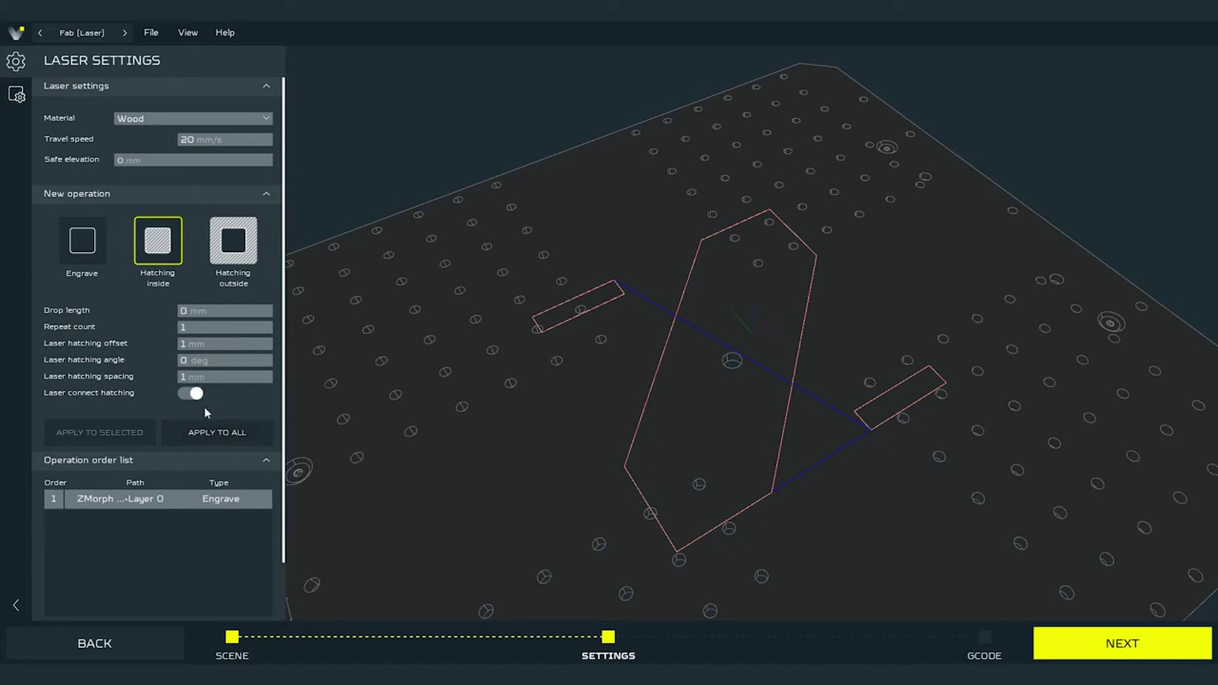
left_click(217, 431)
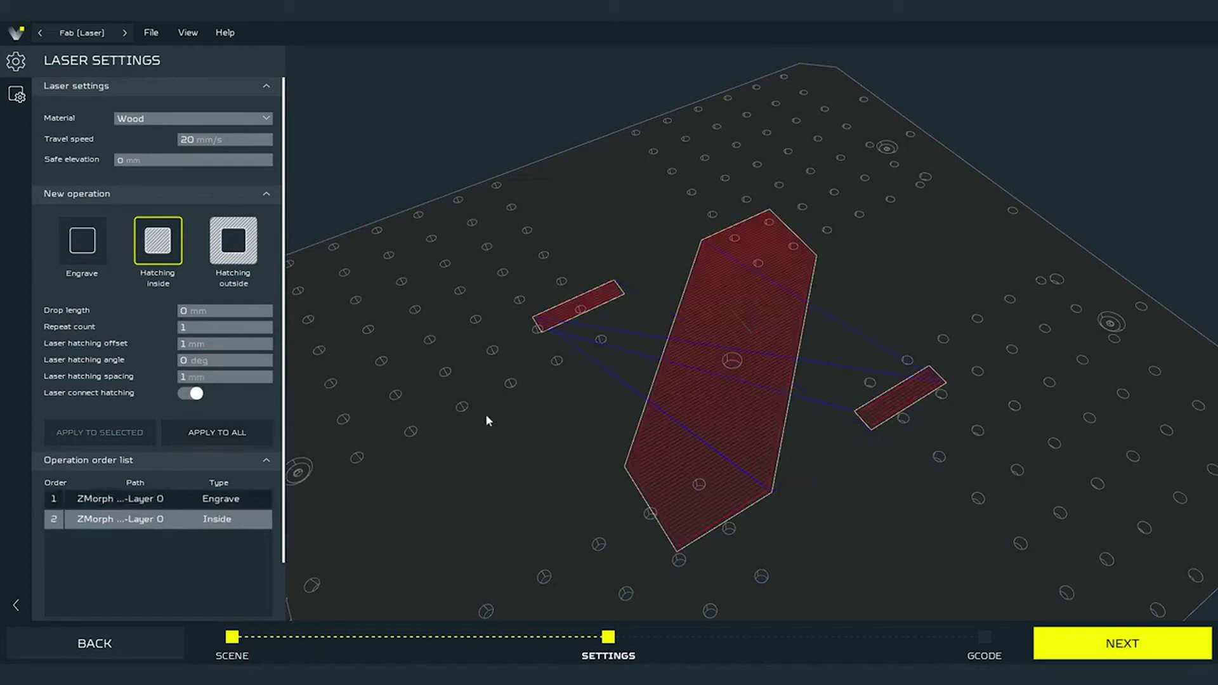
scroll("up", 3)
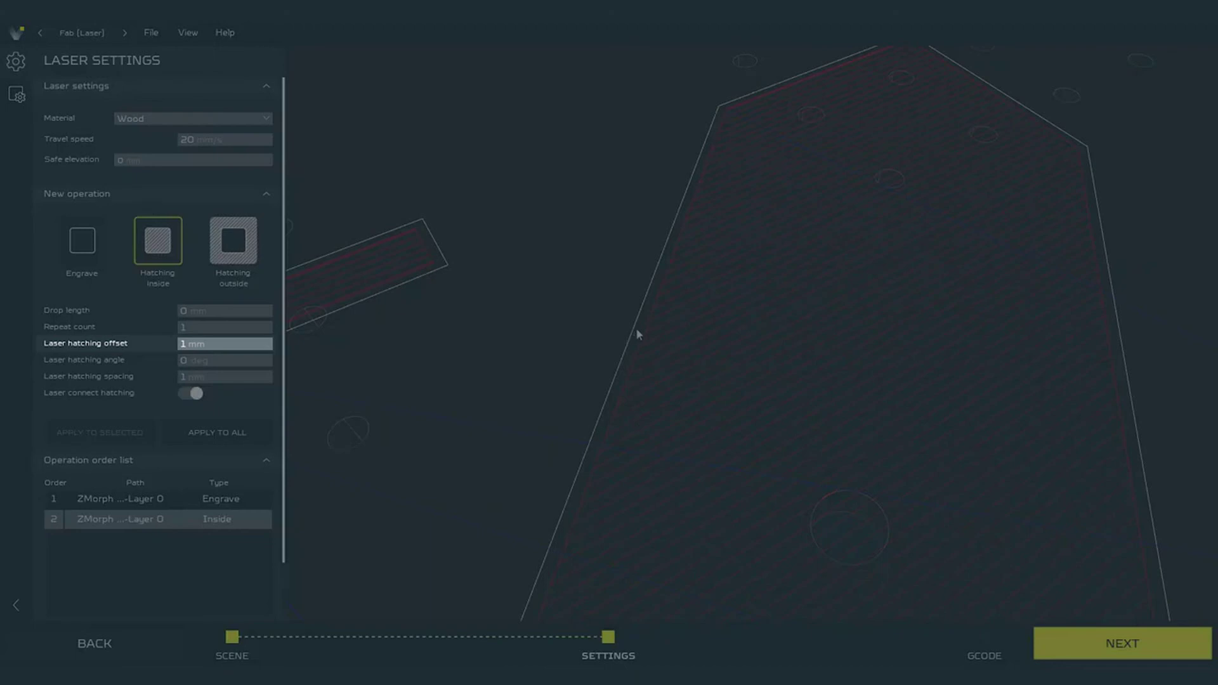
mouse_move(644, 335)
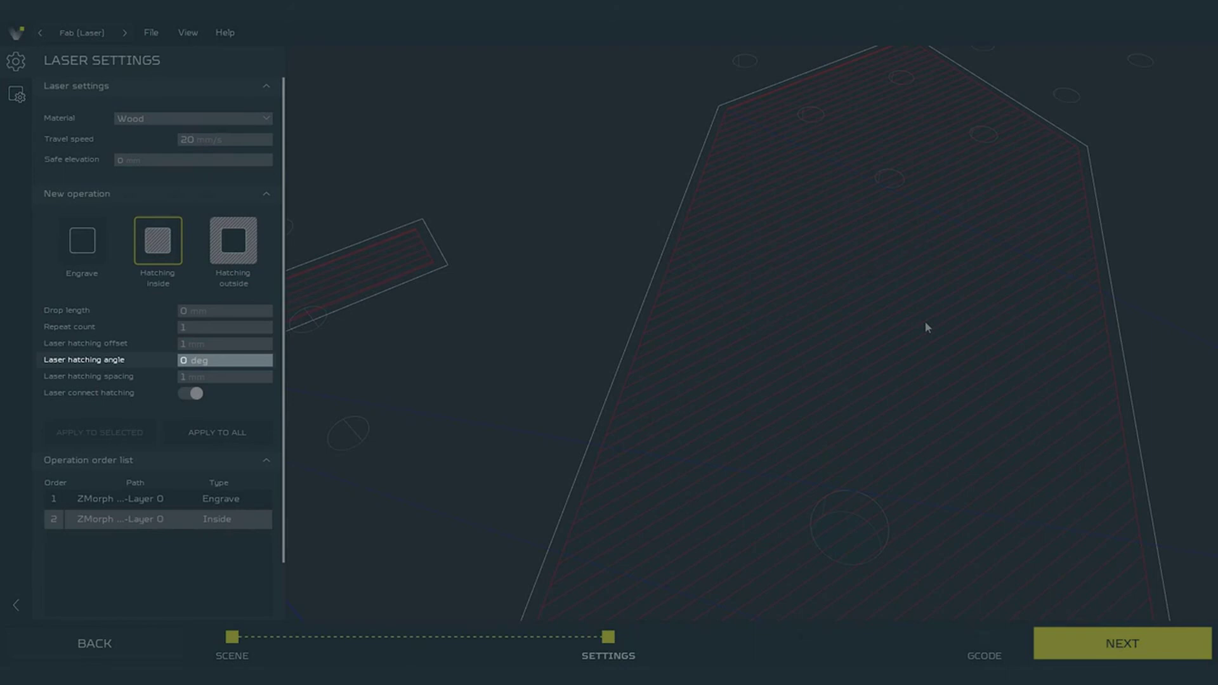
left_click(224, 377)
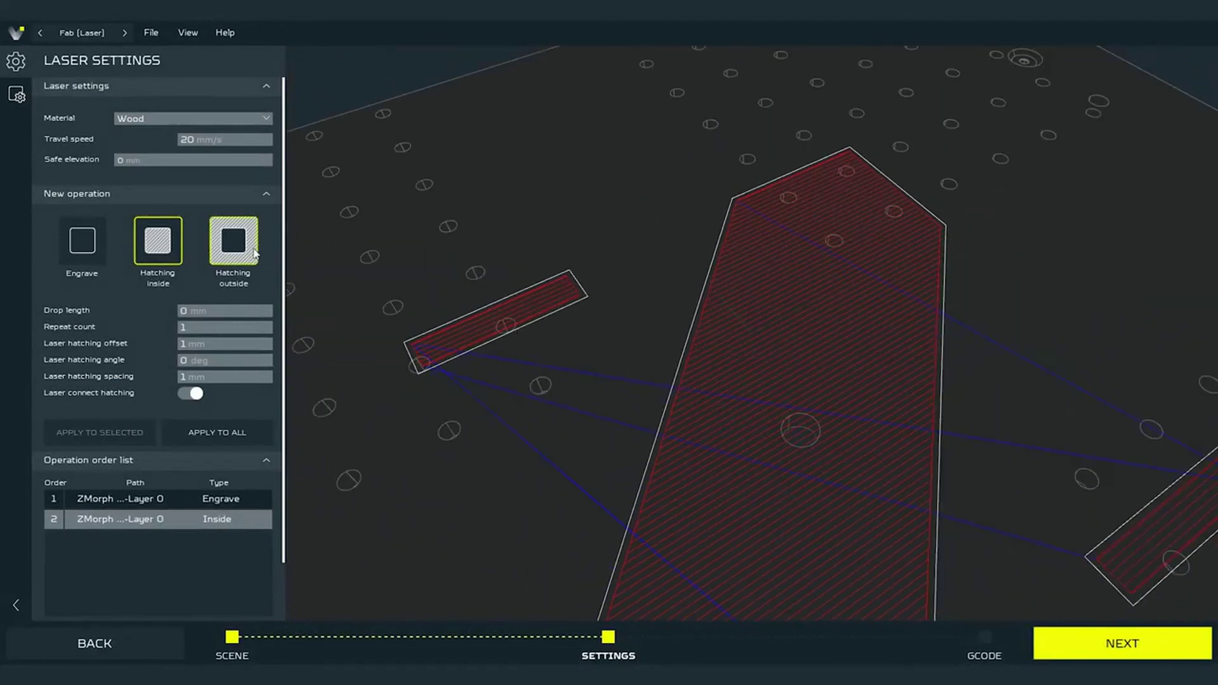
Add an outside-hatching operation filling the stock around the logo, applied to all shapes
left_click(232, 240)
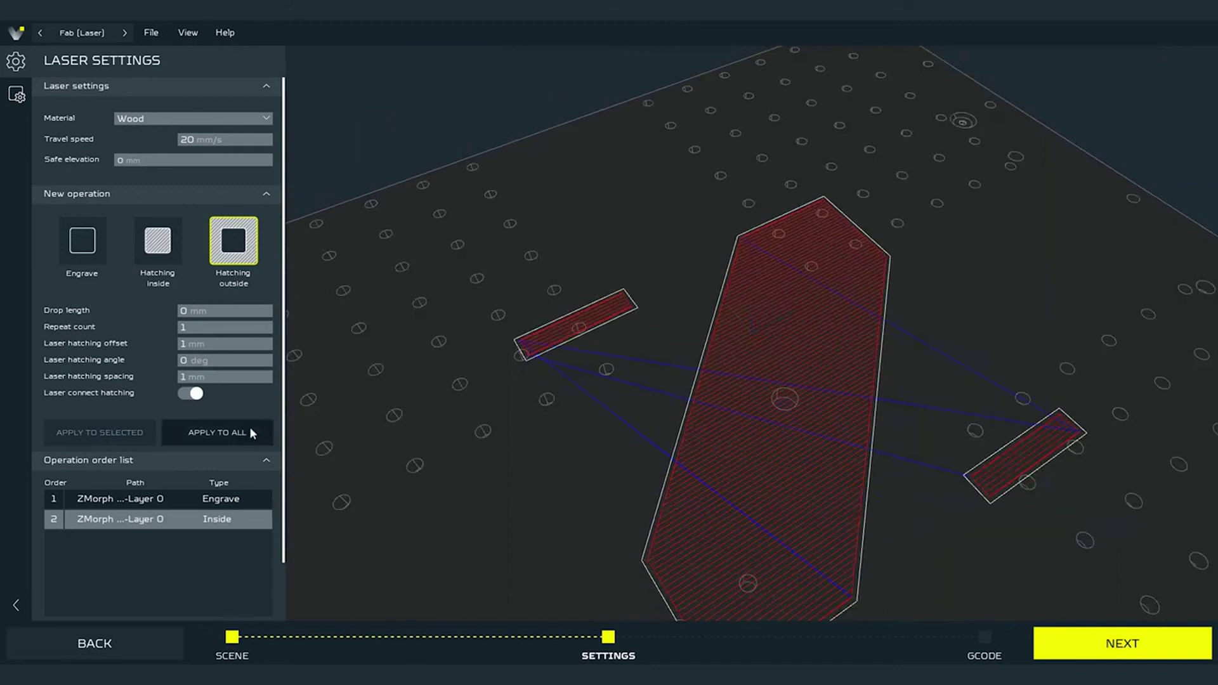
left_click(217, 433)
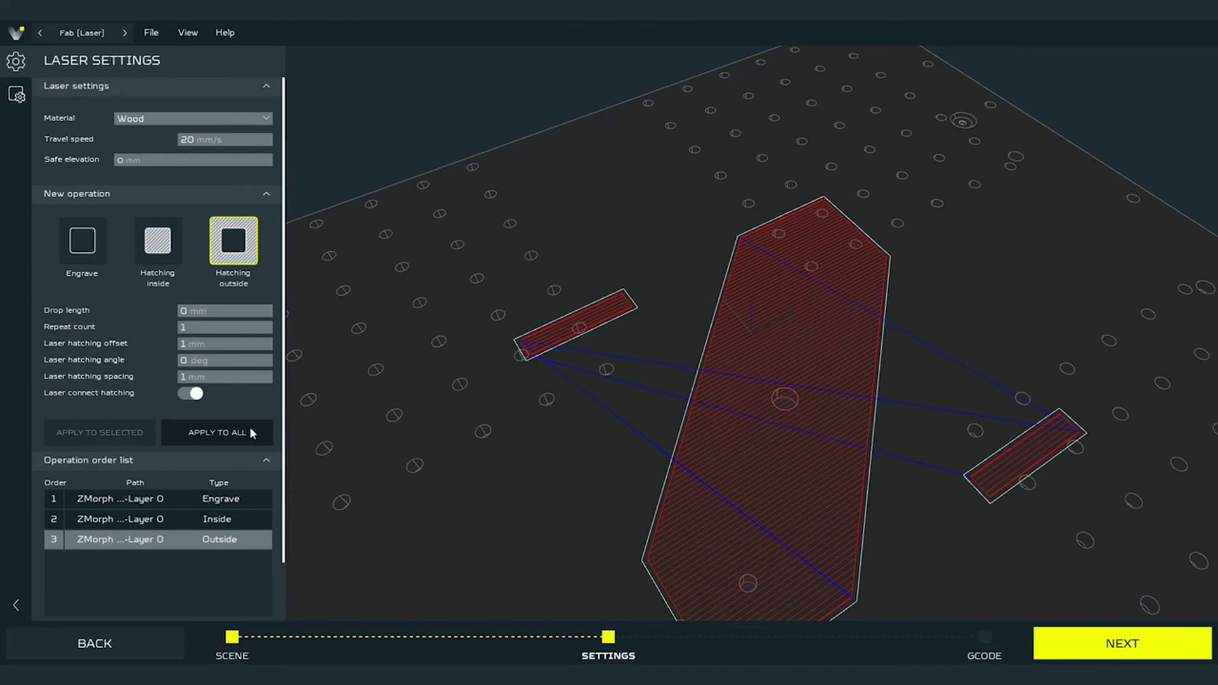
left_click(217, 432)
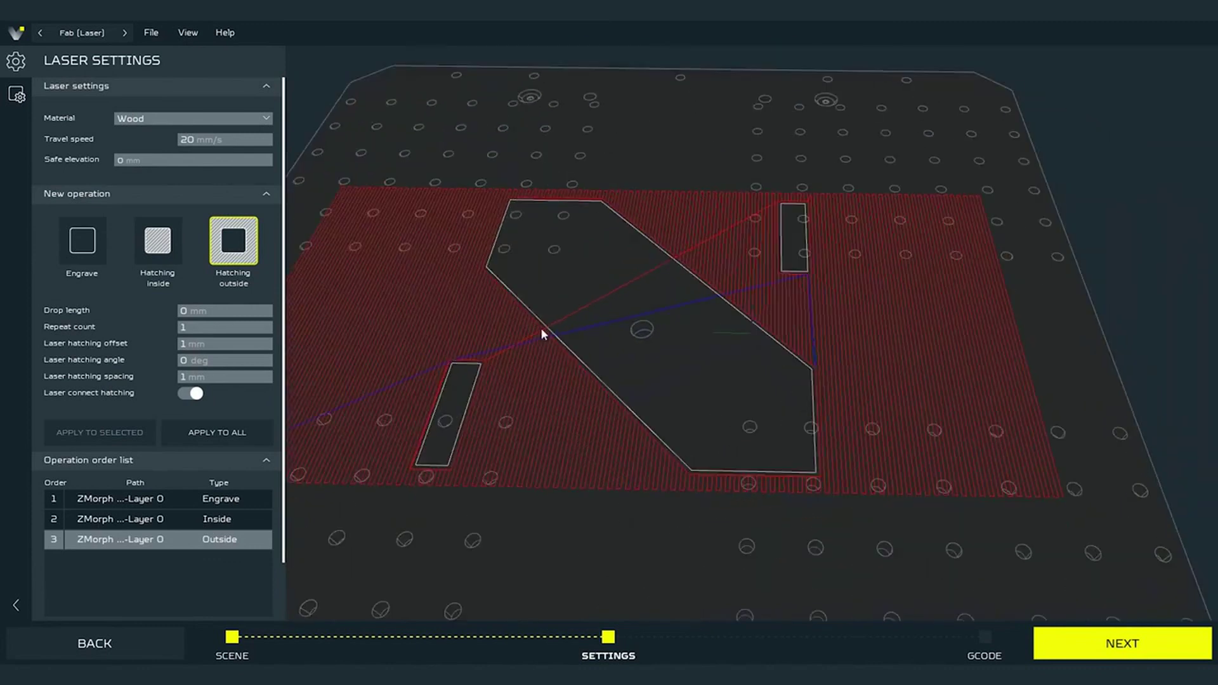
mouse_move(458, 487)
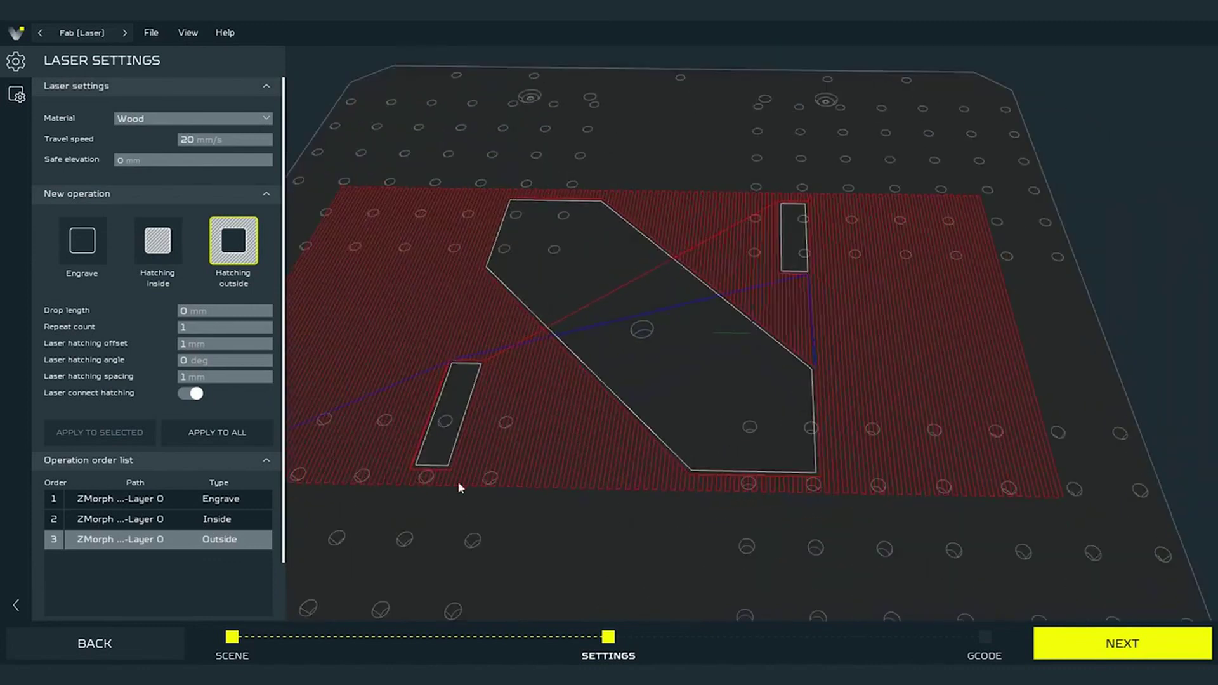
mouse_move(618, 272)
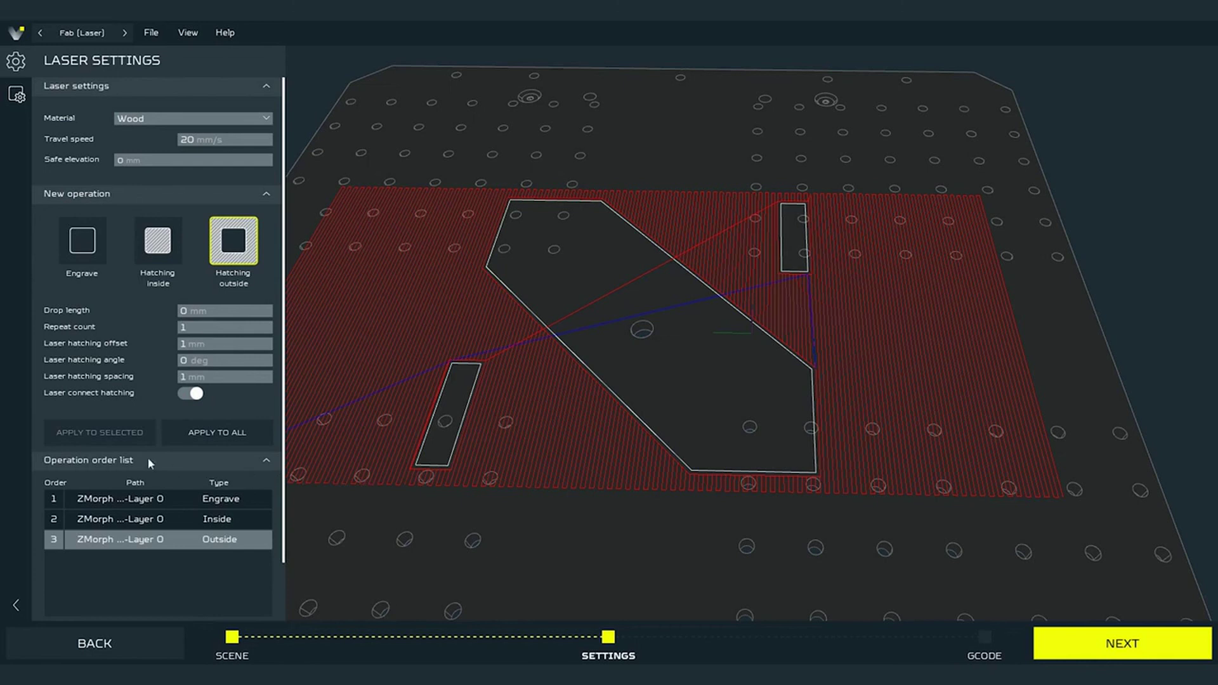
mouse_move(252, 559)
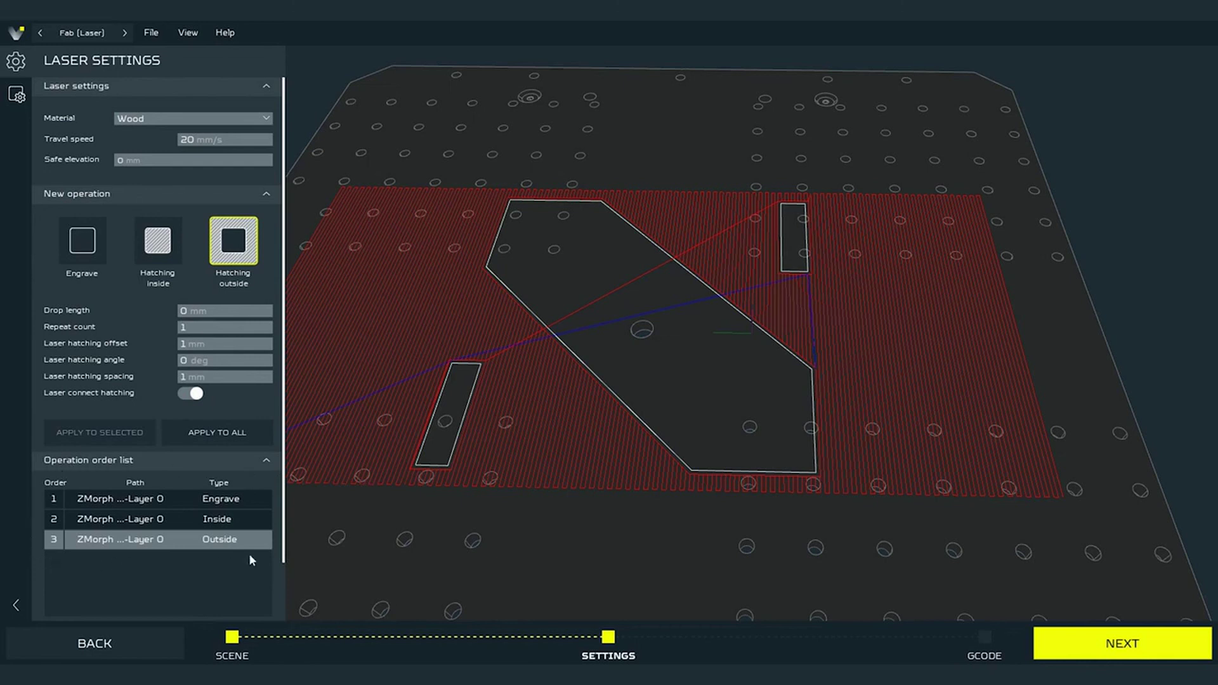
mouse_move(37, 548)
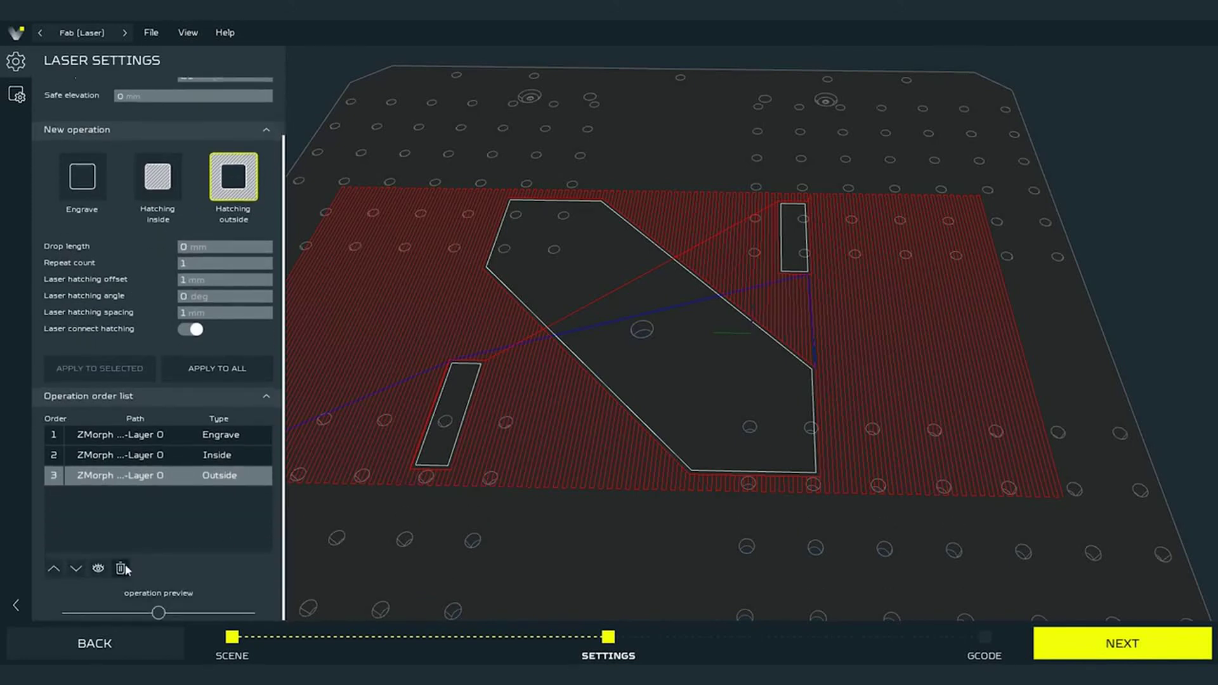
Delete all operations, then apply a single 45° inside hatching with 0 mm offset to every shape
left_click(119, 569)
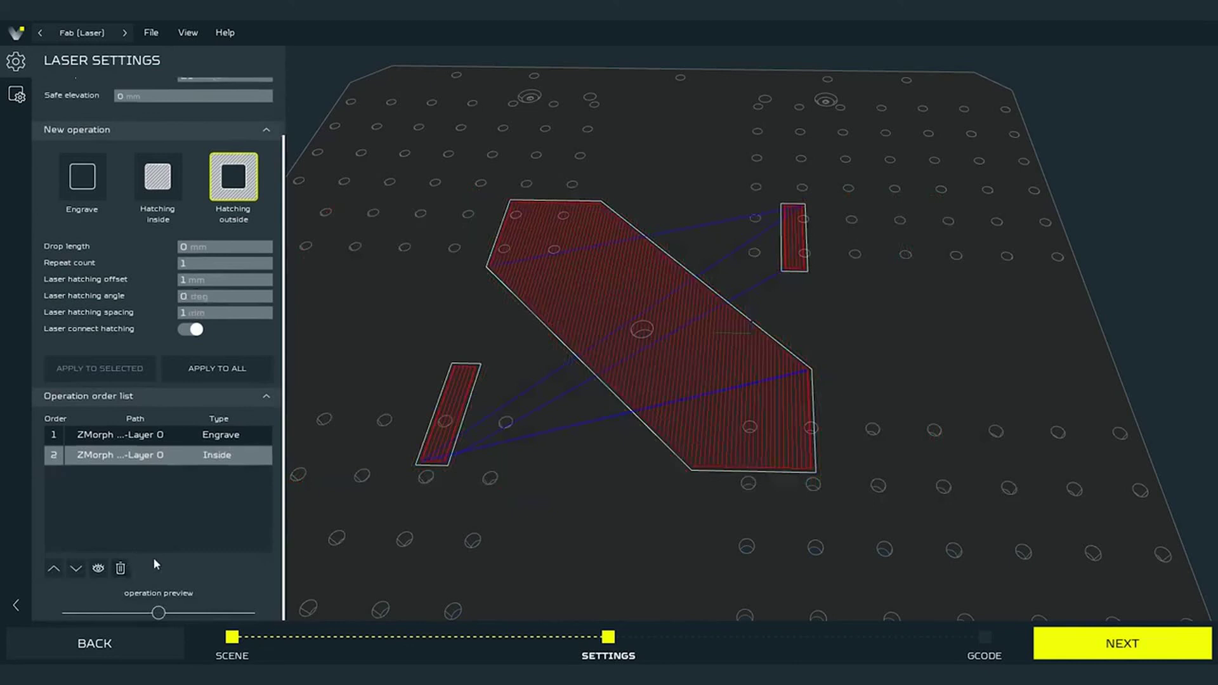
left_click(119, 568)
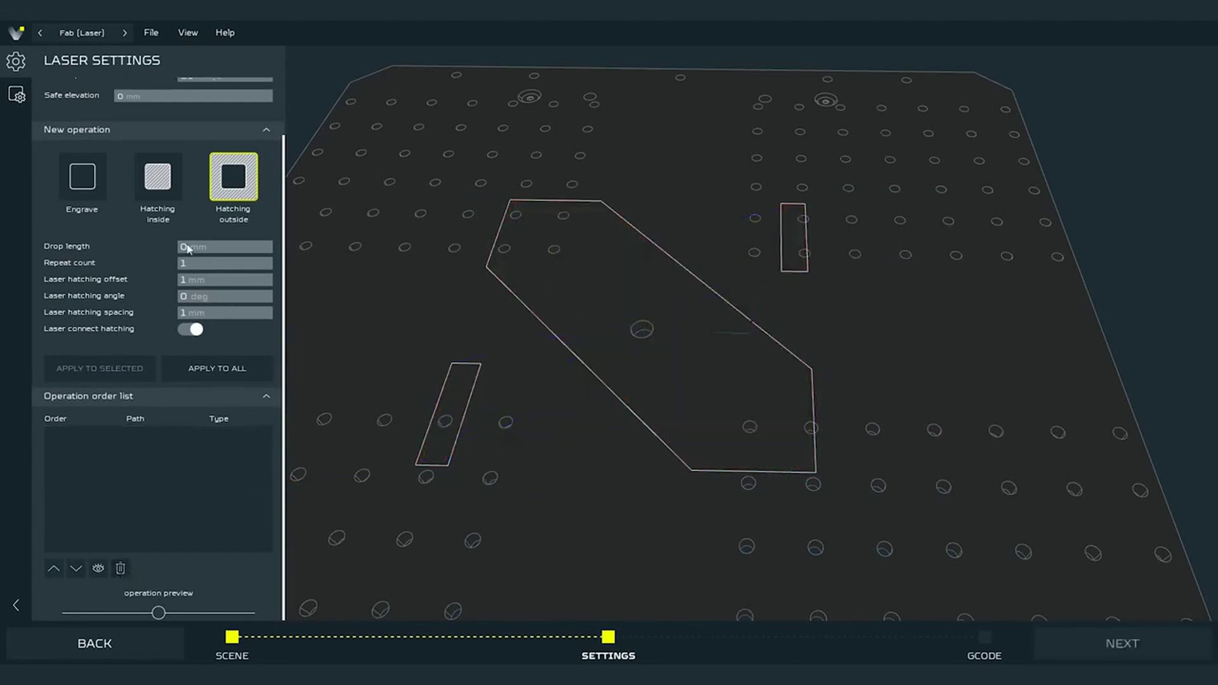
left_click(157, 177)
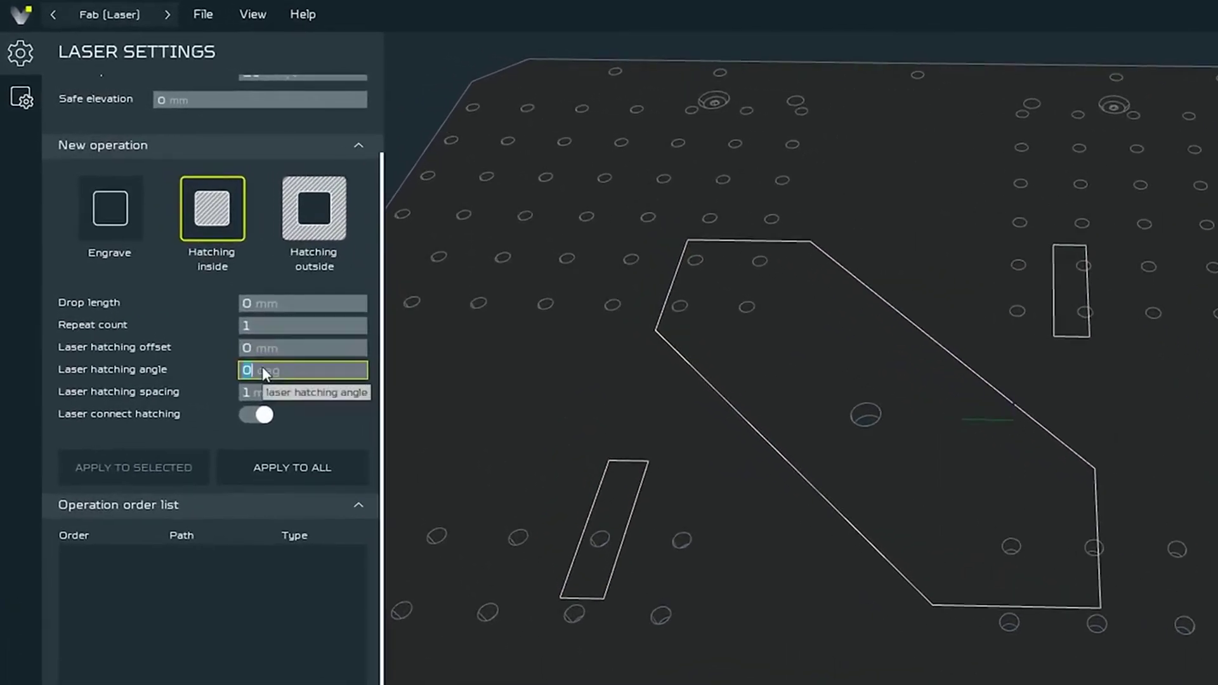
type("45")
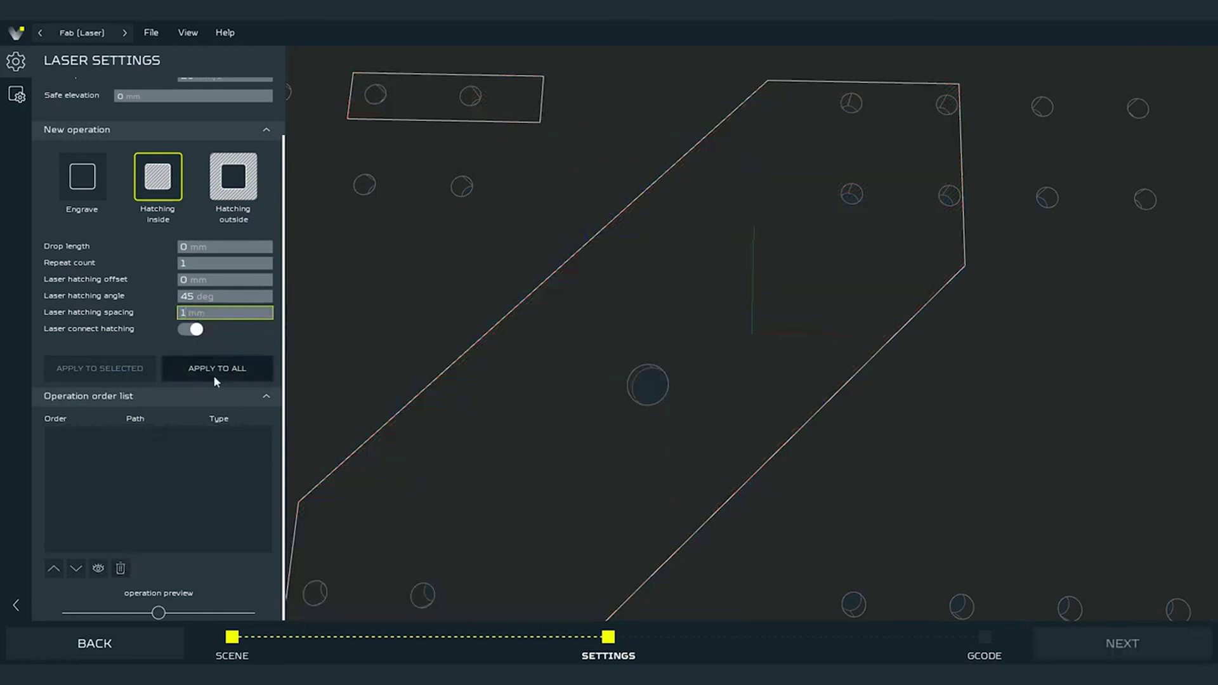
left_click(217, 368)
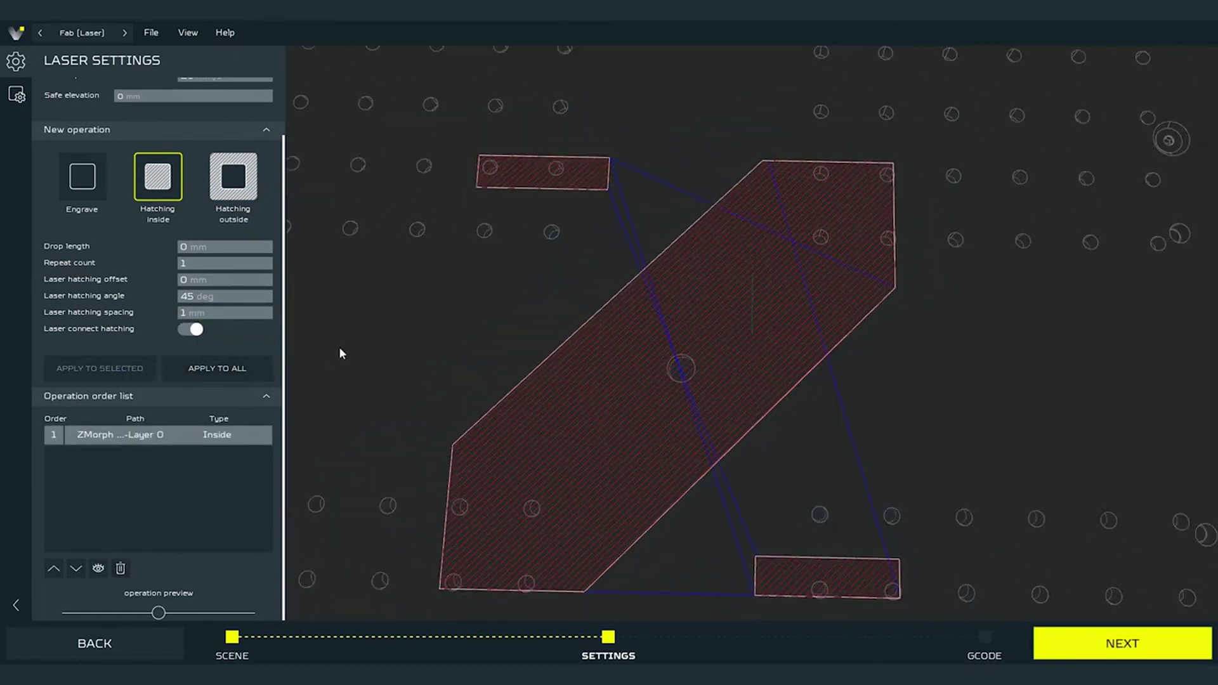
mouse_move(511, 506)
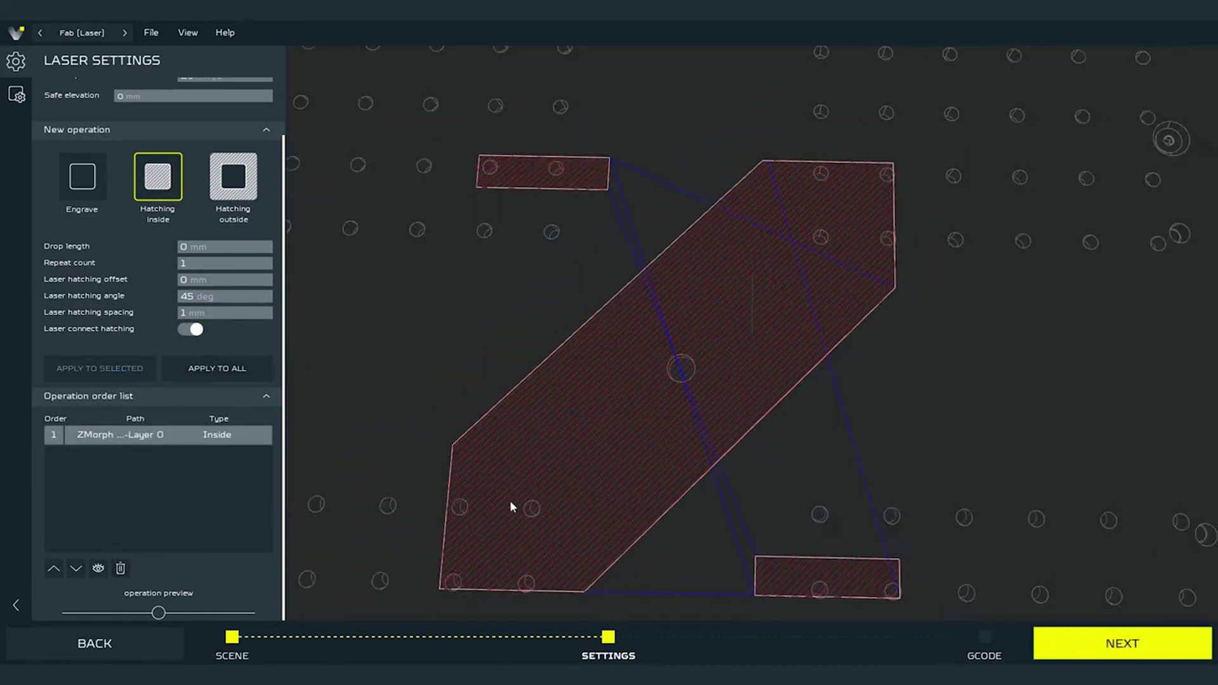
Generate the G-code, previewing the hatch toolpaths with an 11 min 25 s estimate
left_click(1120, 644)
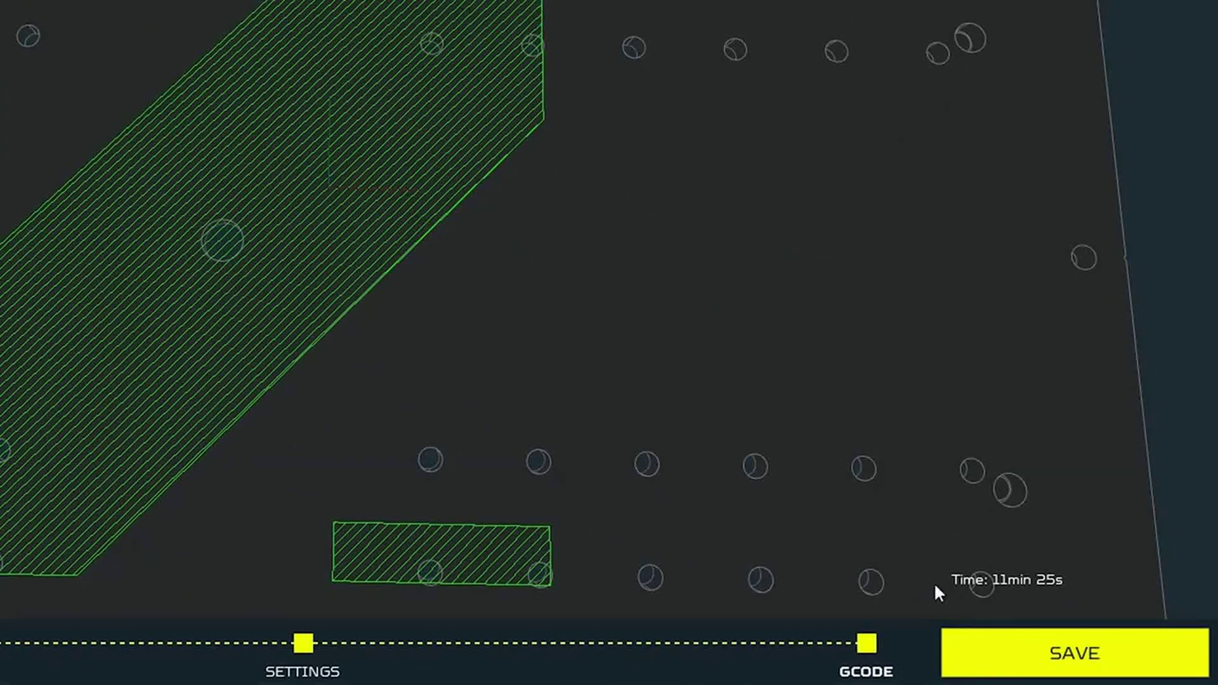
mouse_move(925, 638)
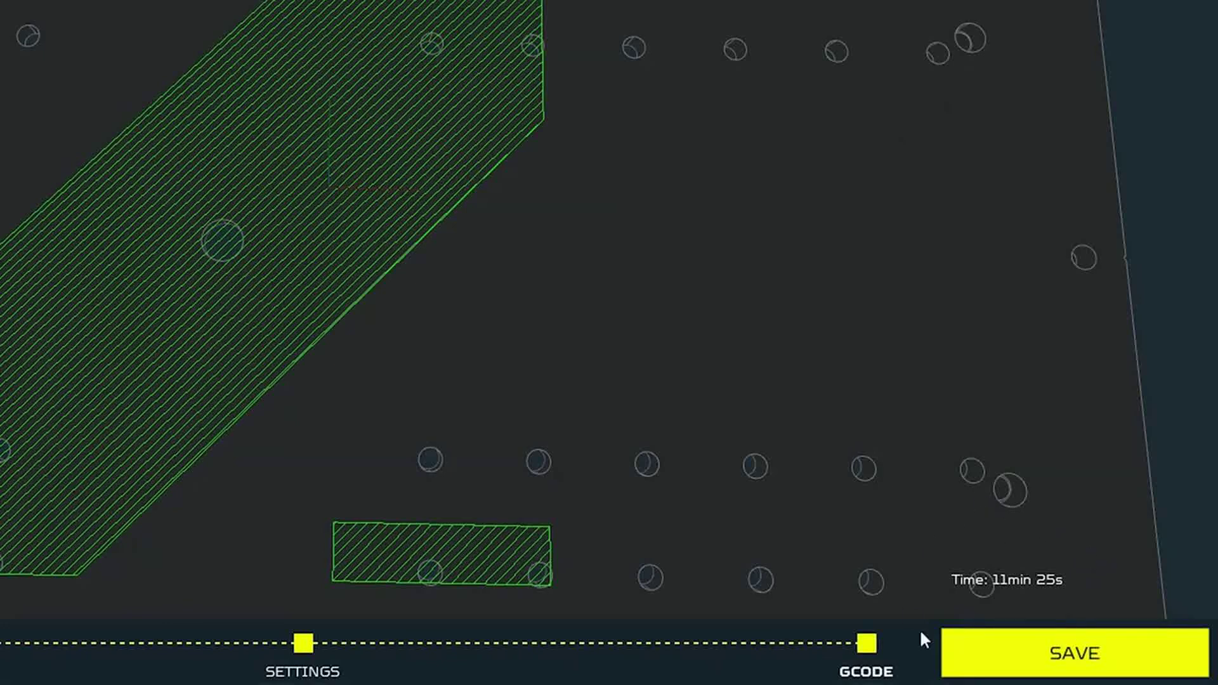